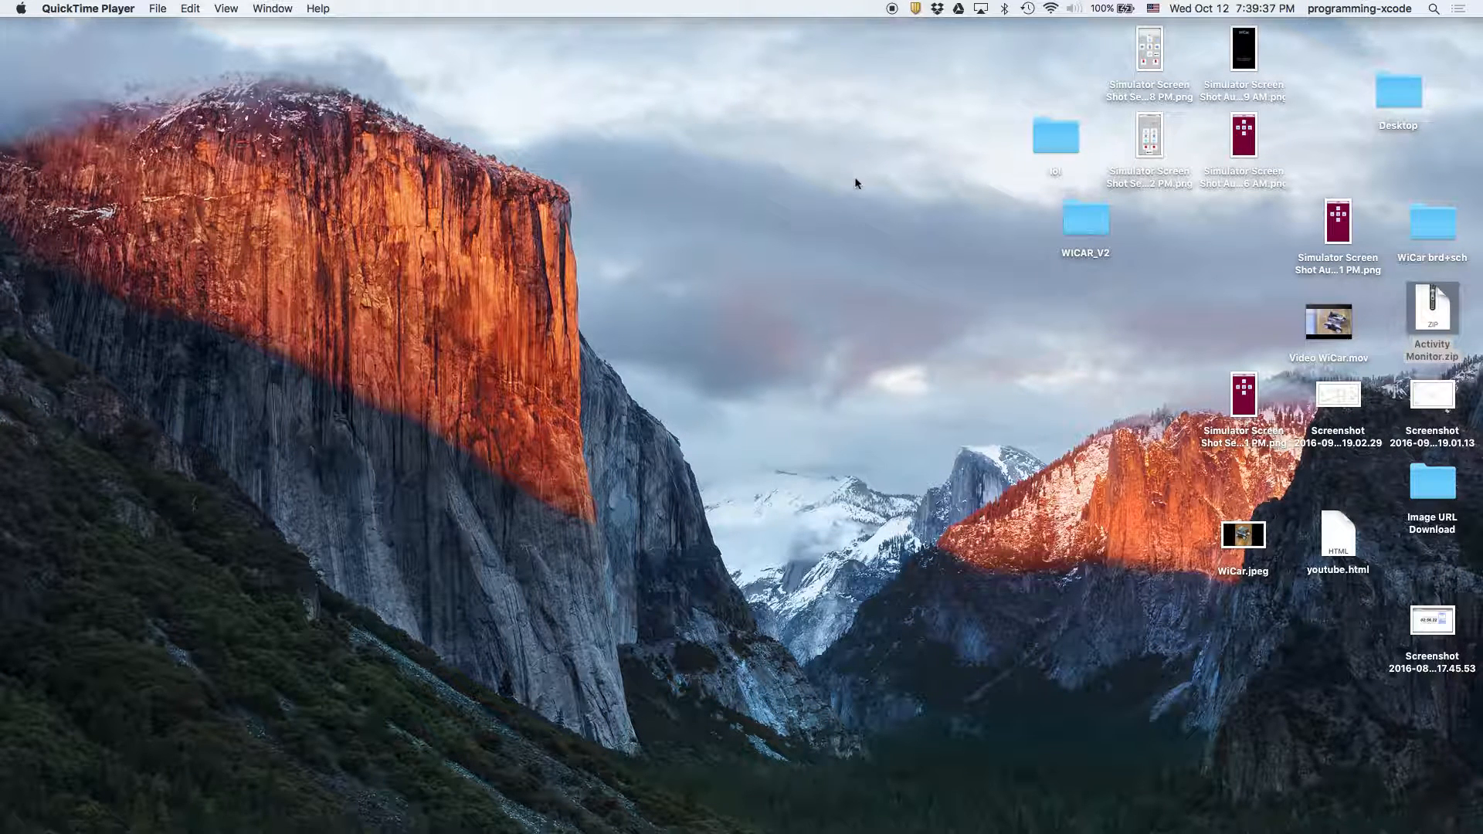
mouse_move(993, 537)
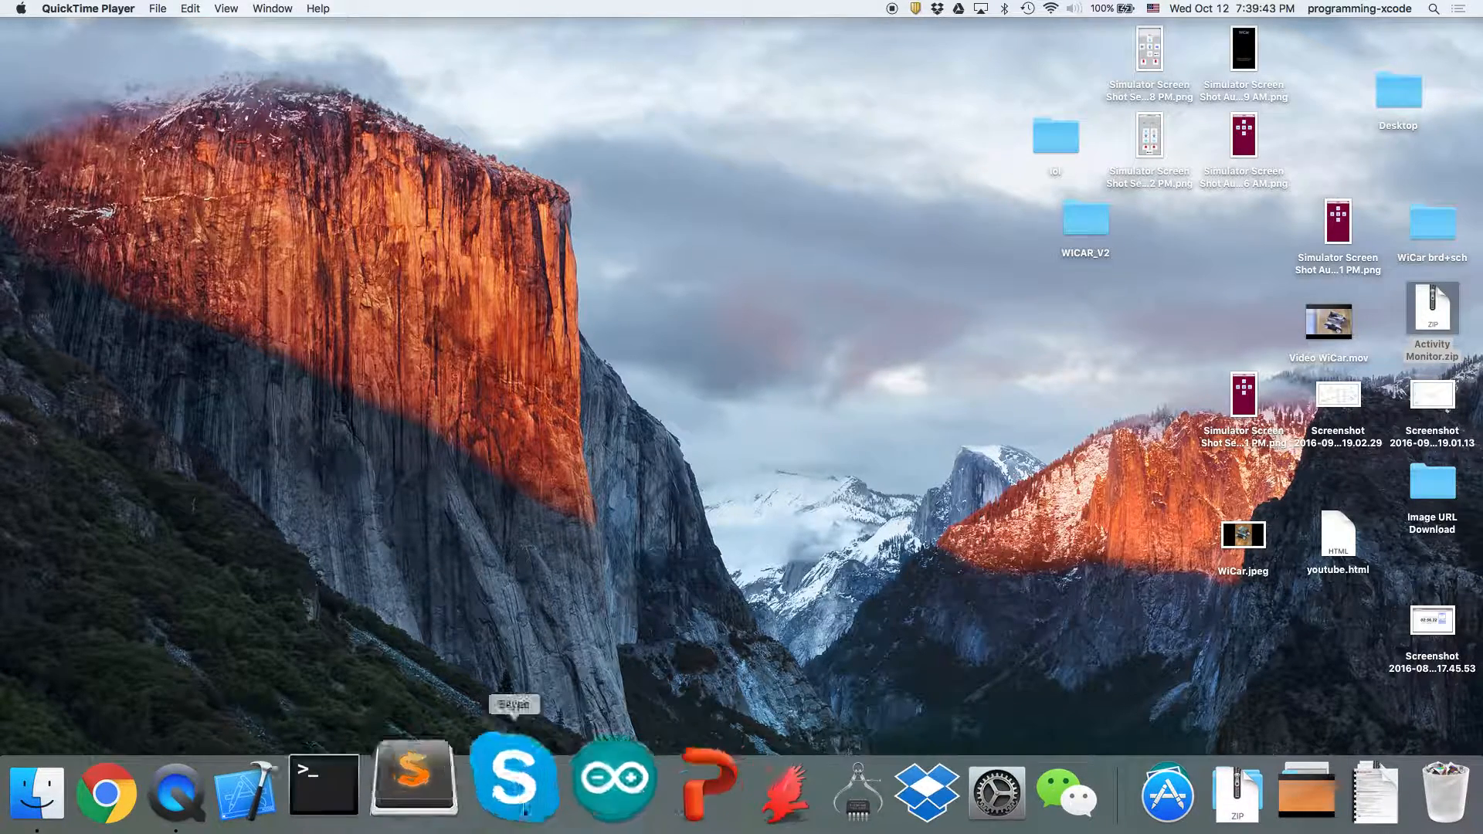
- Start a new Xcode project using the Single View Application template
type("disk Utility")
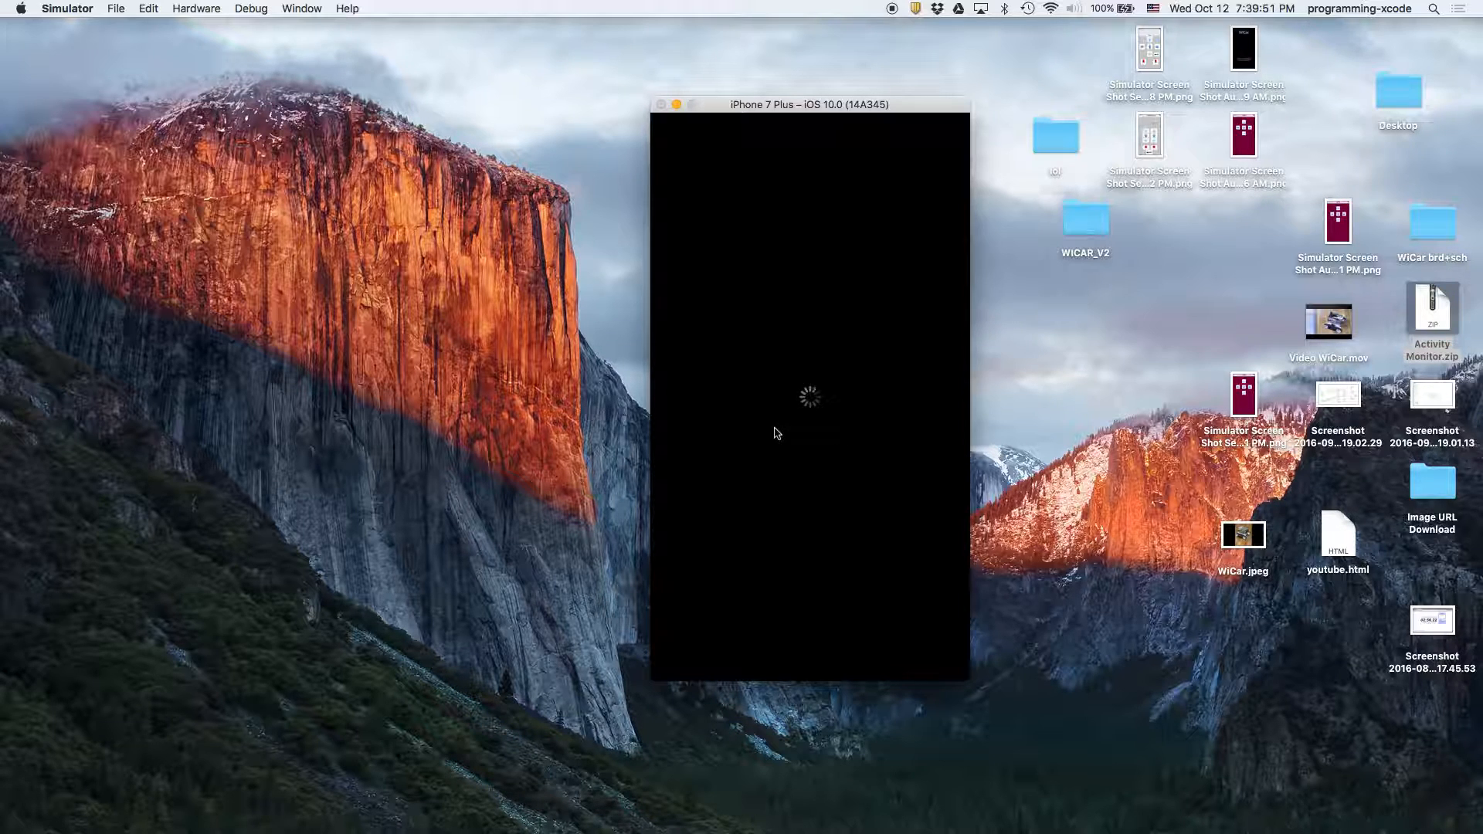
mouse_move(905, 427)
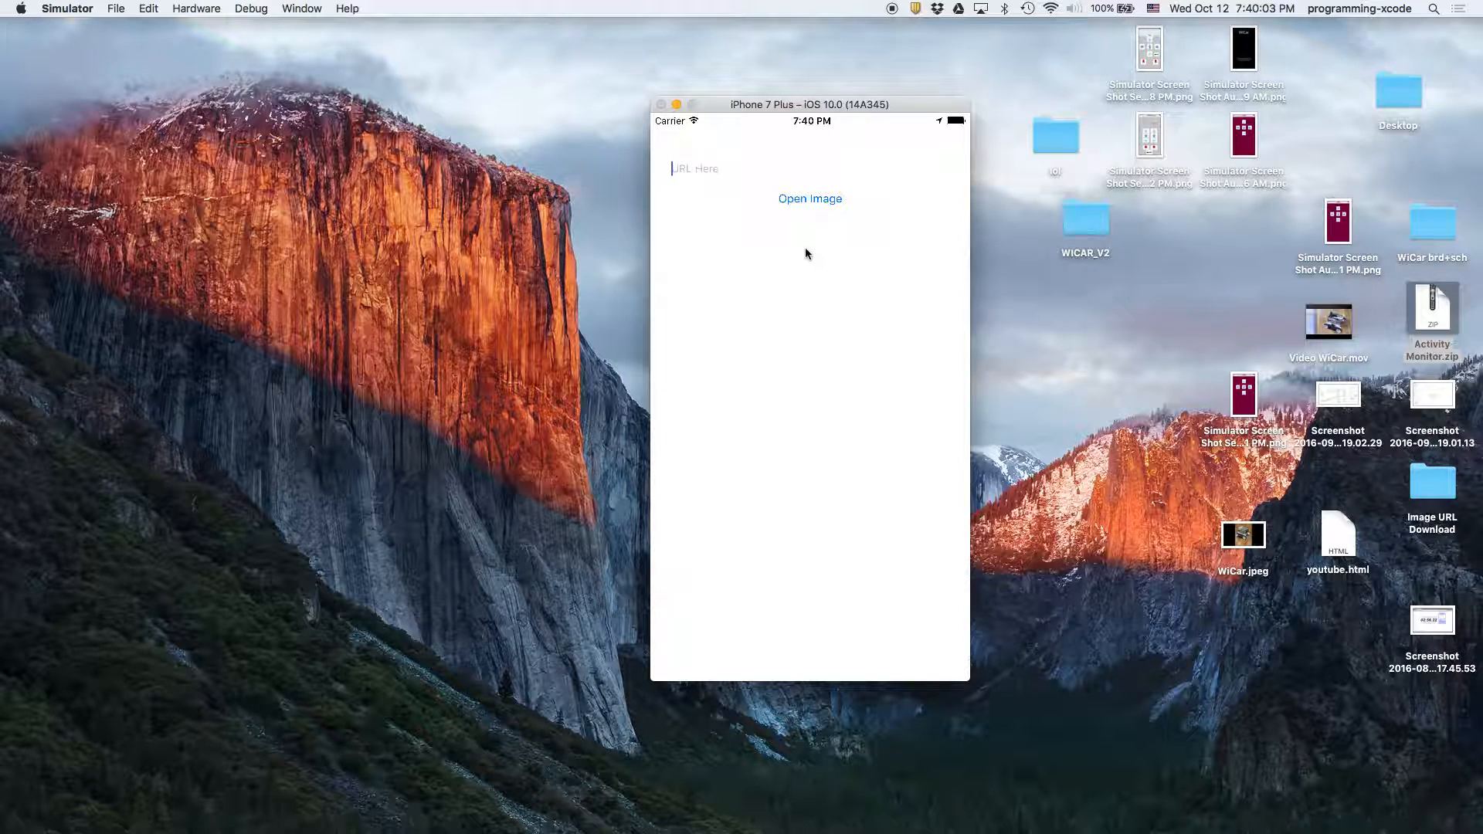
mouse_move(794, 215)
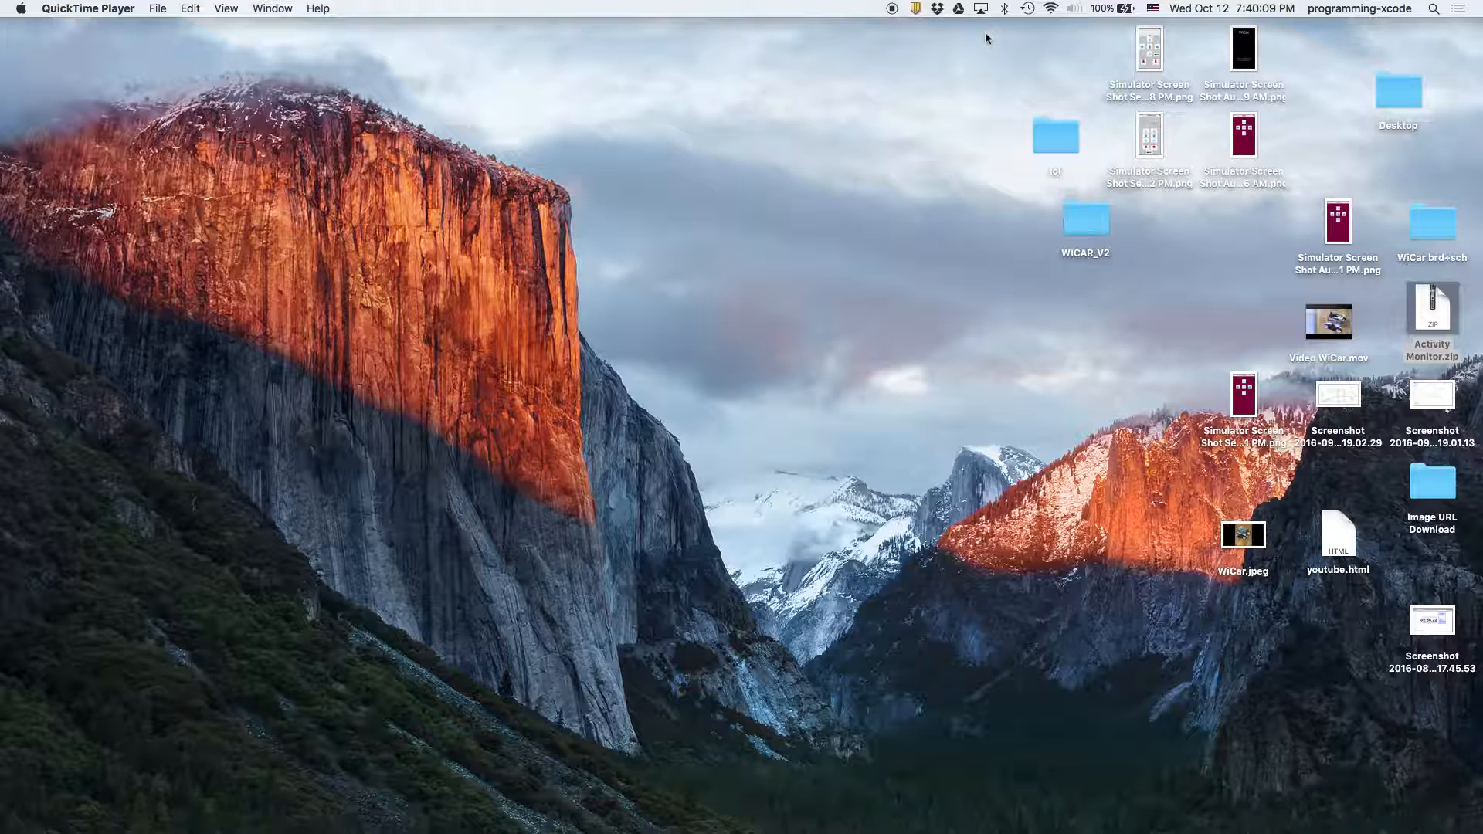
mouse_move(5, 360)
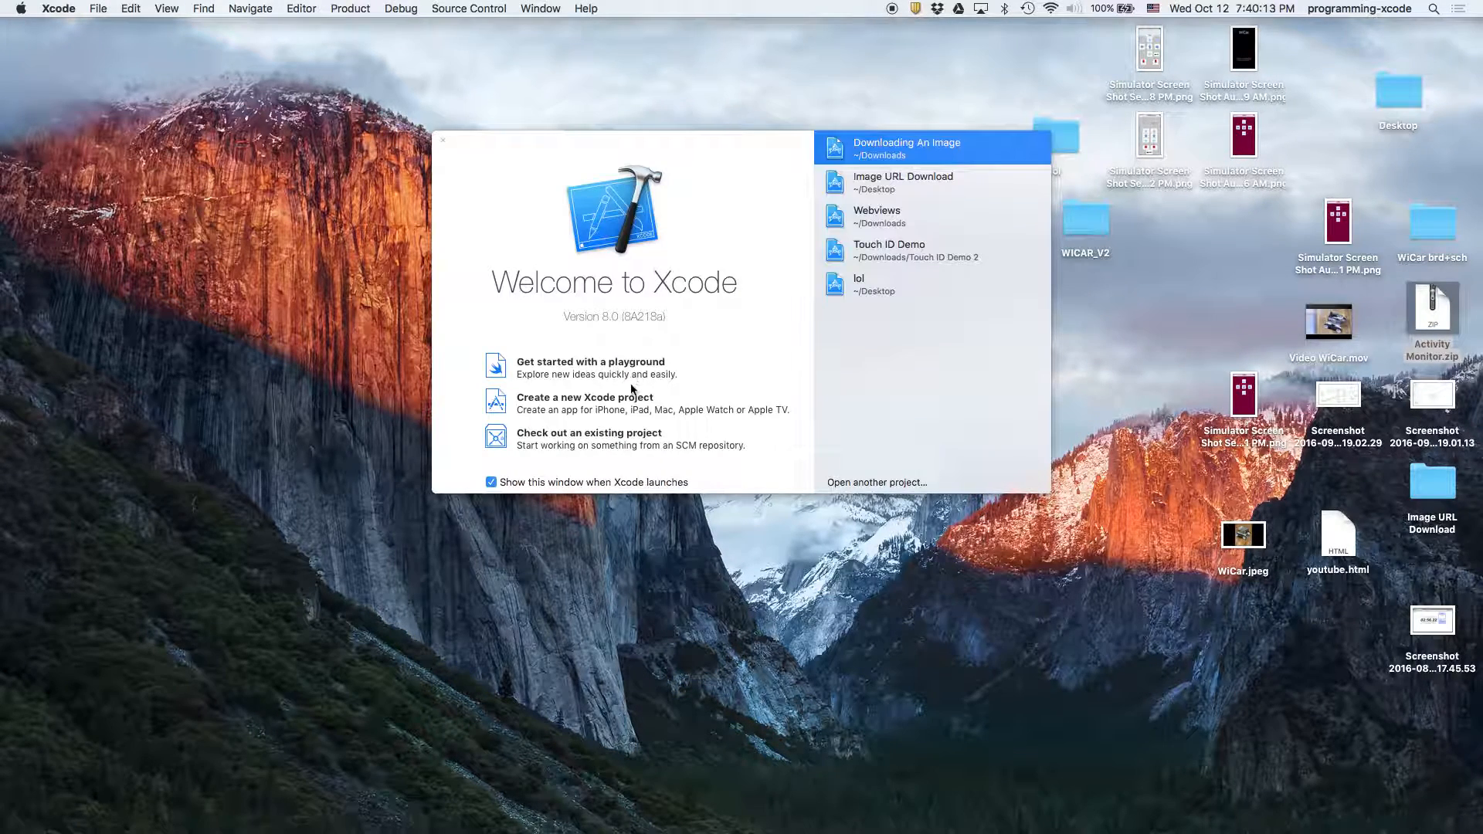
left_click(584, 402)
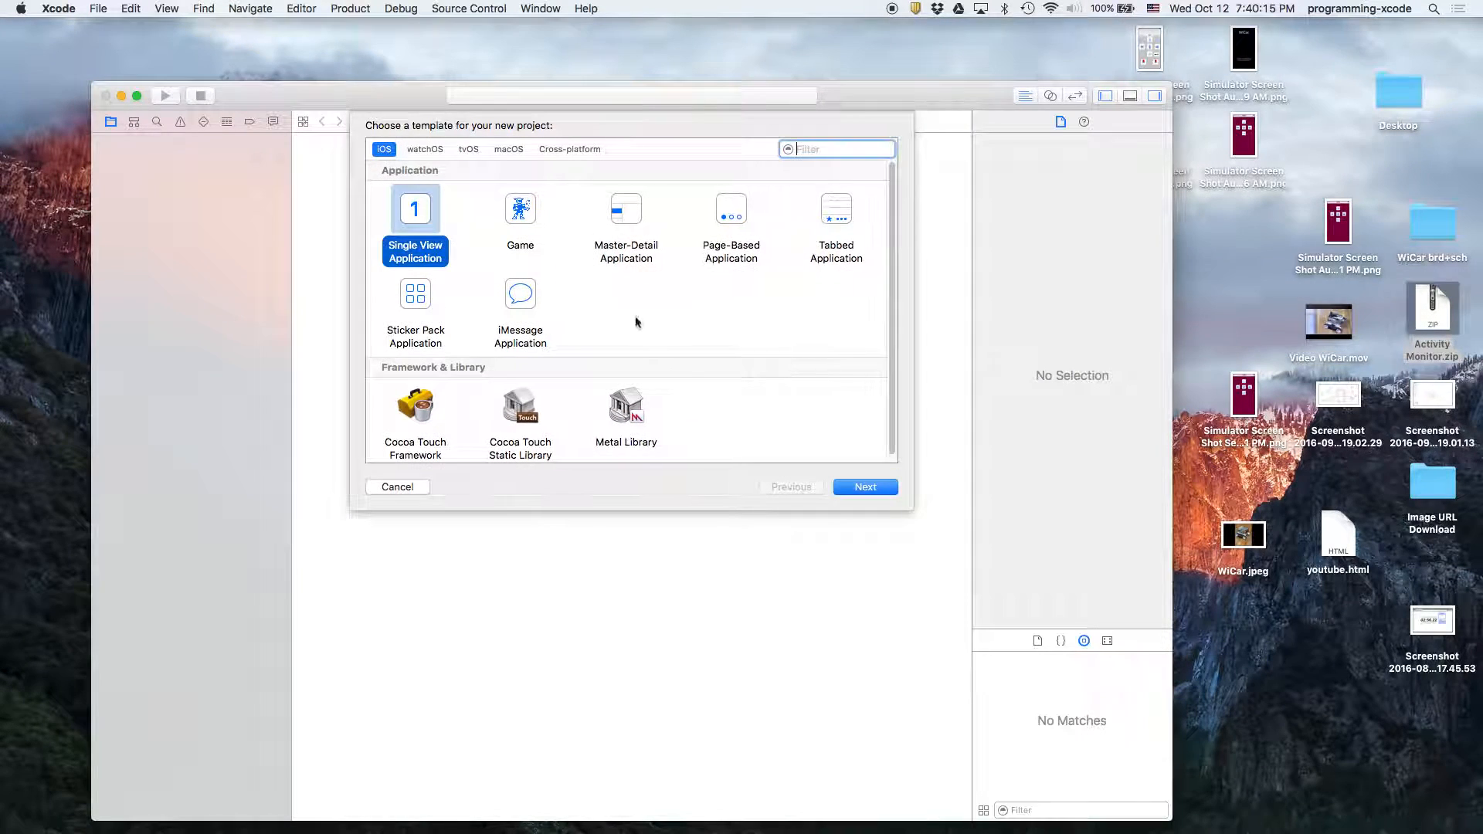
left_click(865, 487)
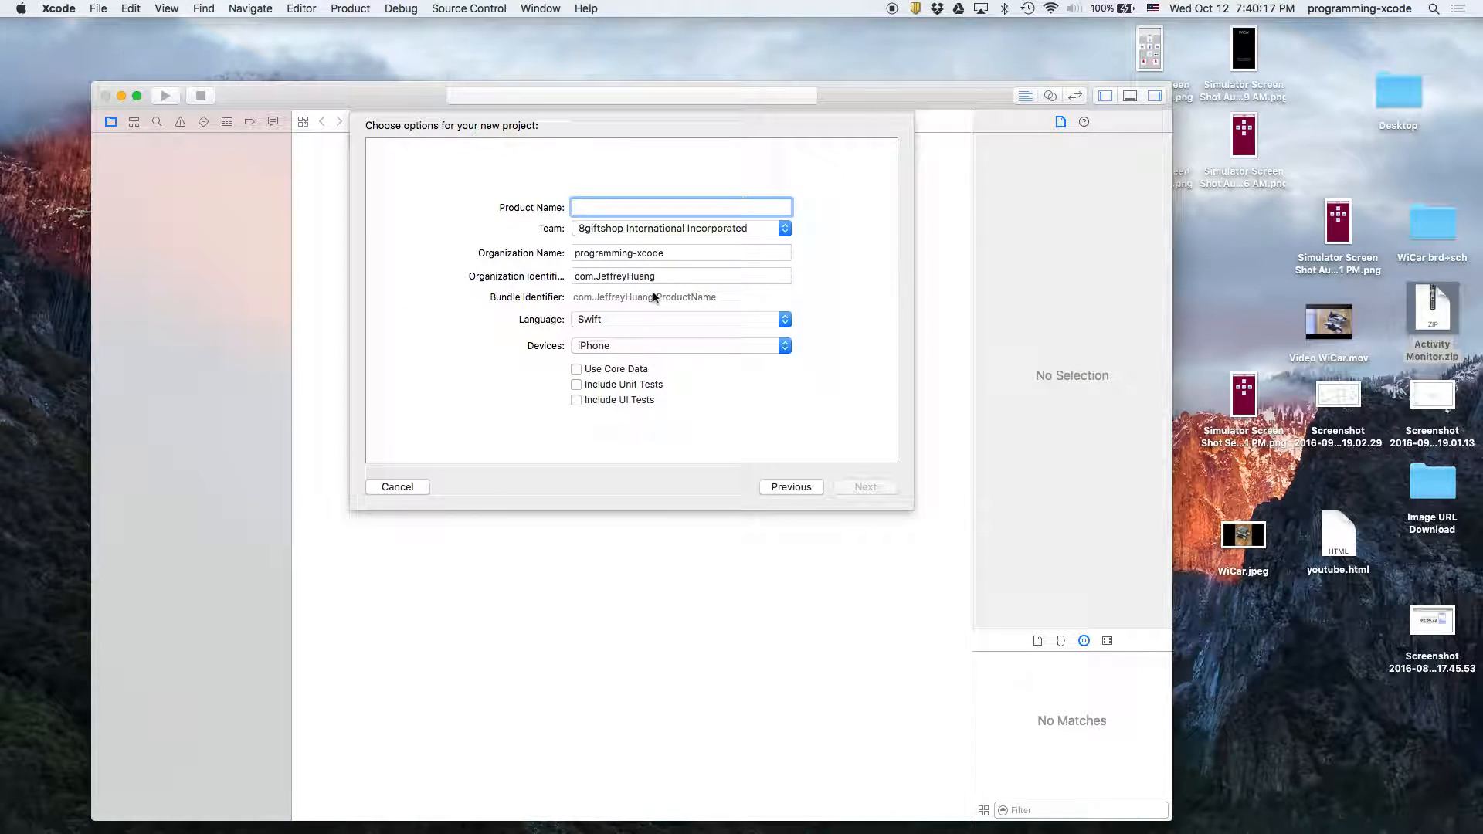
- Name the product Image URL Download and create it on the Desktop, replacing the existing folder
type("IM")
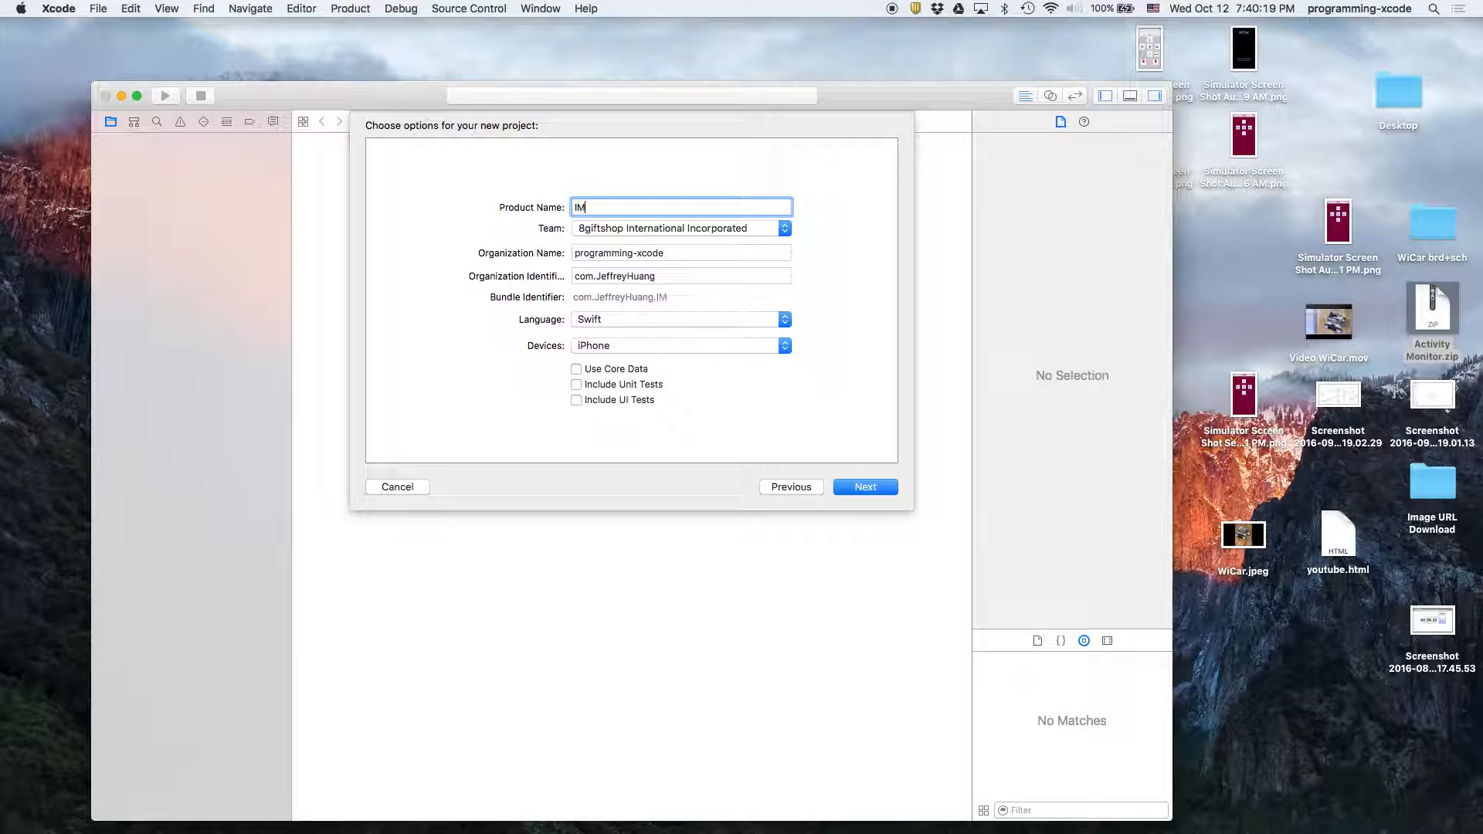
key("Backspace")
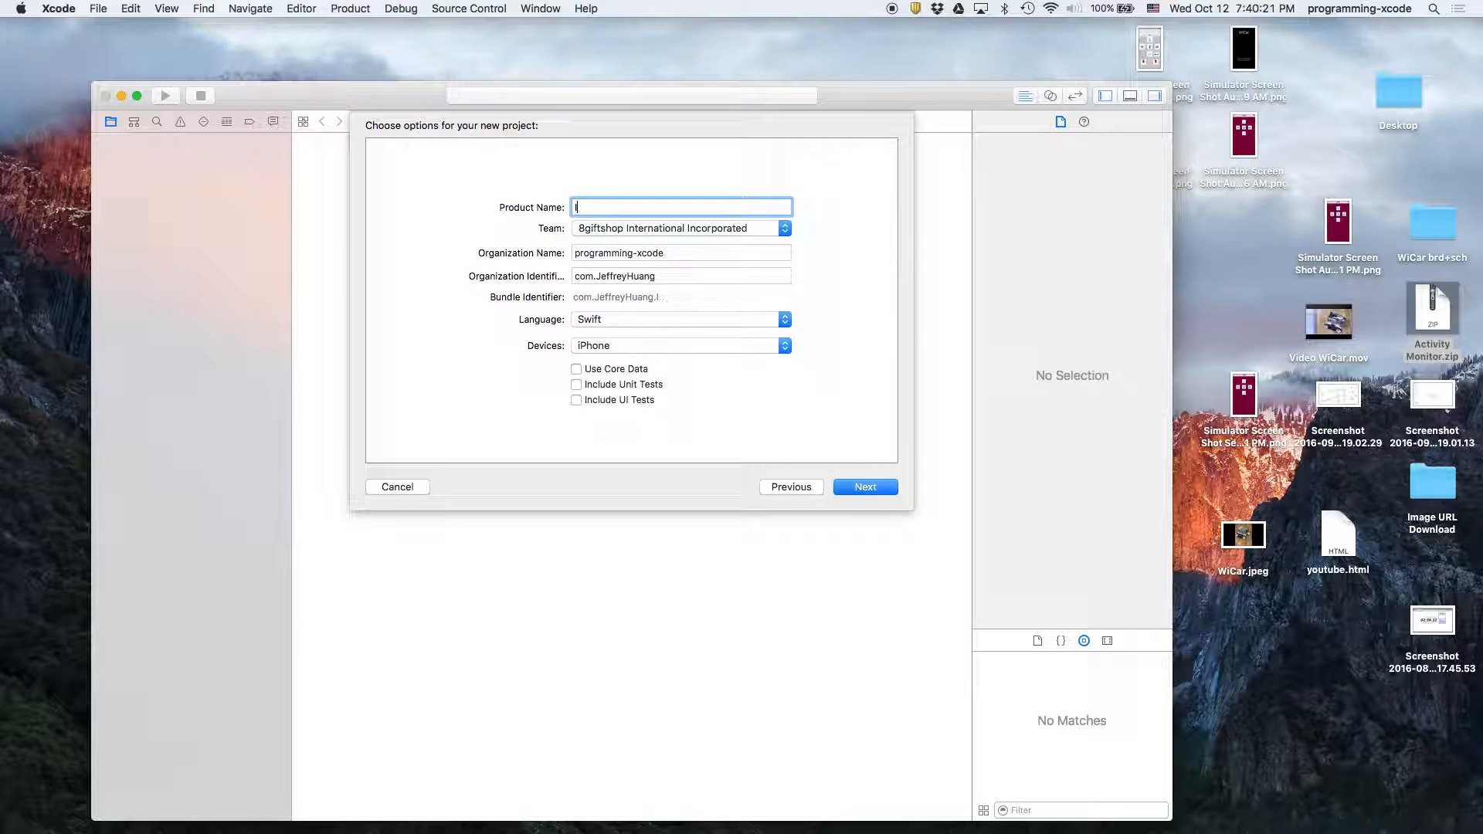
type("Image URL Downl")
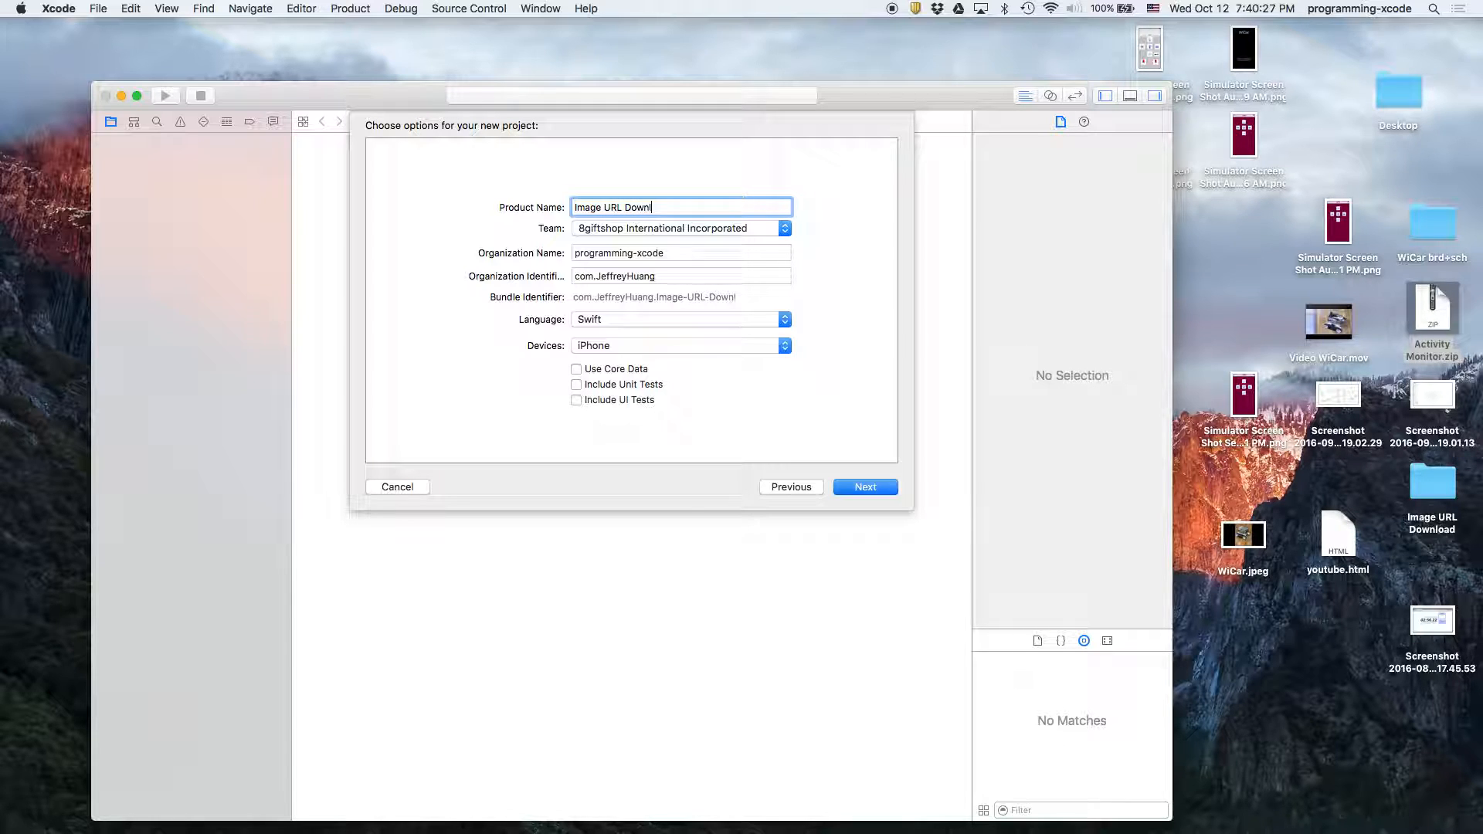
left_click(863, 487)
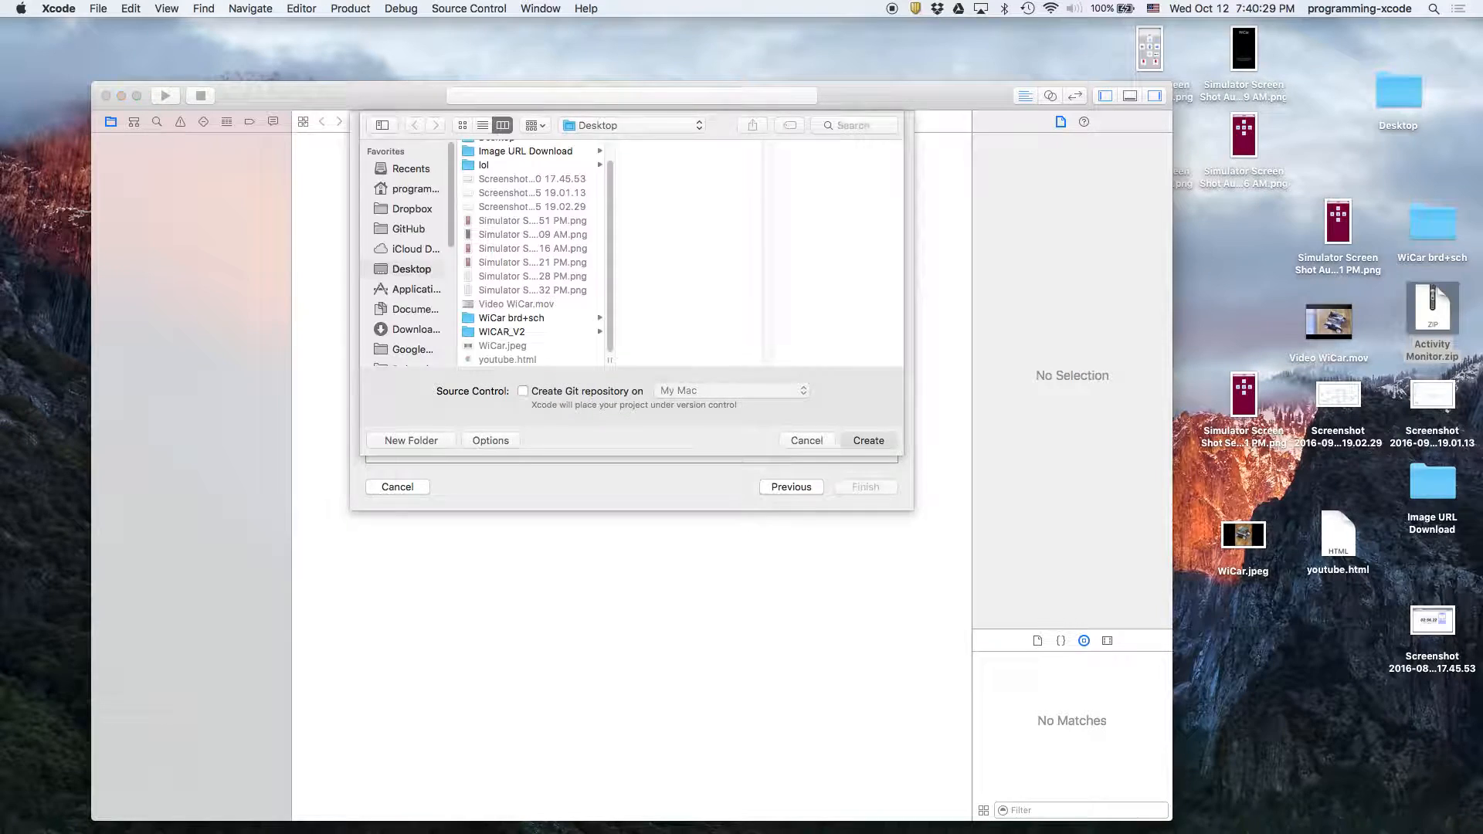
left_click(867, 440)
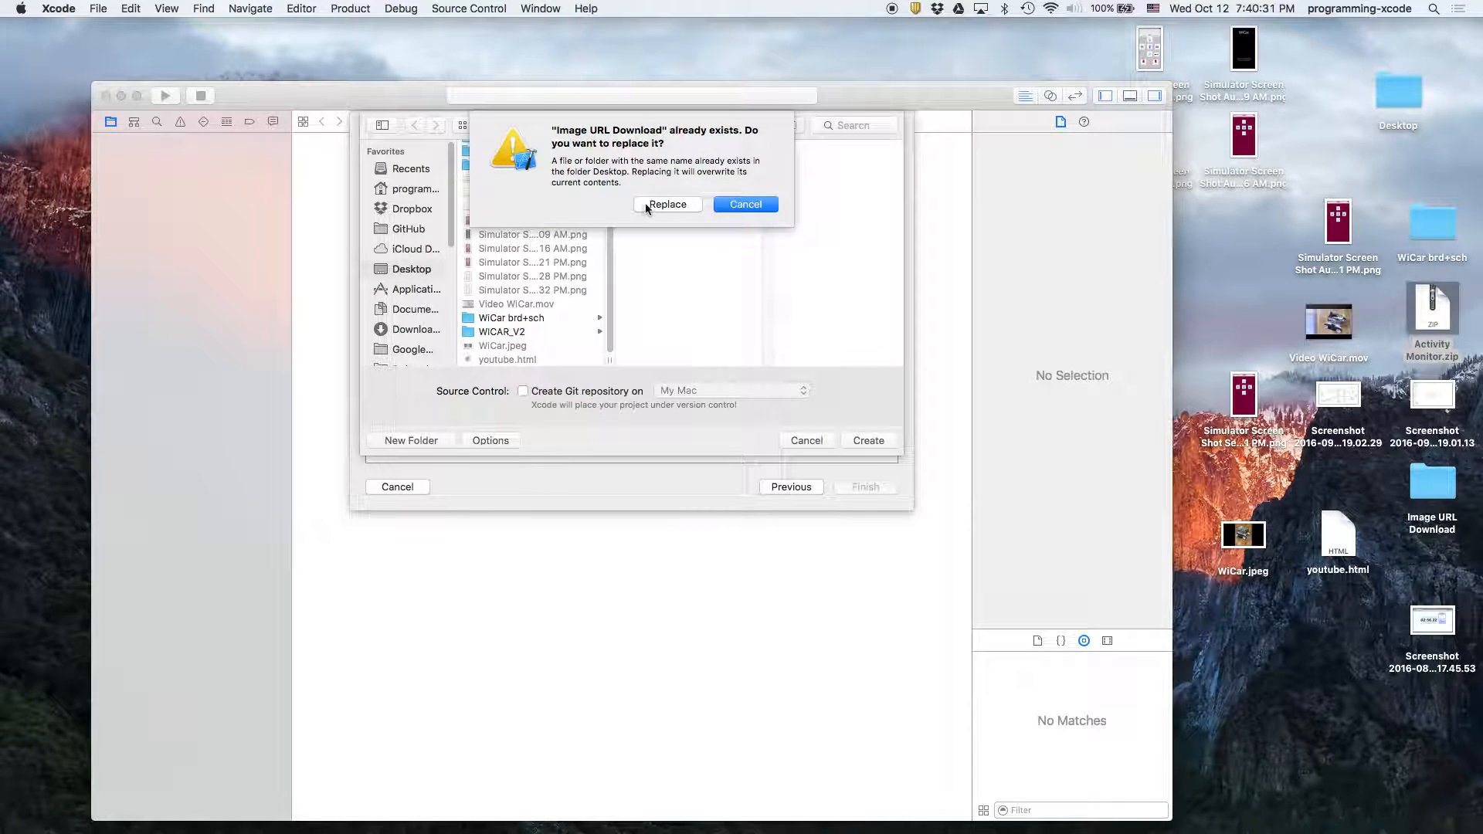
left_click(668, 204)
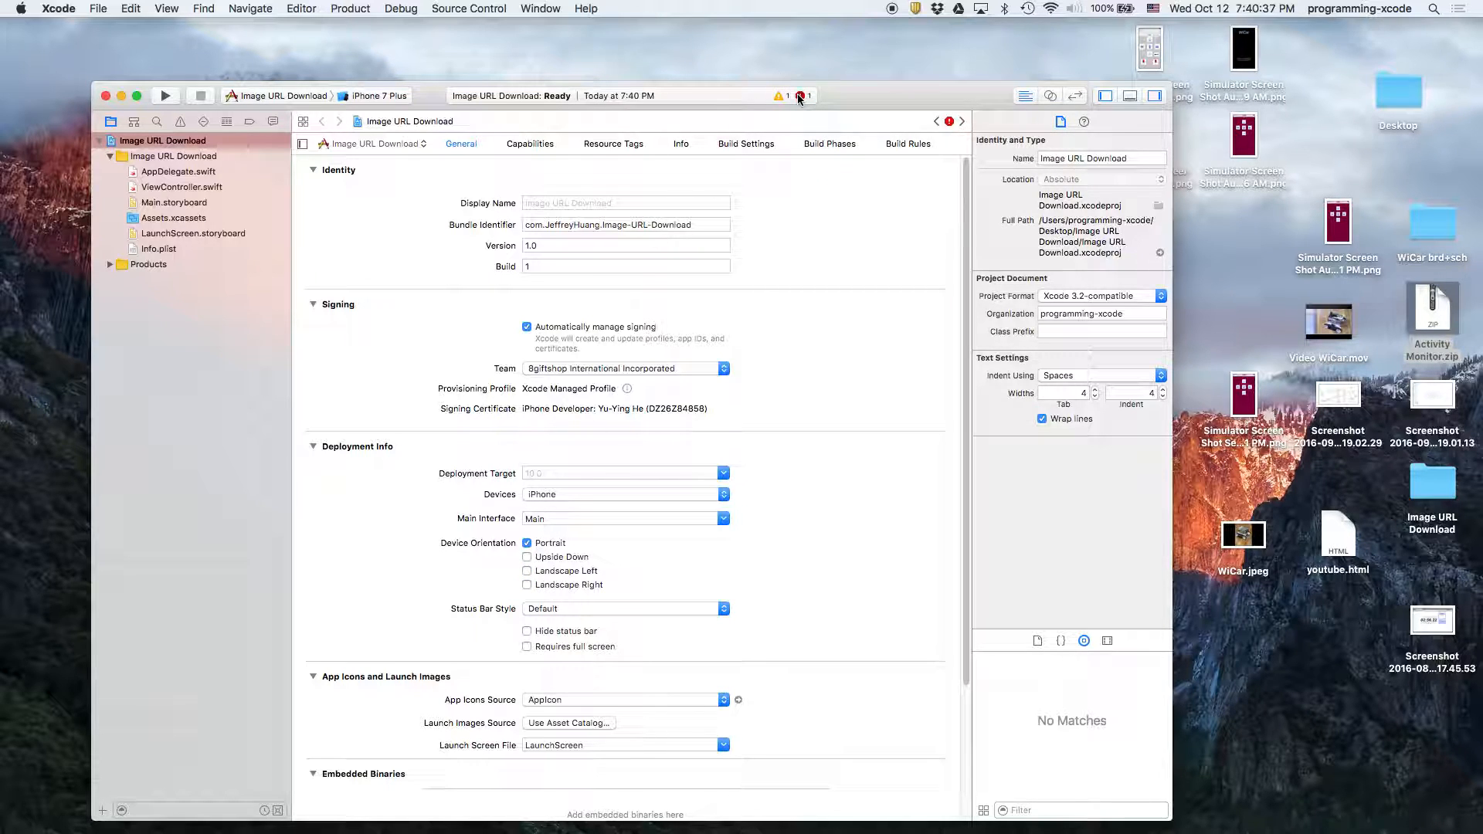
- Add an App Transport Security Settings key to Info.plist
left_click(179, 120)
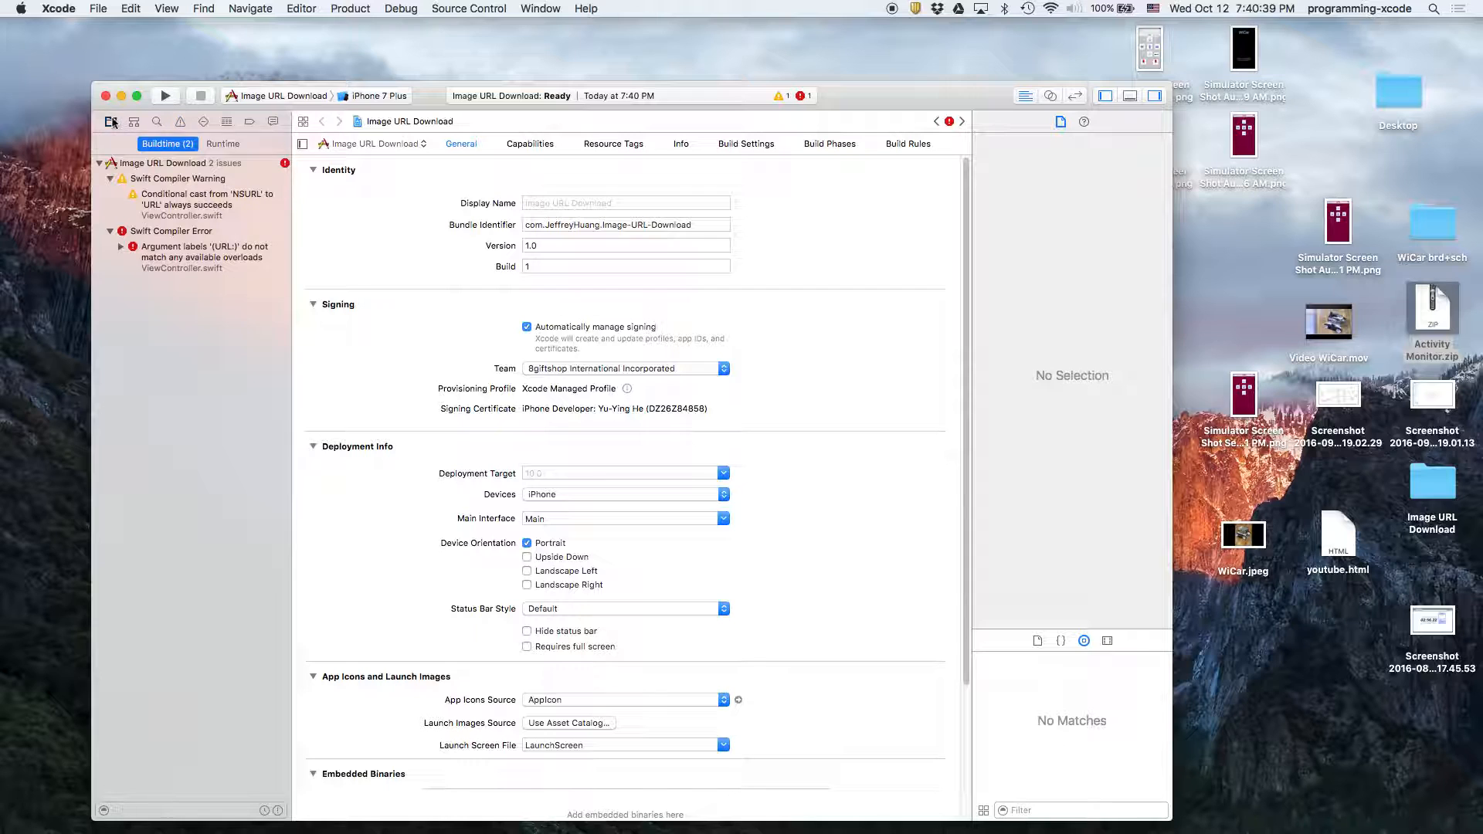
left_click(182, 187)
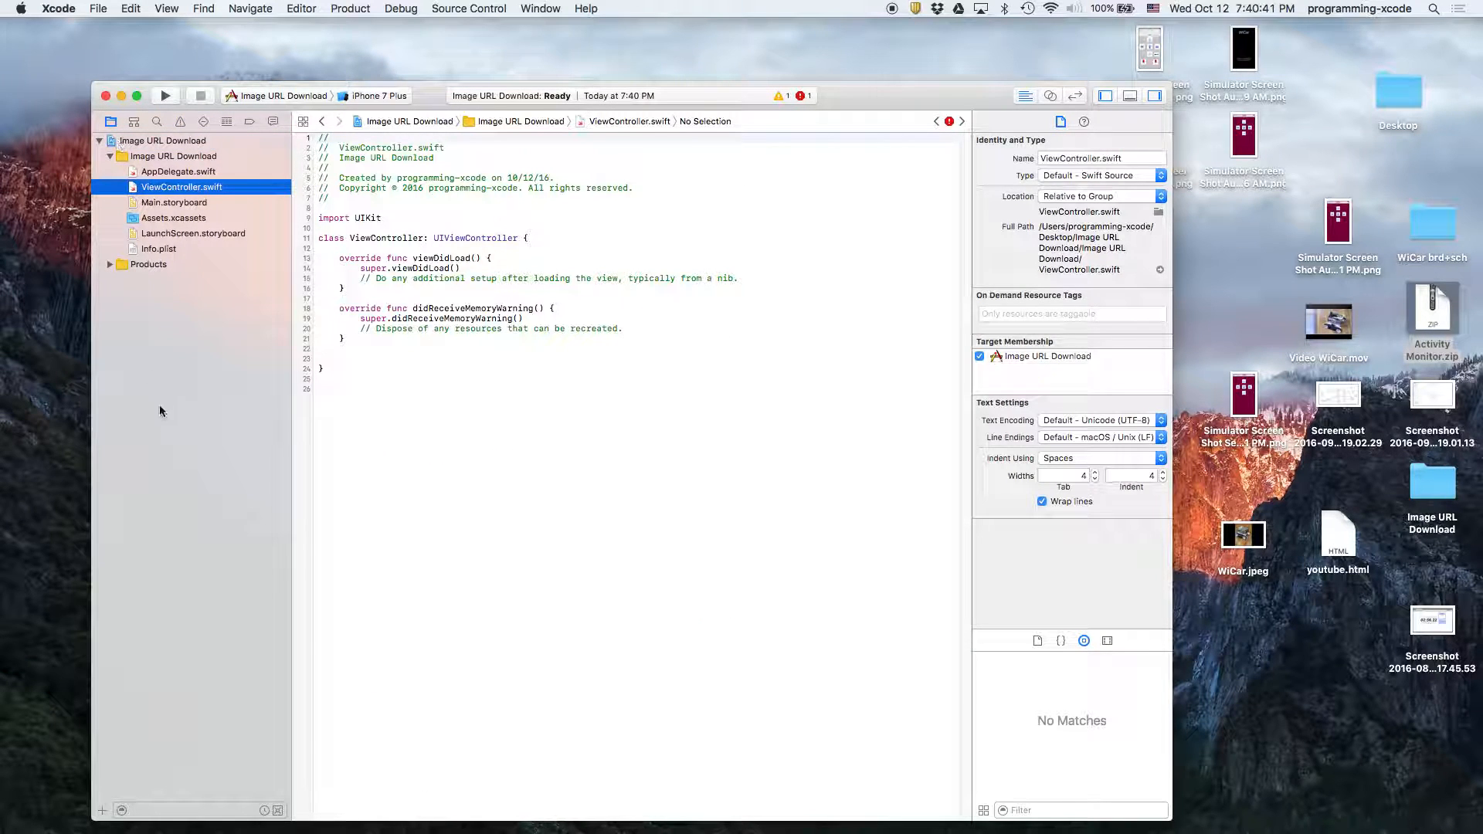
left_click(158, 249)
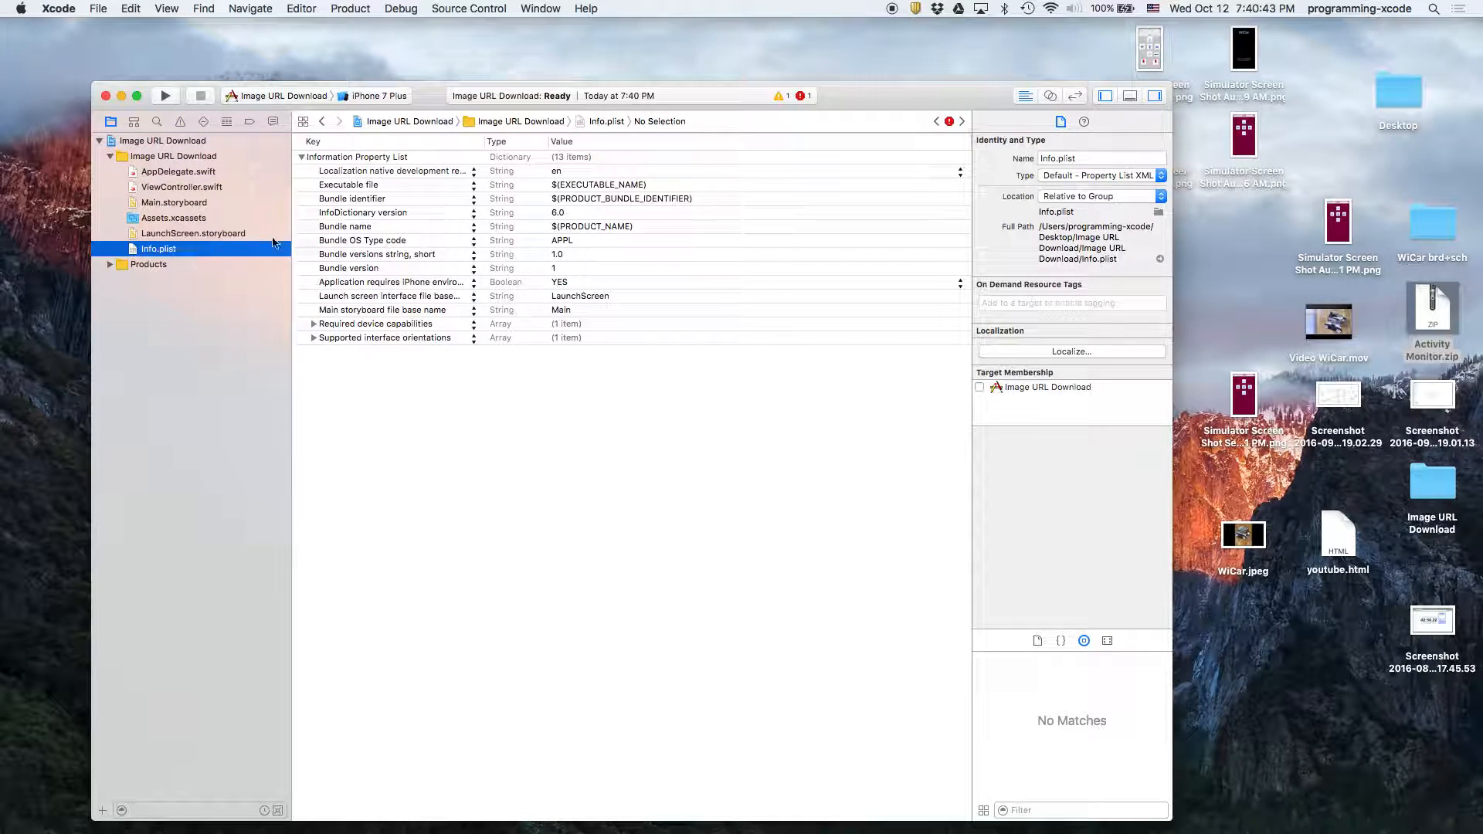
left_click(357, 156)
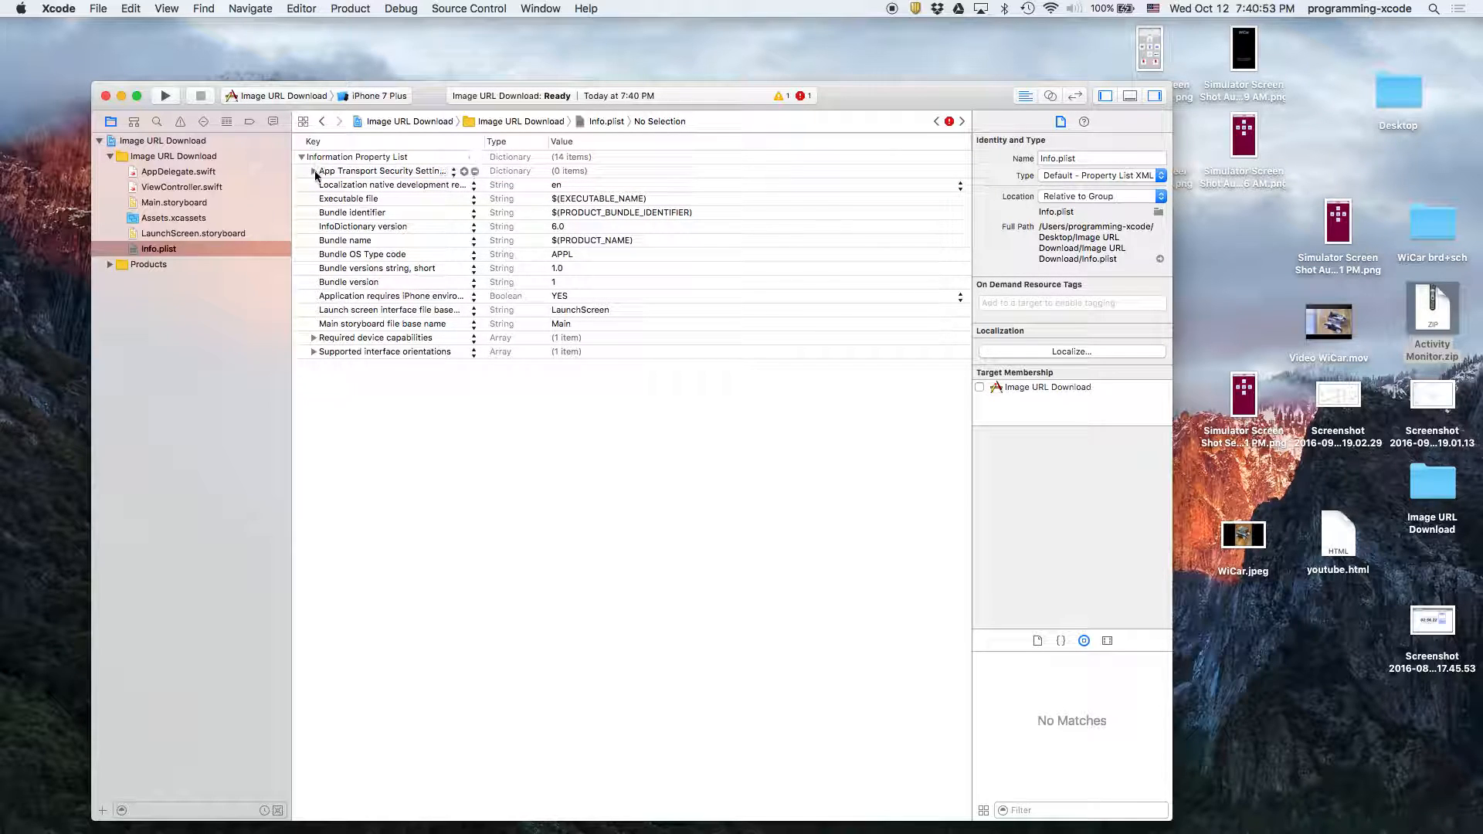
- Set Allow Arbitrary Loads to YES under it, then return to ViewController.swift
left_click(314, 171)
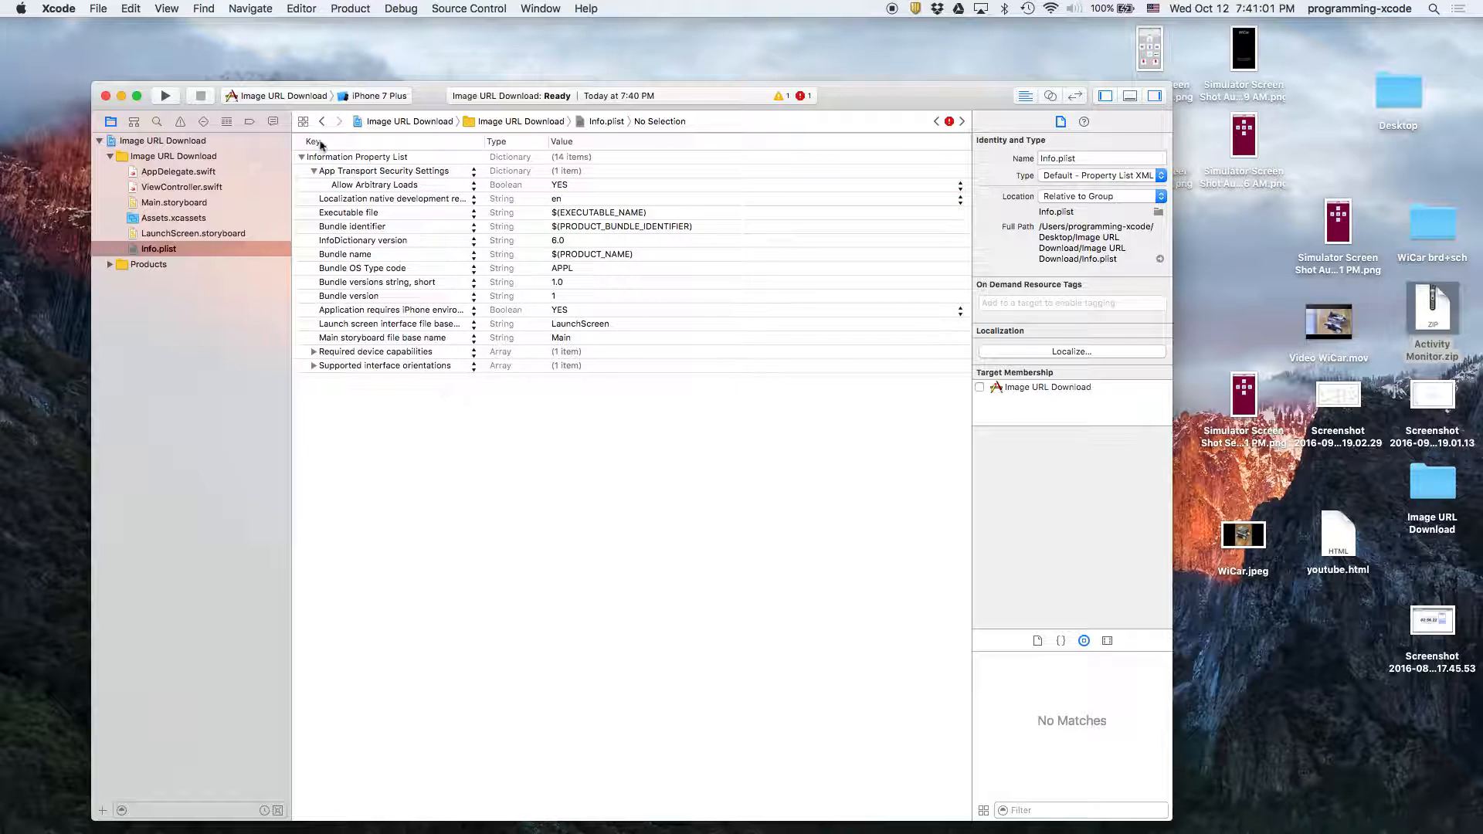
left_click(314, 170)
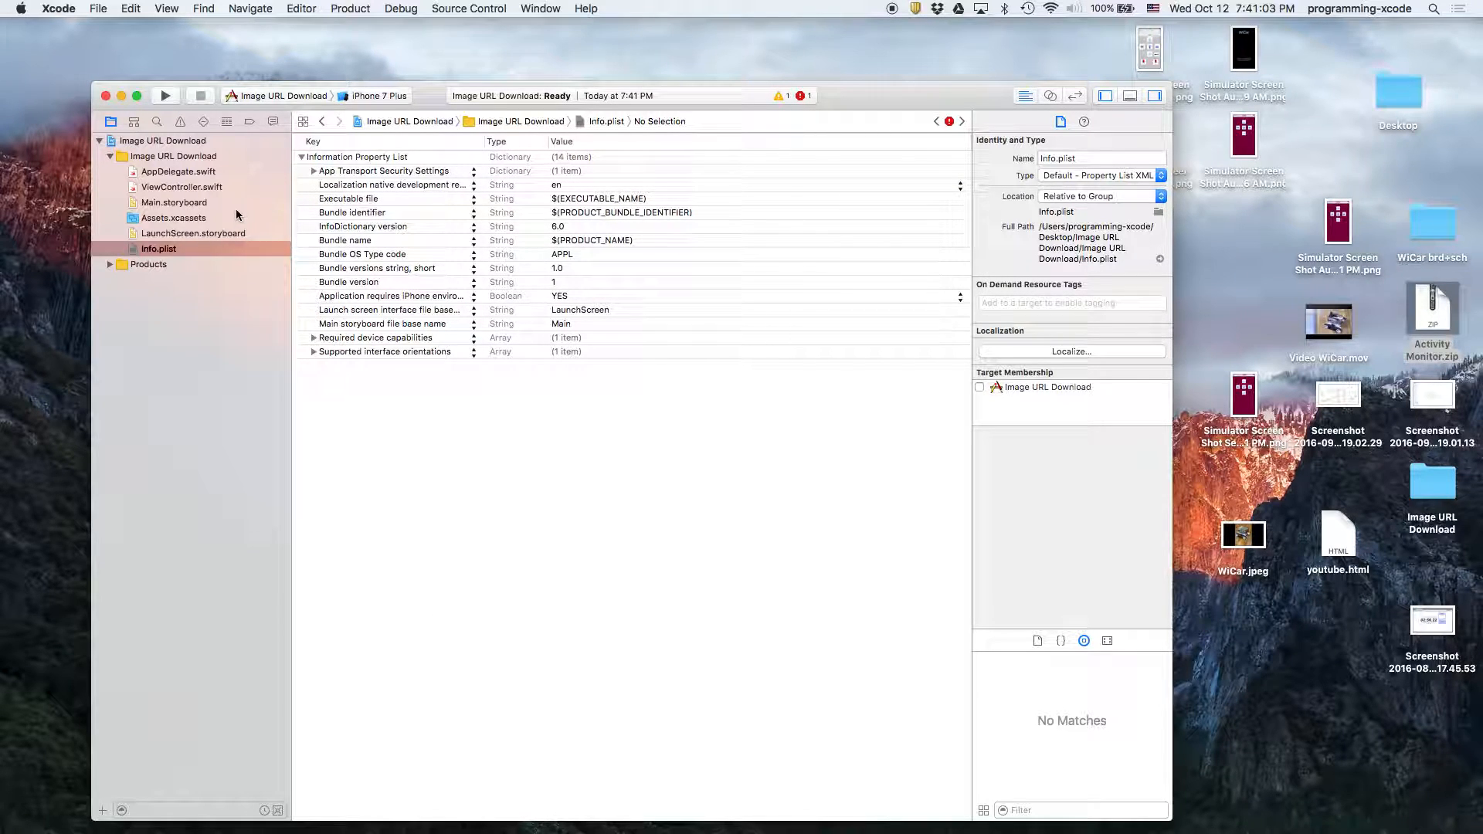
left_click(157, 247)
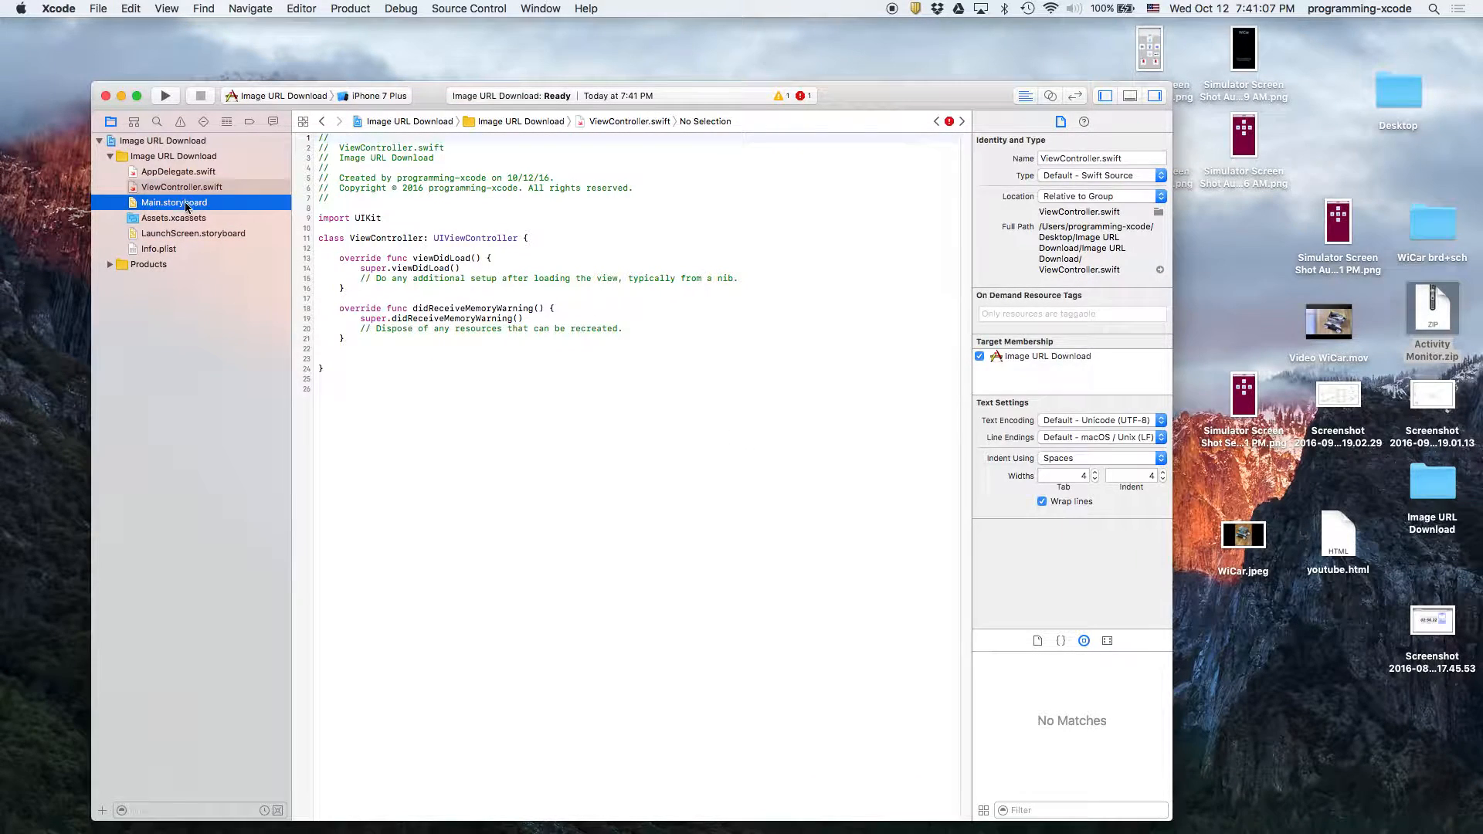
- Place a button from the Object Library centred just below the text field in Main.storyboard
left_click(173, 202)
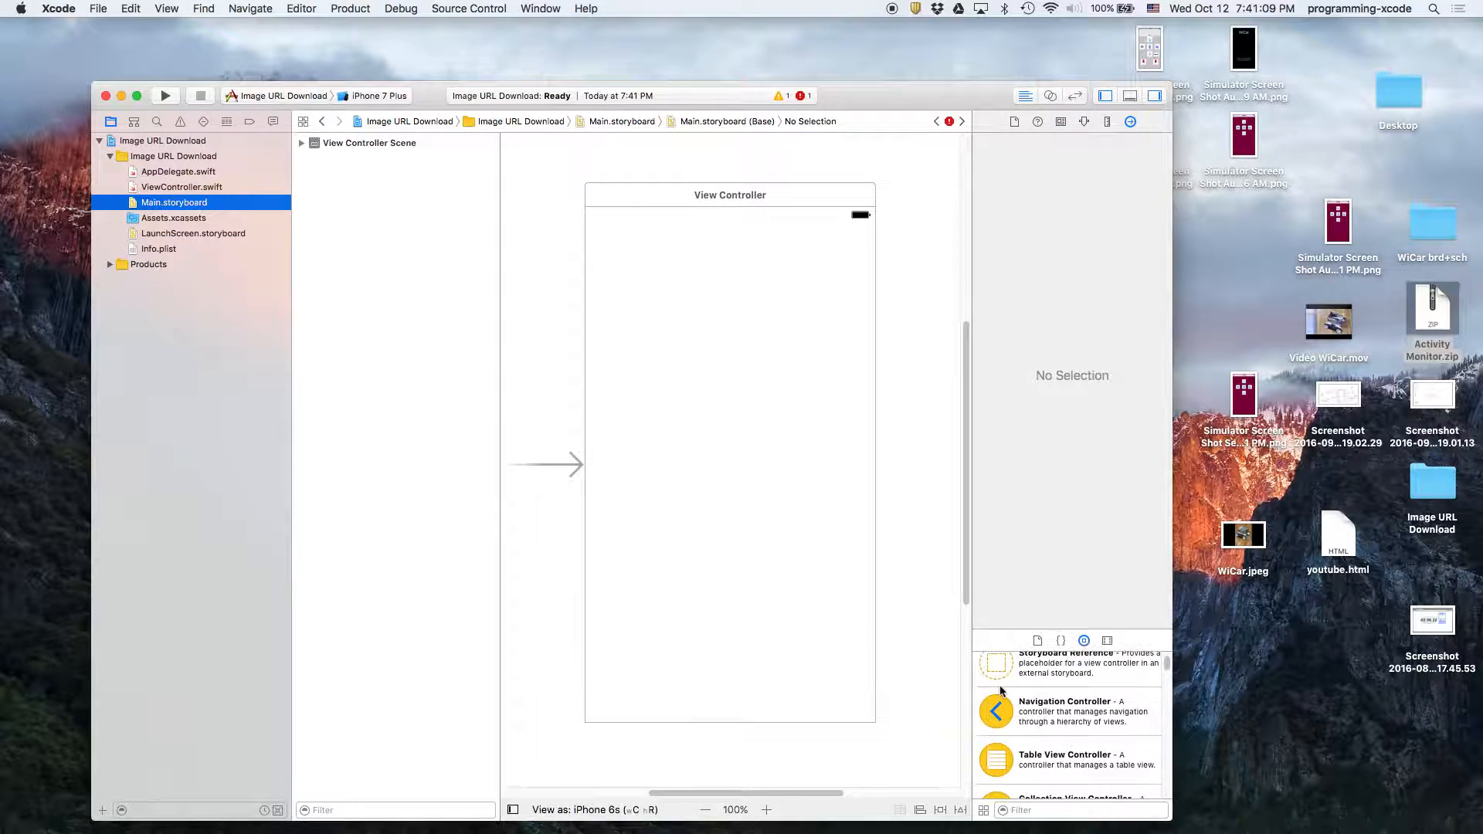
scroll("down", 3)
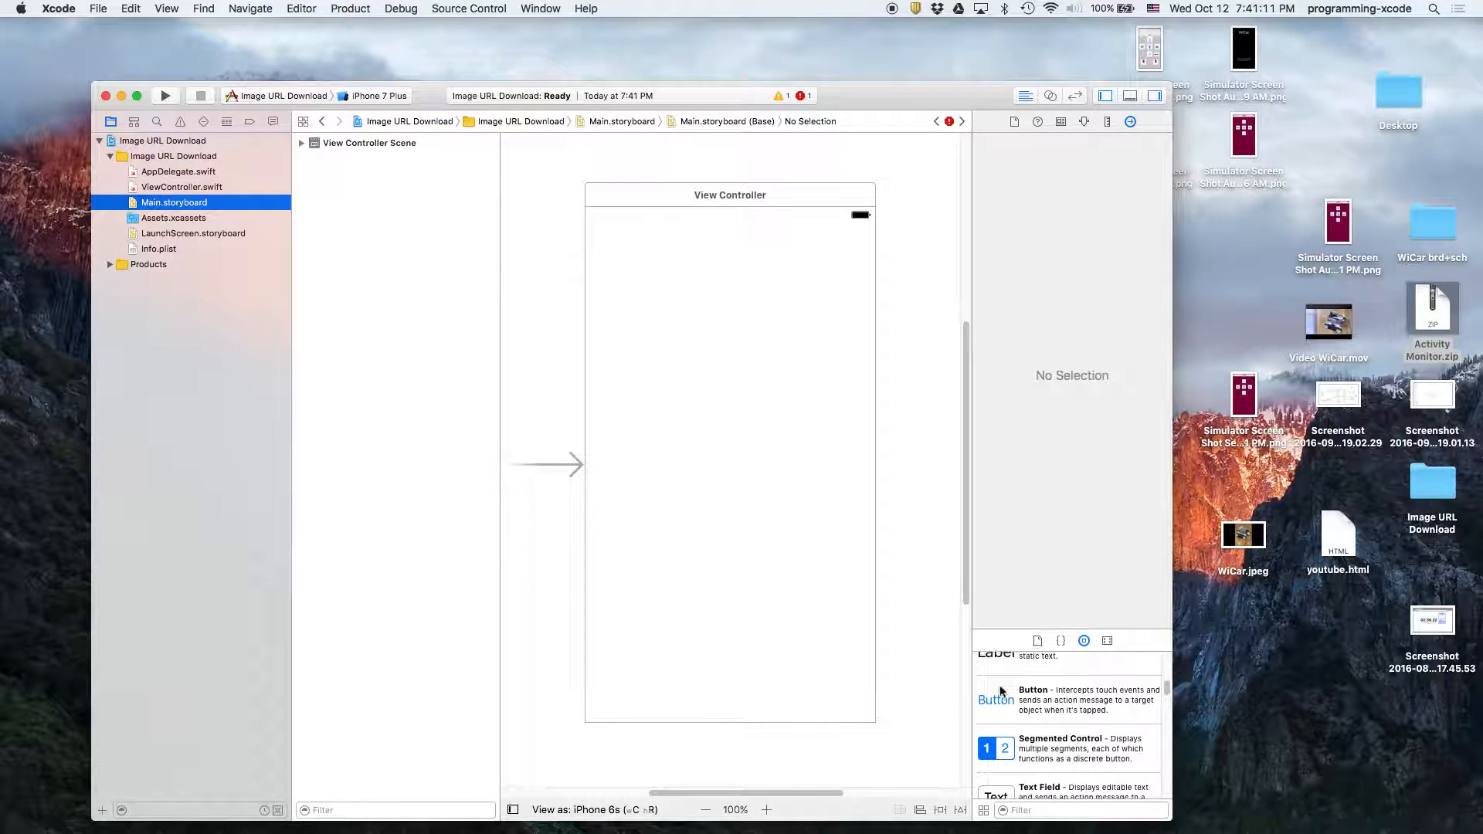
left_click_drag(996, 698, 737, 235)
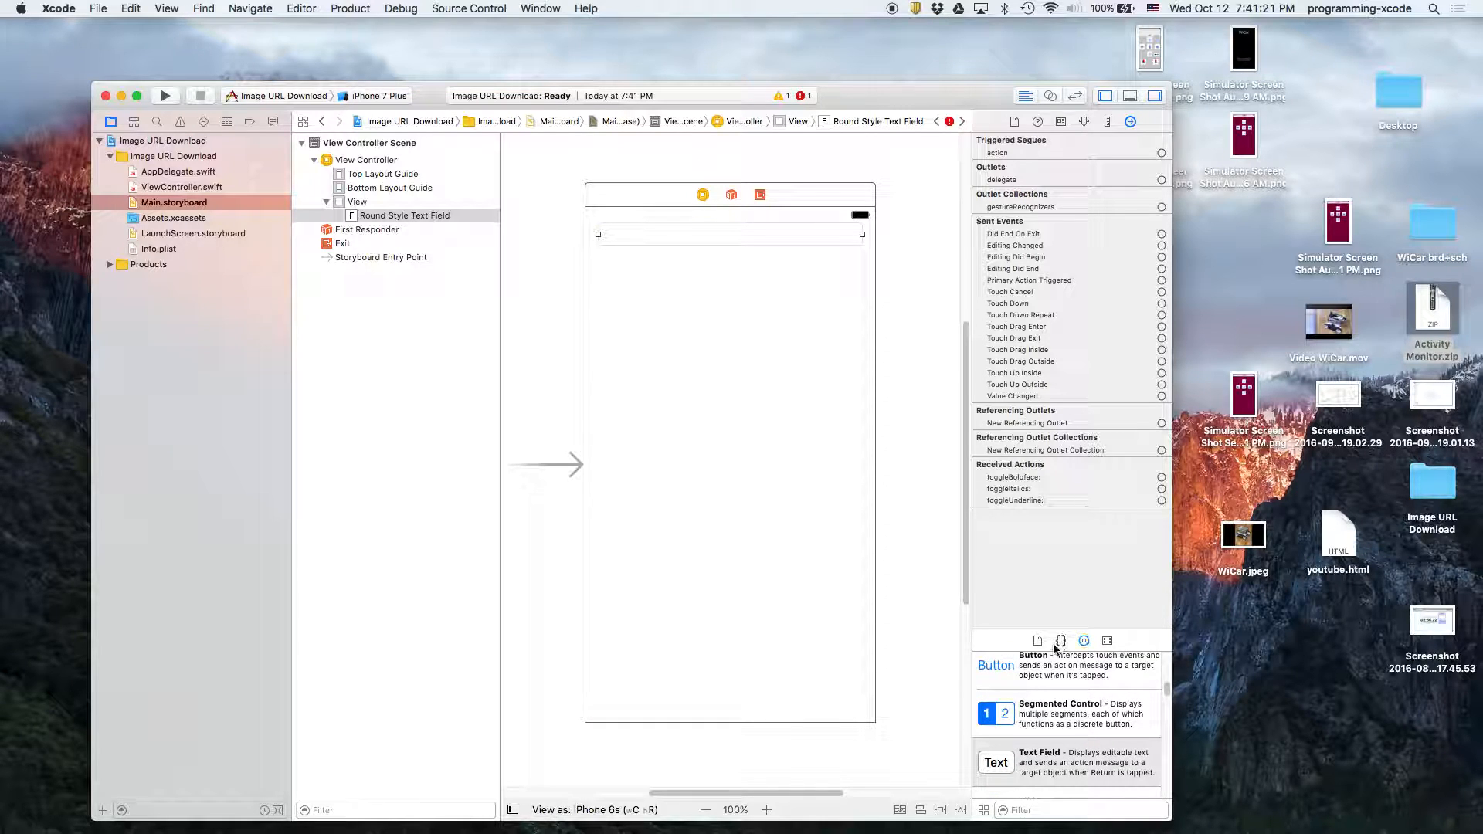
left_click_drag(996, 664, 622, 338)
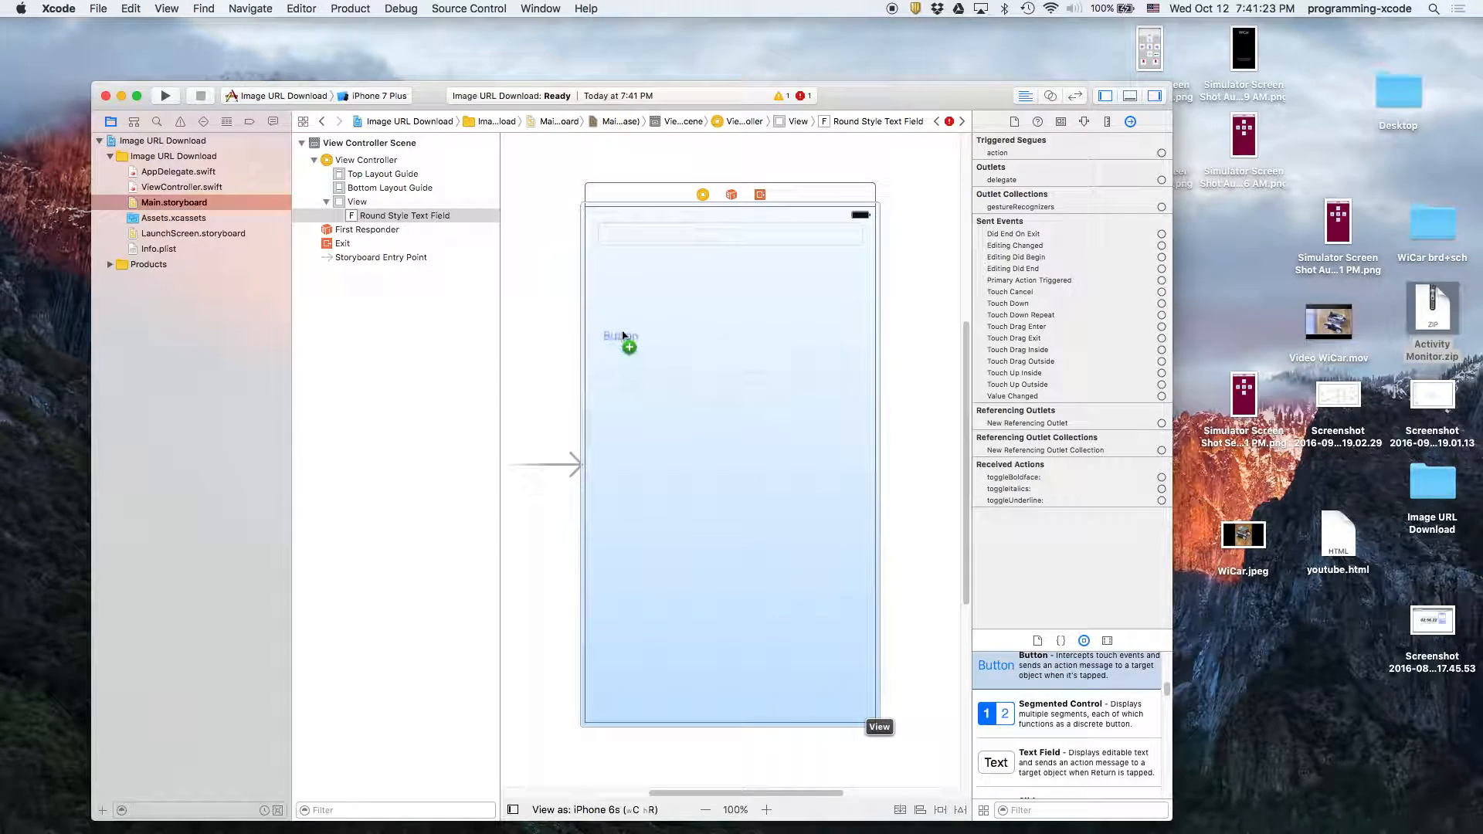
left_click_drag(621, 336, 728, 263)
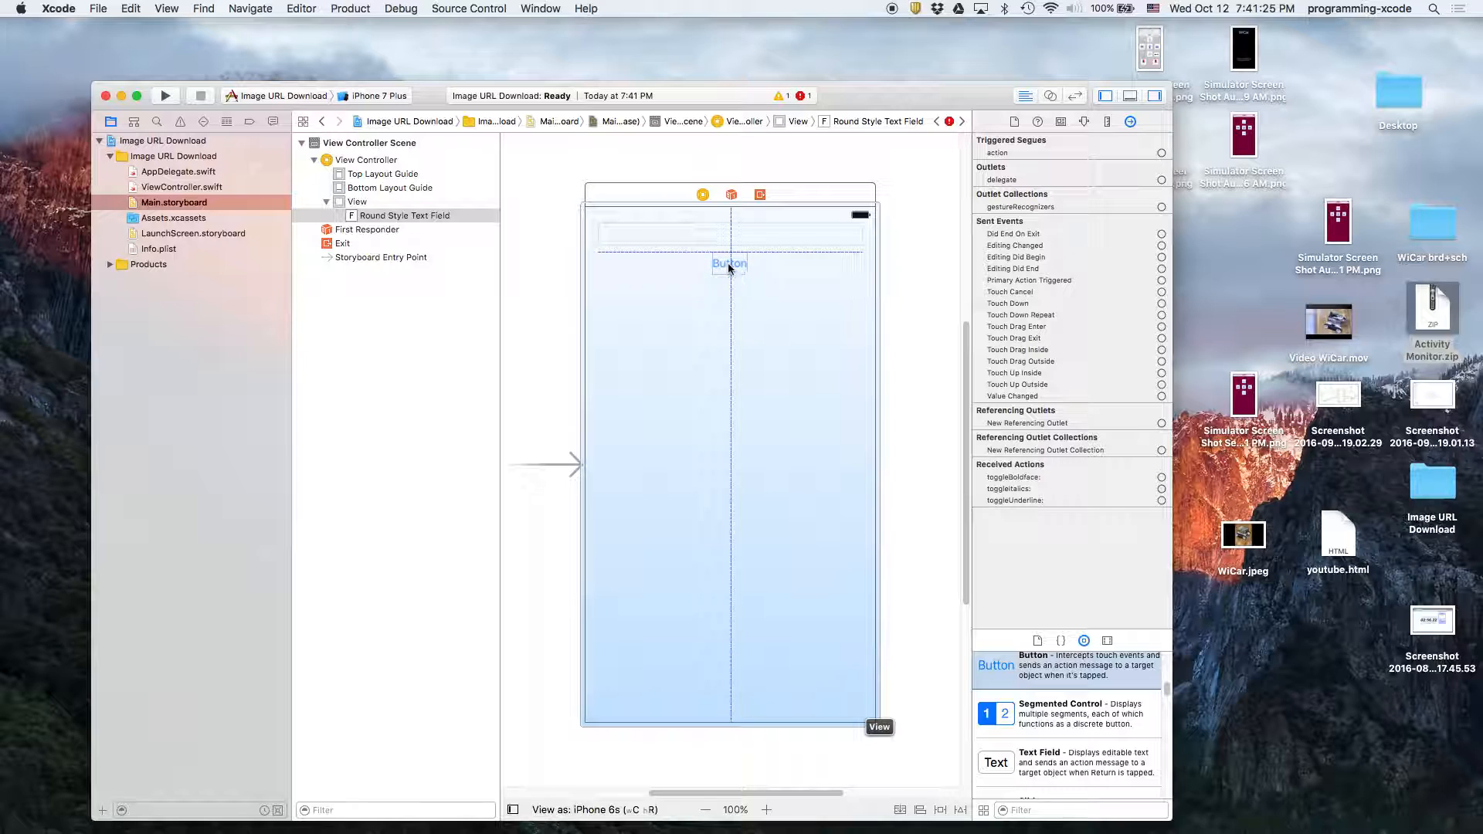
- Title the button Open URL and add an Image View filling the space below it
left_click(729, 262)
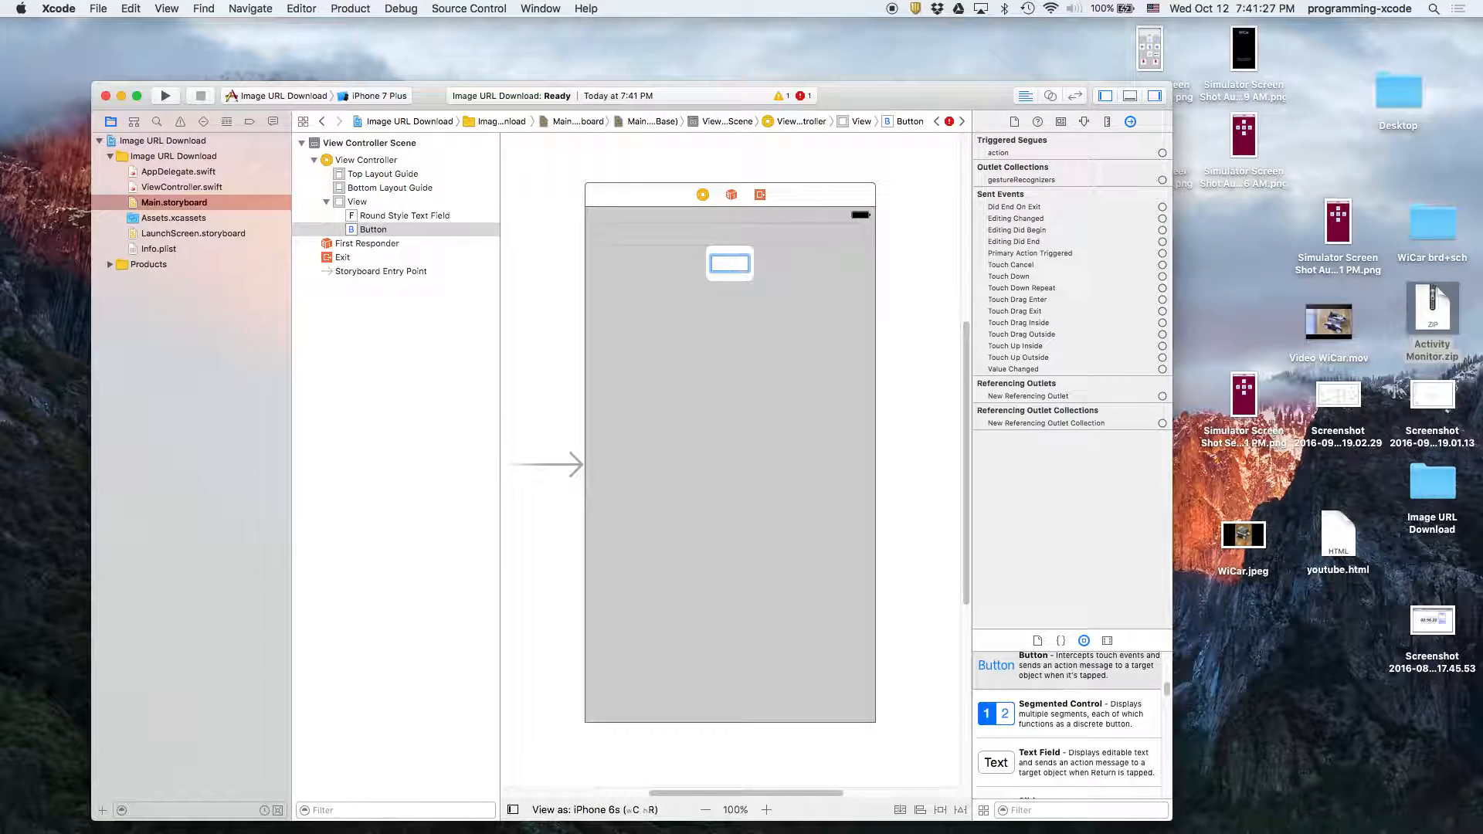
type("Open URL")
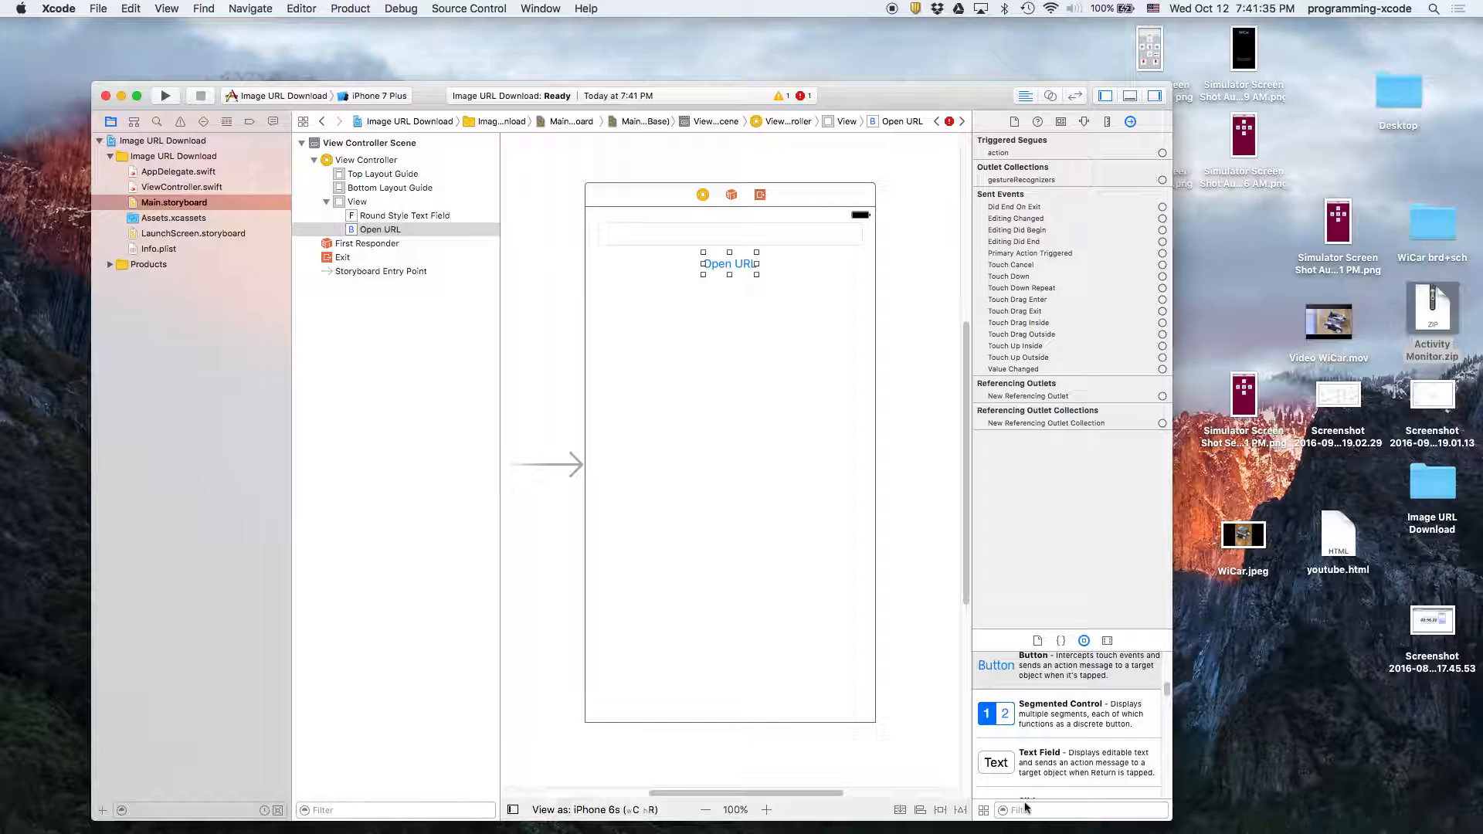
type("Image")
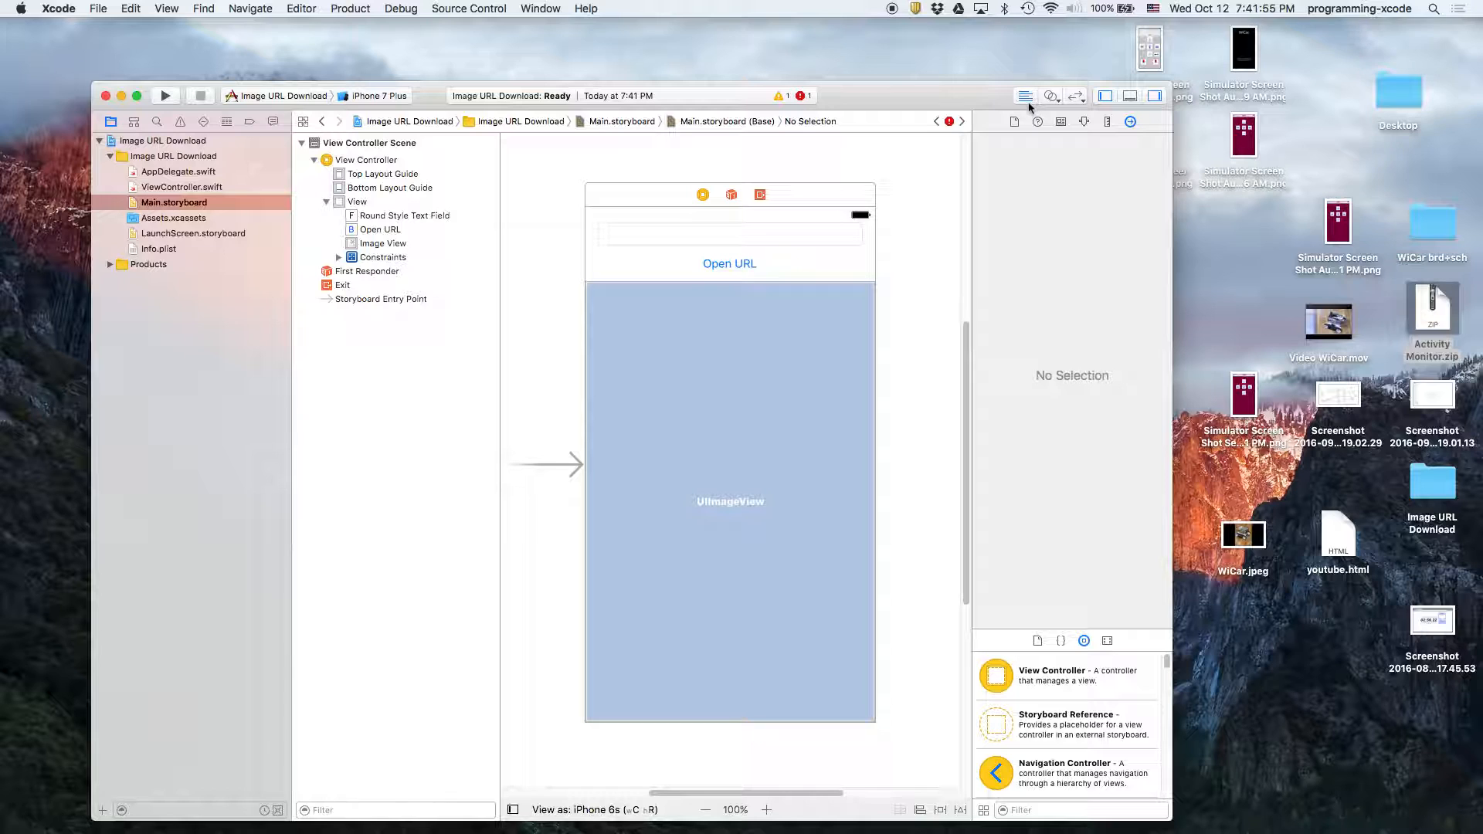
- With the Assistant Editor showing, connect the text field as outlet URL
left_click(1155, 95)
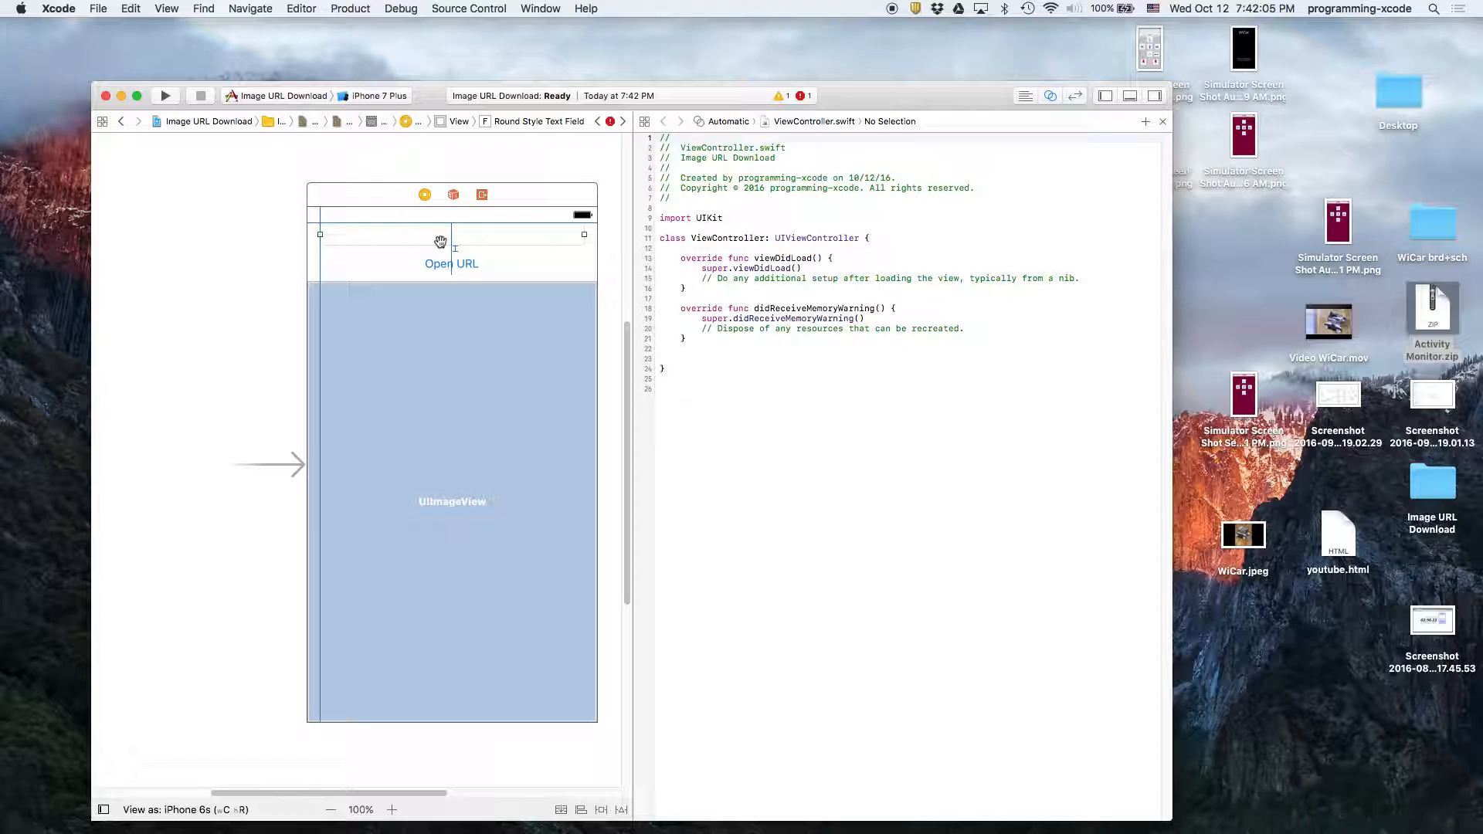
left_click_drag(440, 241, 743, 251)
type("URL")
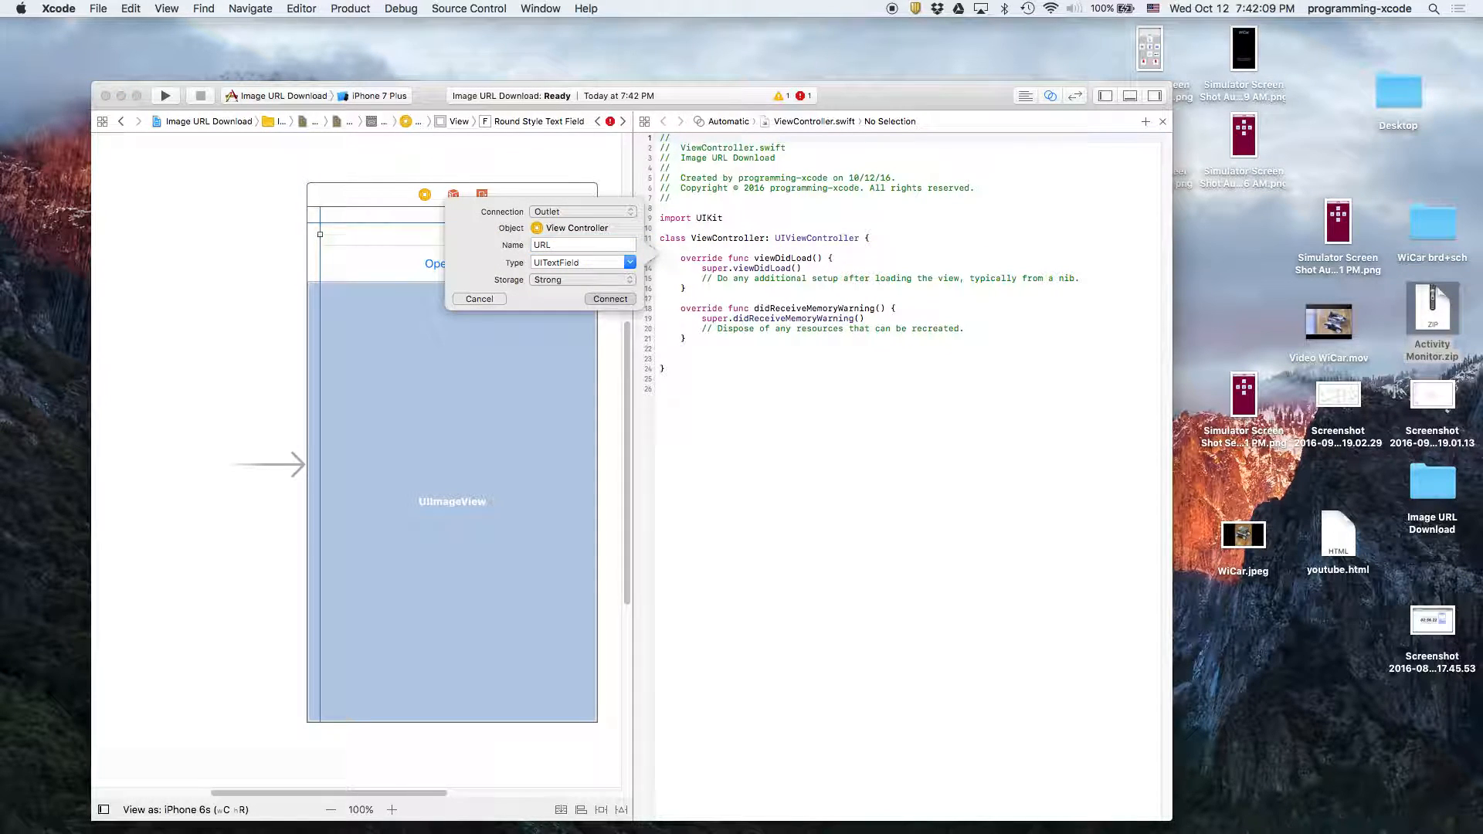
left_click(610, 298)
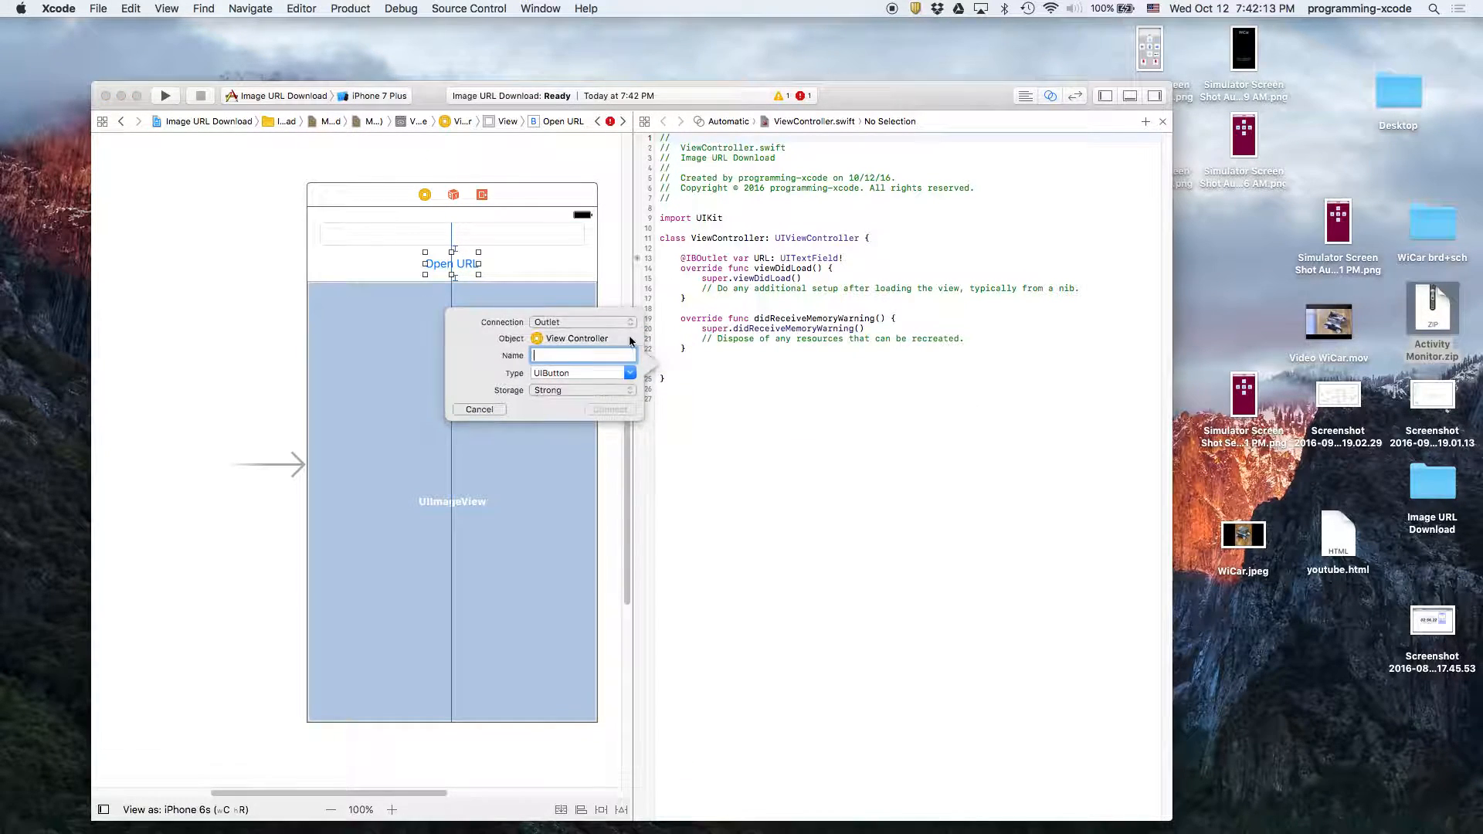
- Connect the button as action openURL and the image view as outlet imageView
left_click(582, 321)
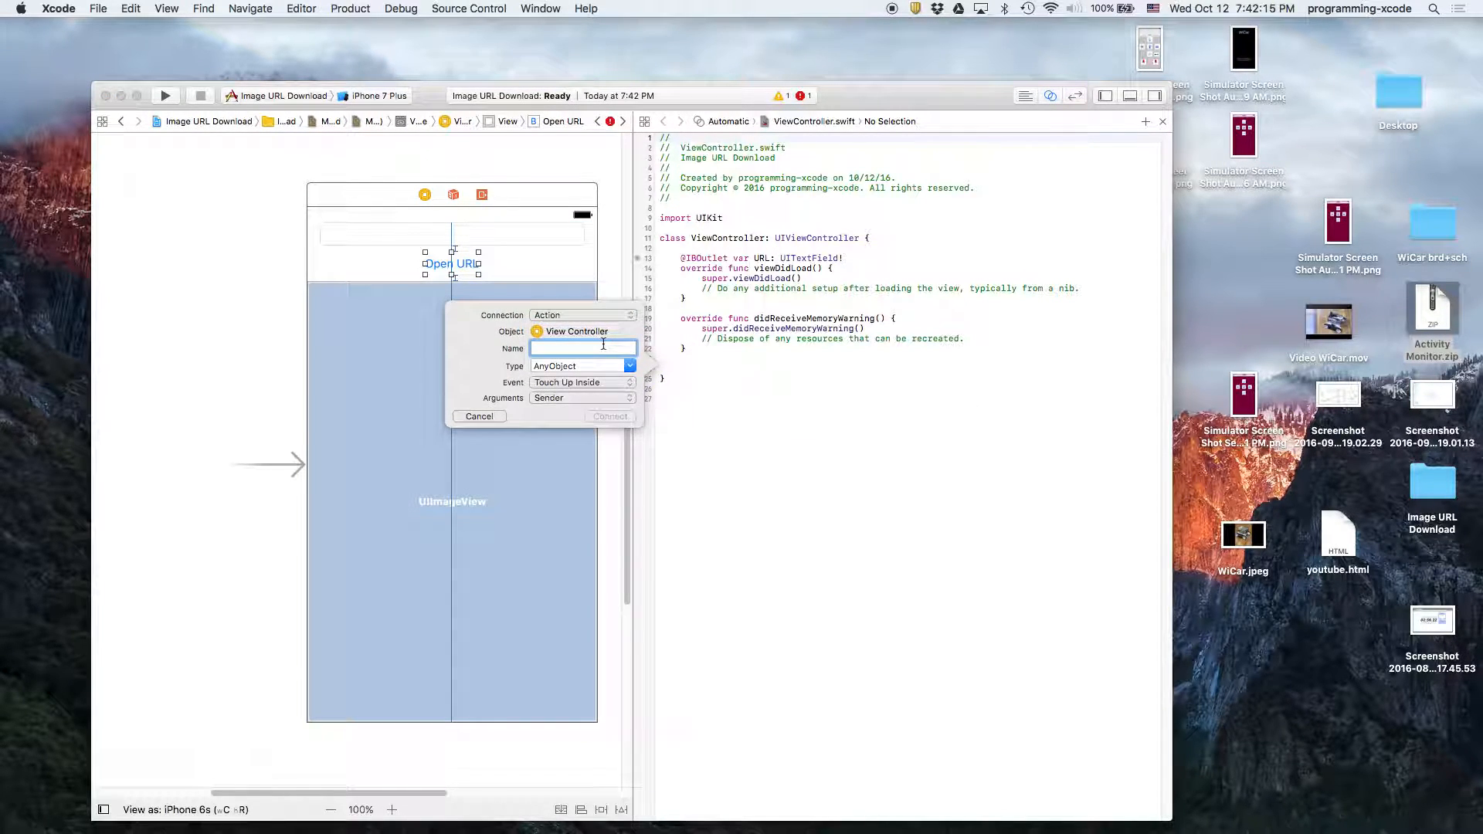
type("openURL")
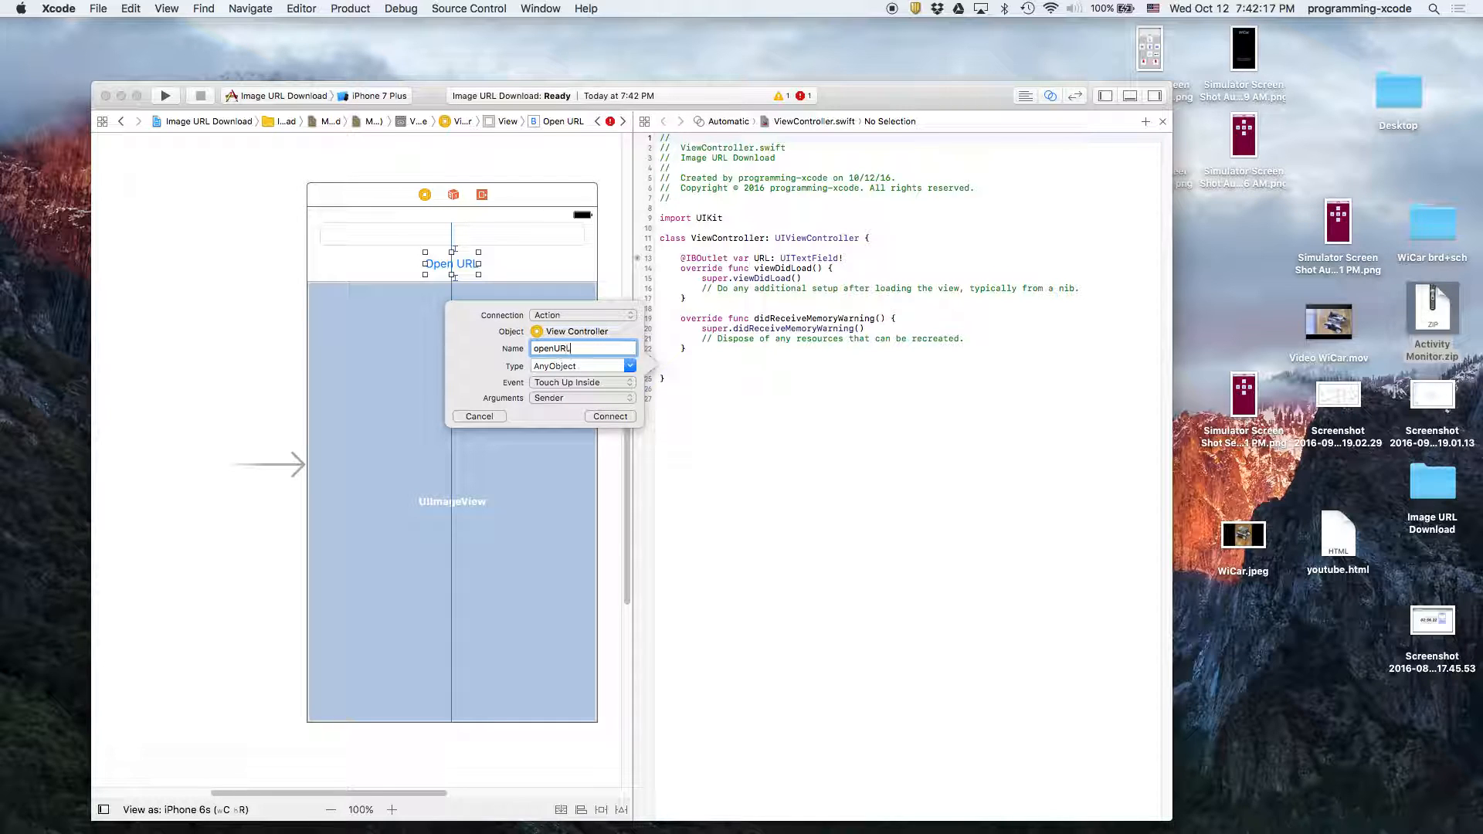
left_click(609, 416)
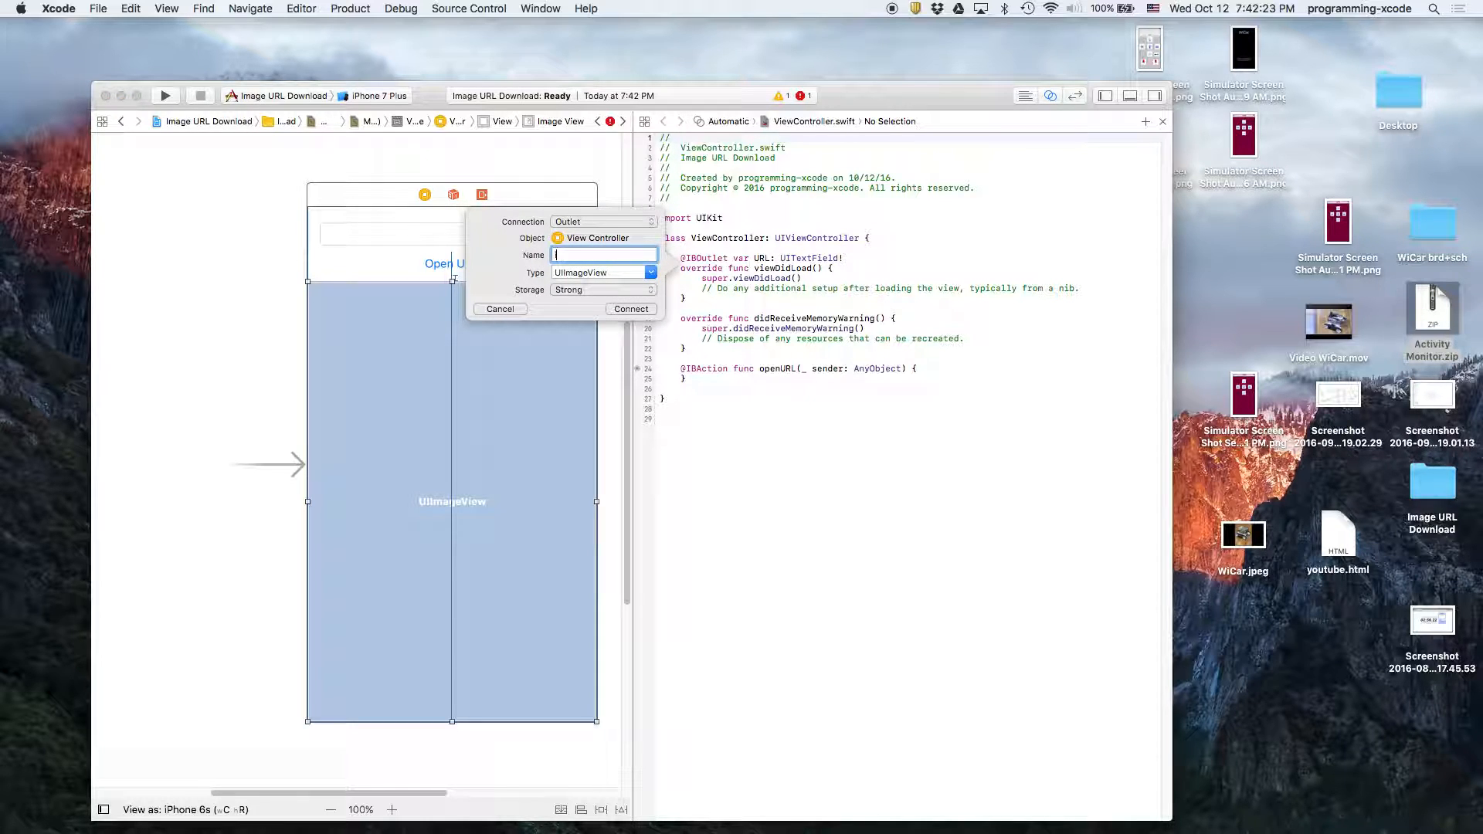
type("imageView")
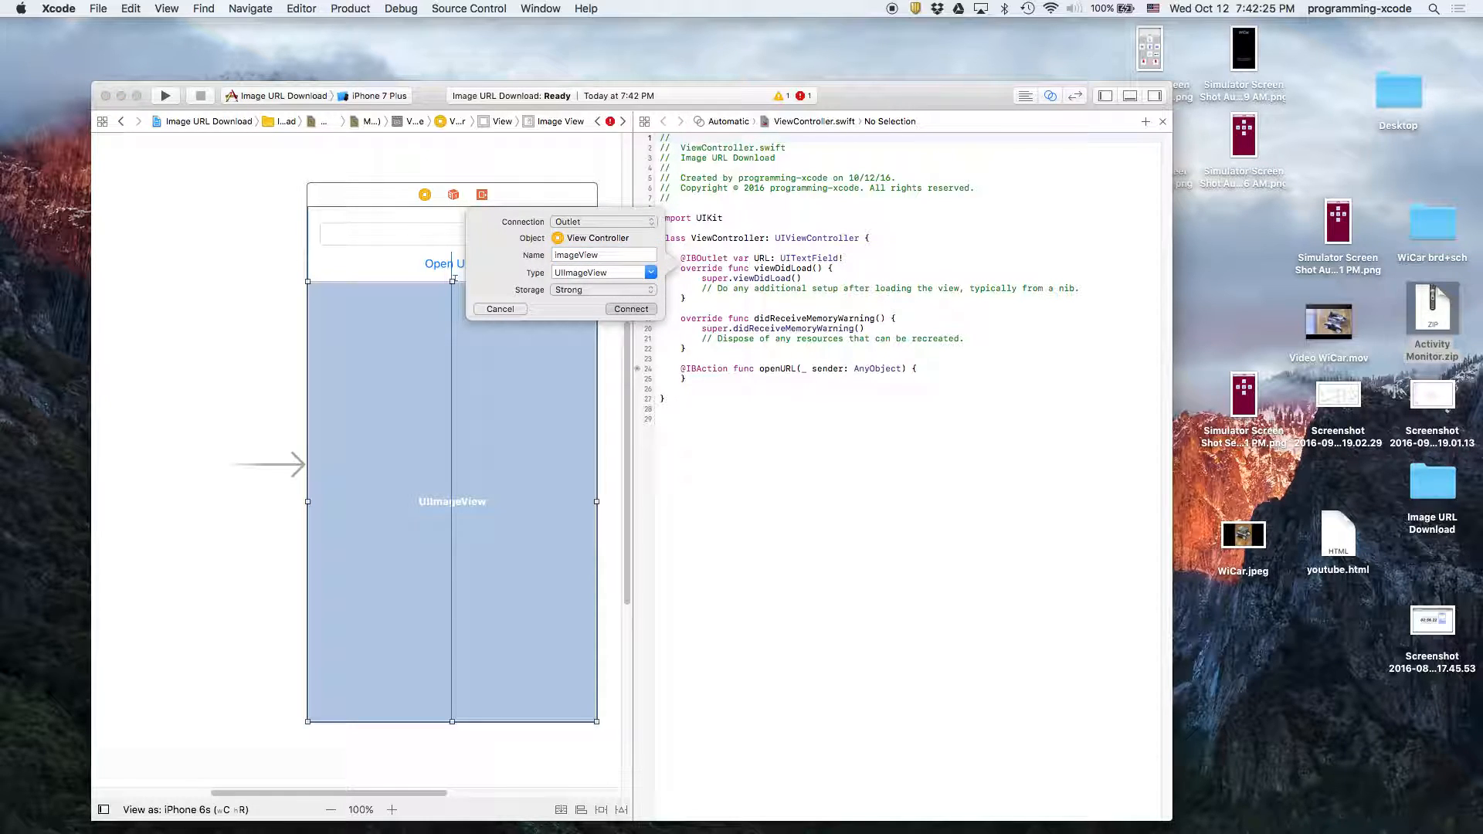
left_click(631, 309)
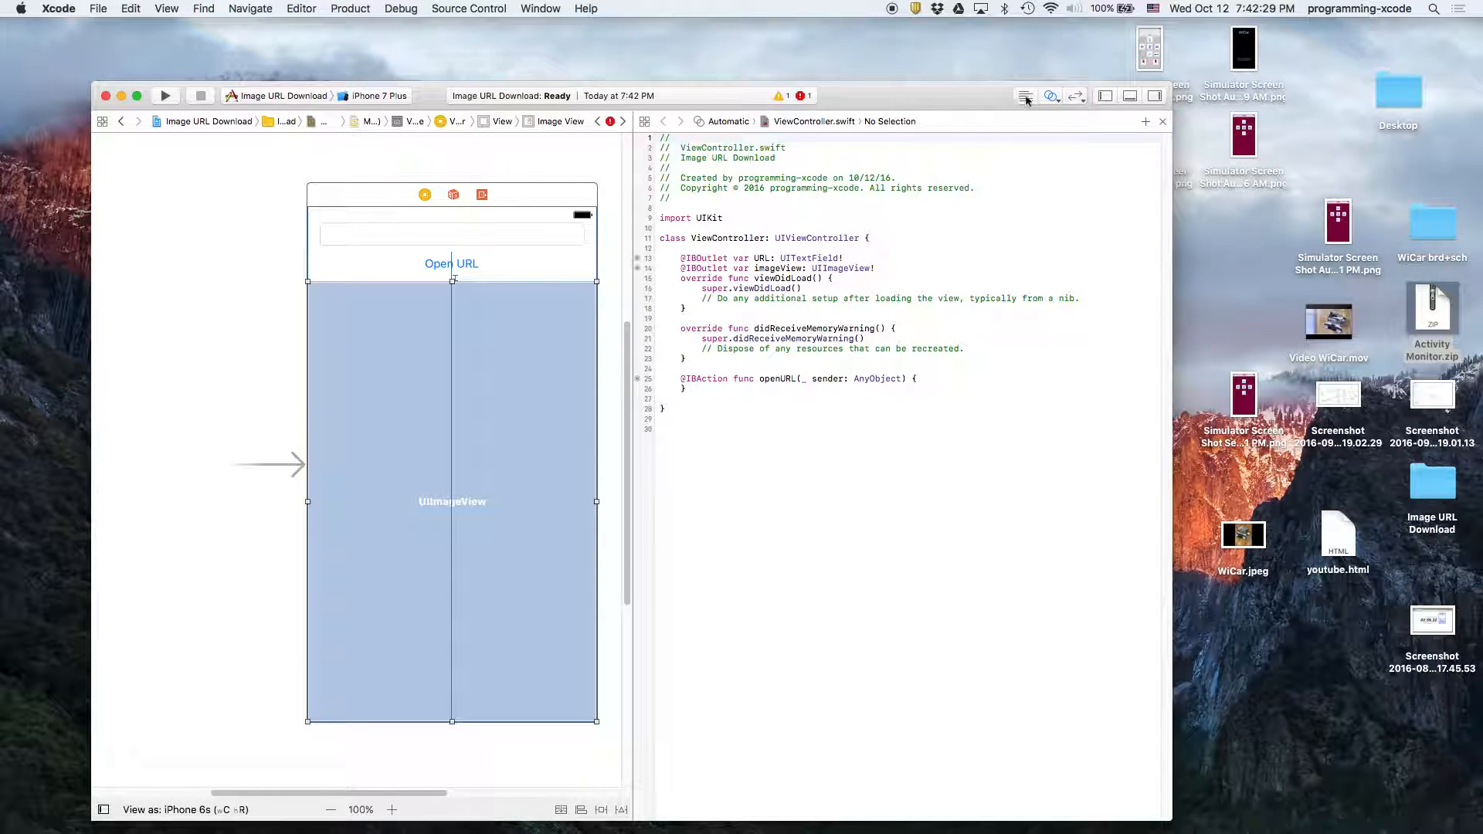
- Write openURL to read URL.text, download its NSData and set imageView's image, then run the app
left_click(1155, 96)
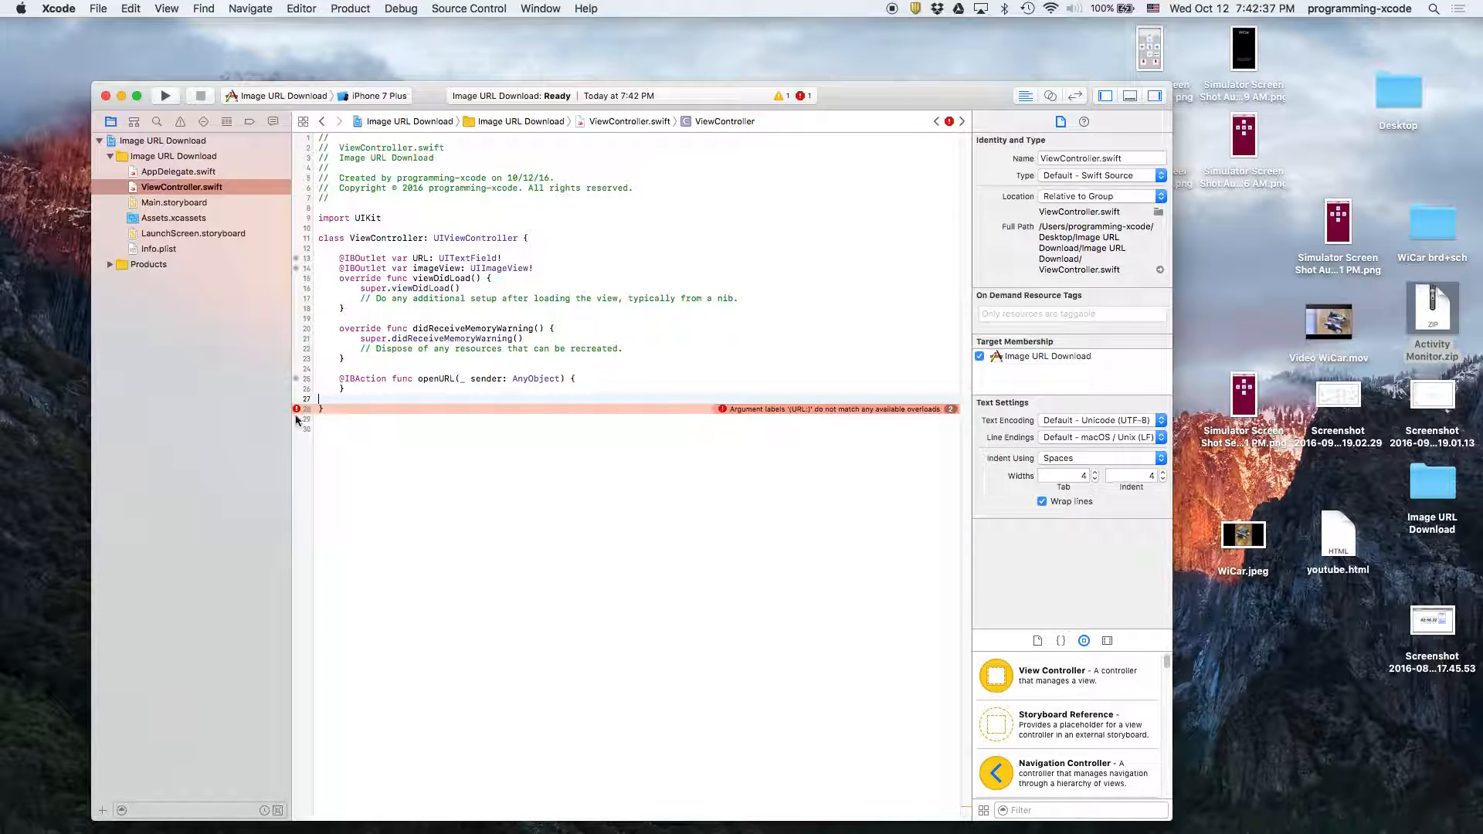
left_click(181, 187)
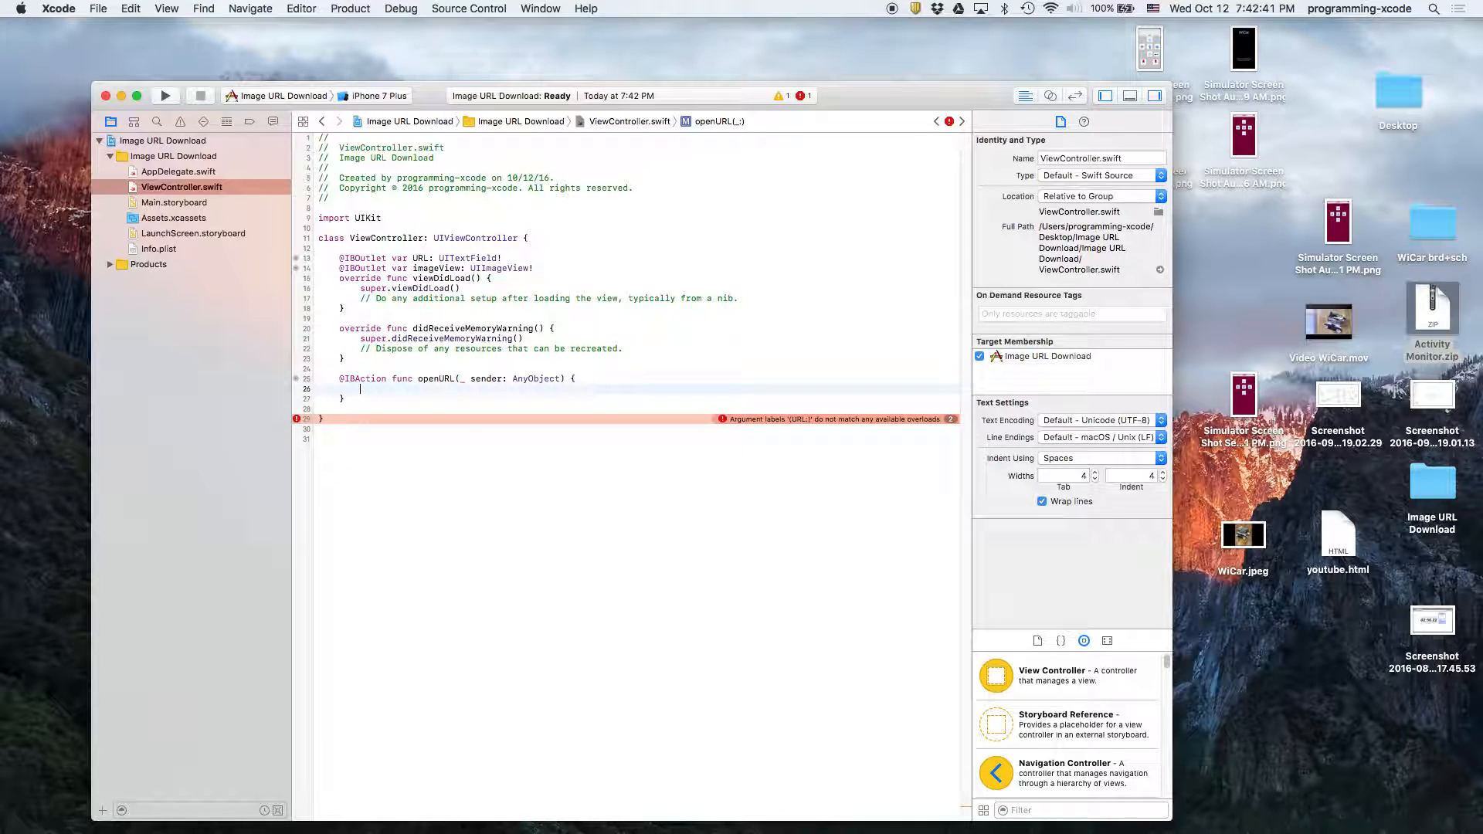
type("let path=URL.text!")
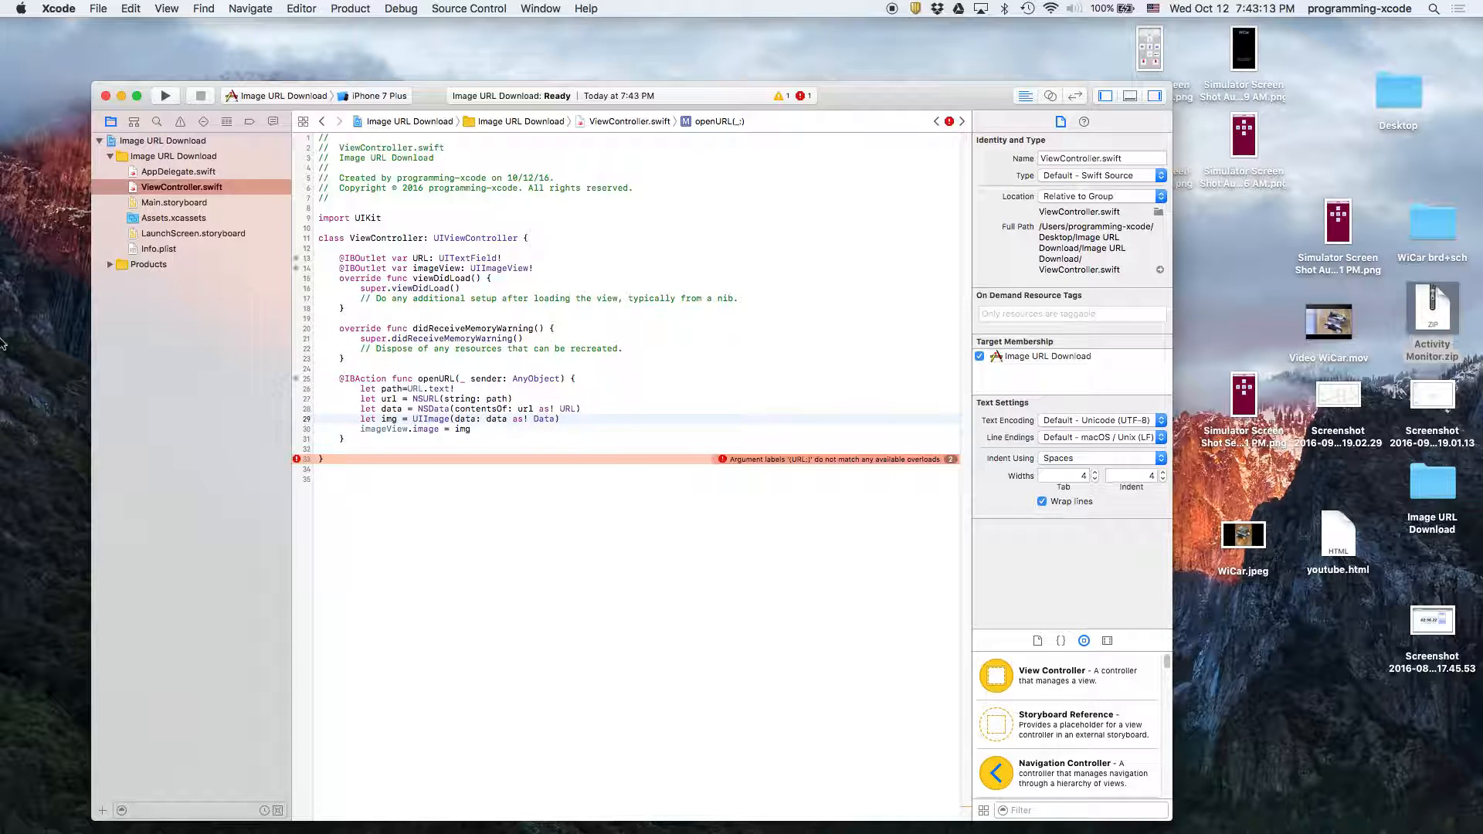
left_click(166, 94)
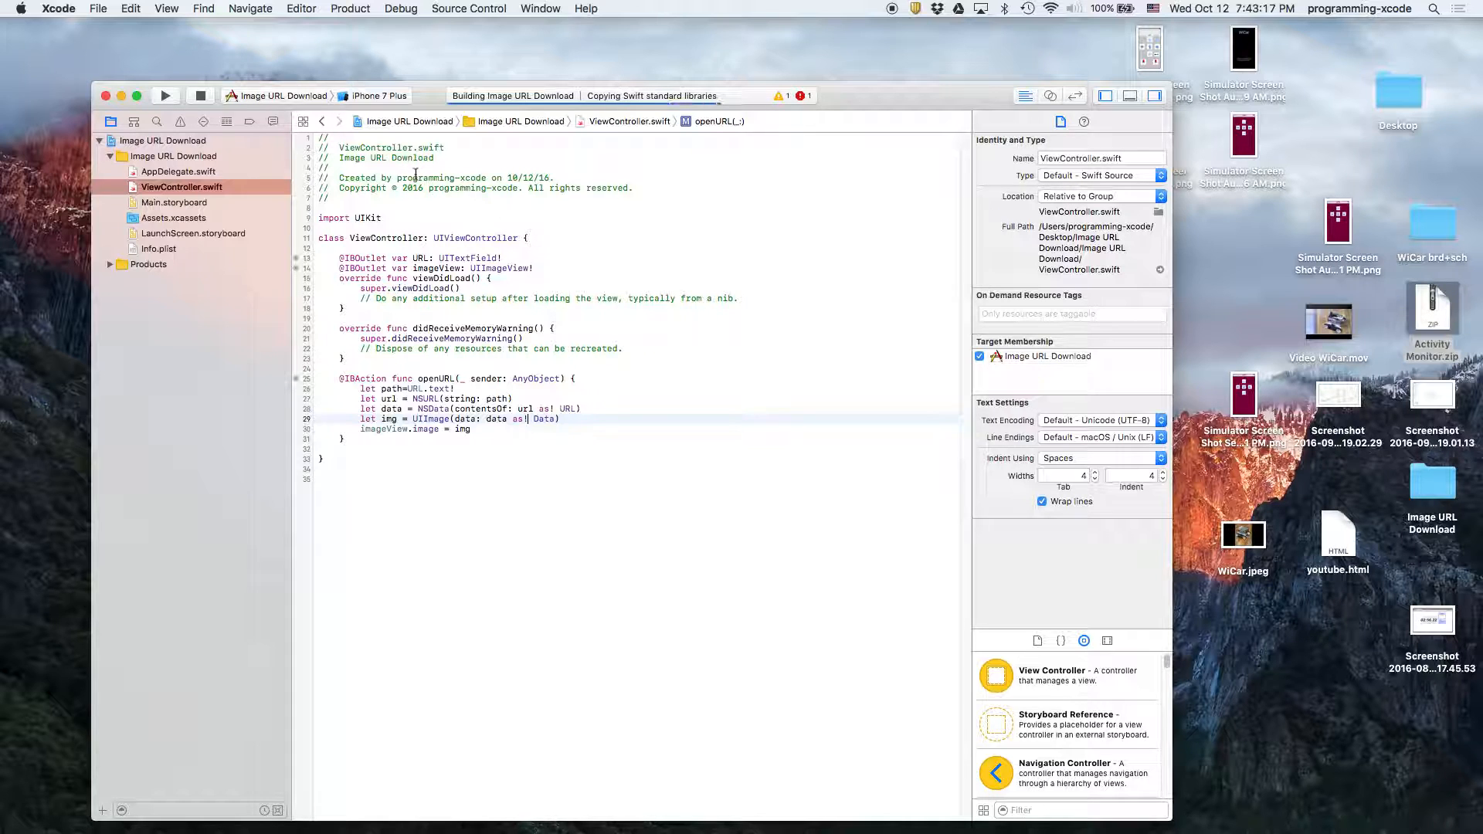
- Let the app launch in the iPhone 7 Plus simulator and focus its URL text field
left_click(166, 95)
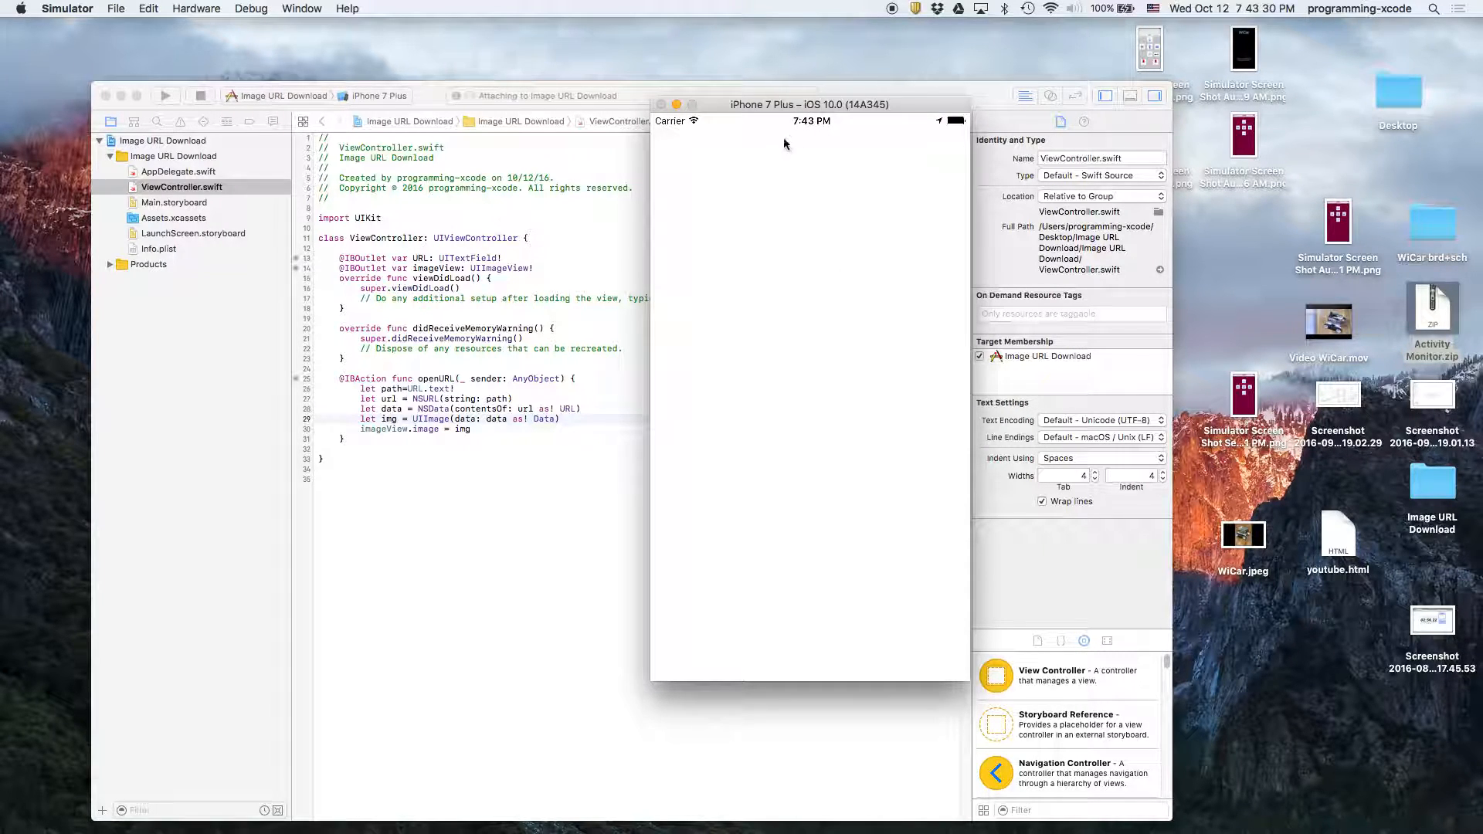
left_click(165, 96)
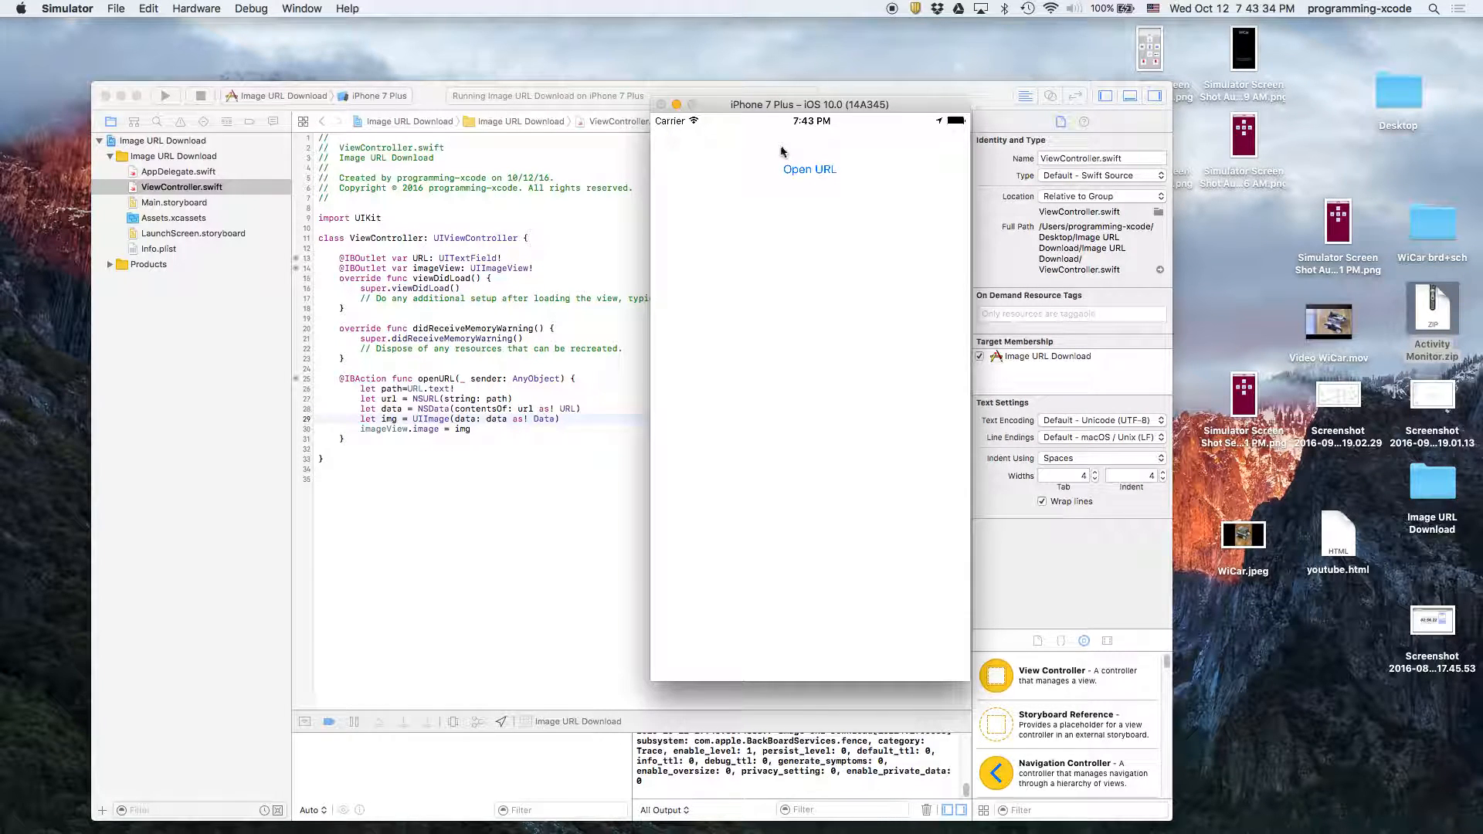
mouse_move(752, 179)
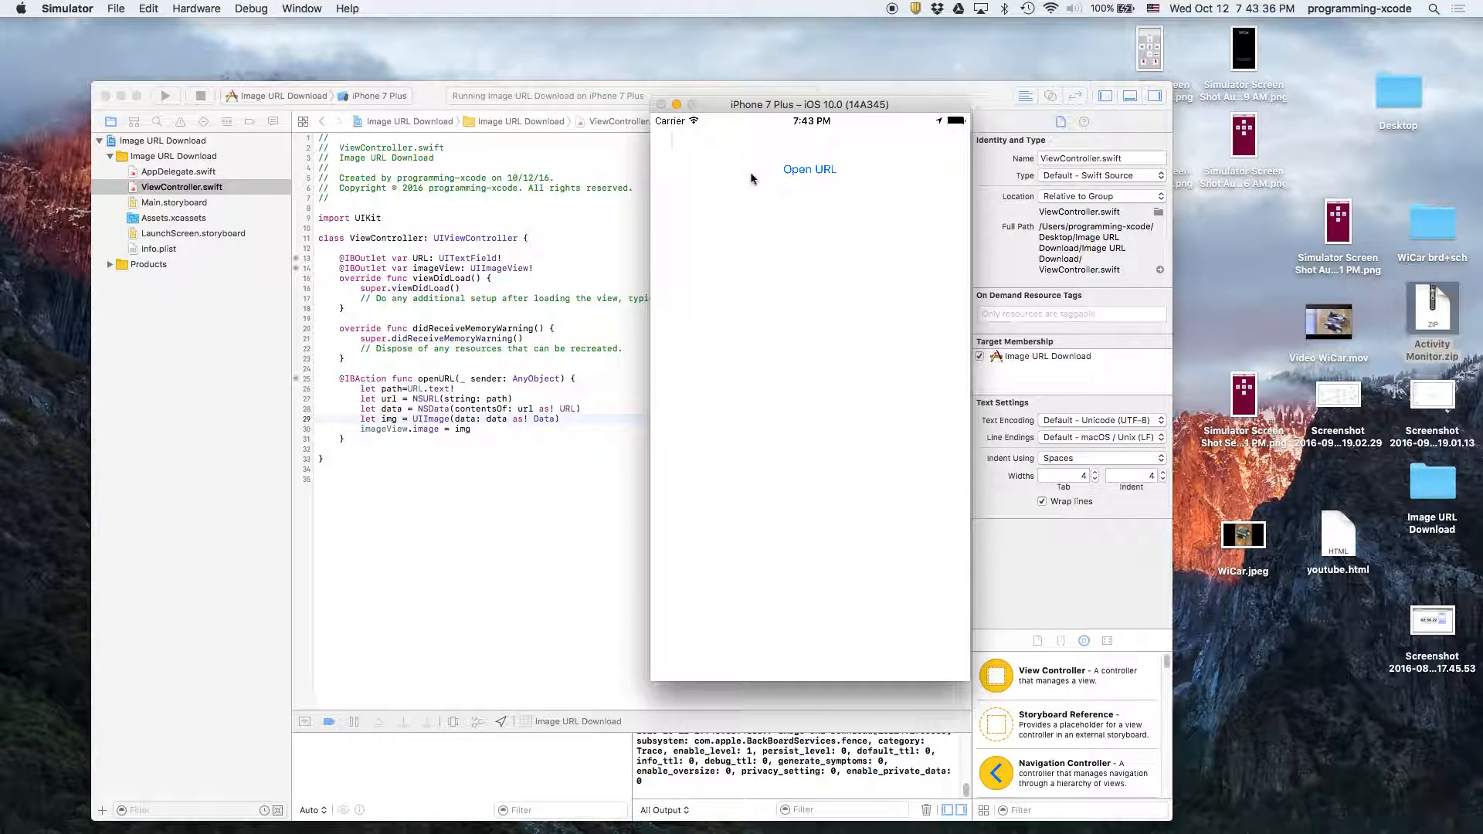
mouse_move(624, 148)
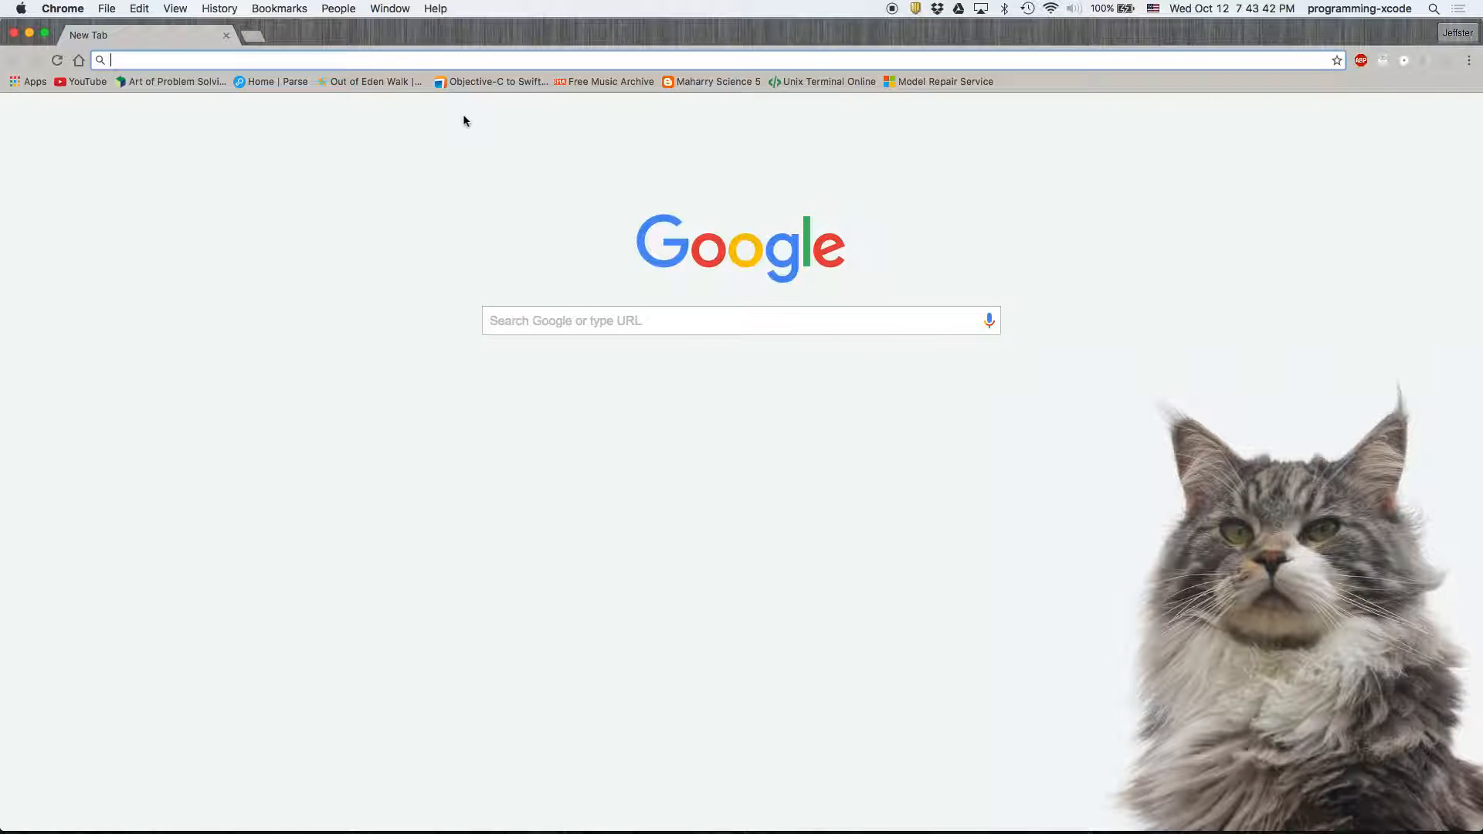
- Search images for cookie, view the chocolate chunk cookie PNG on its own page and select its address
type("cookie&oq=cookie&aqs=chrome.0.69i59j69i57j69i60l2.934j0j7&sourceid=chrome&ie=UTF-8")
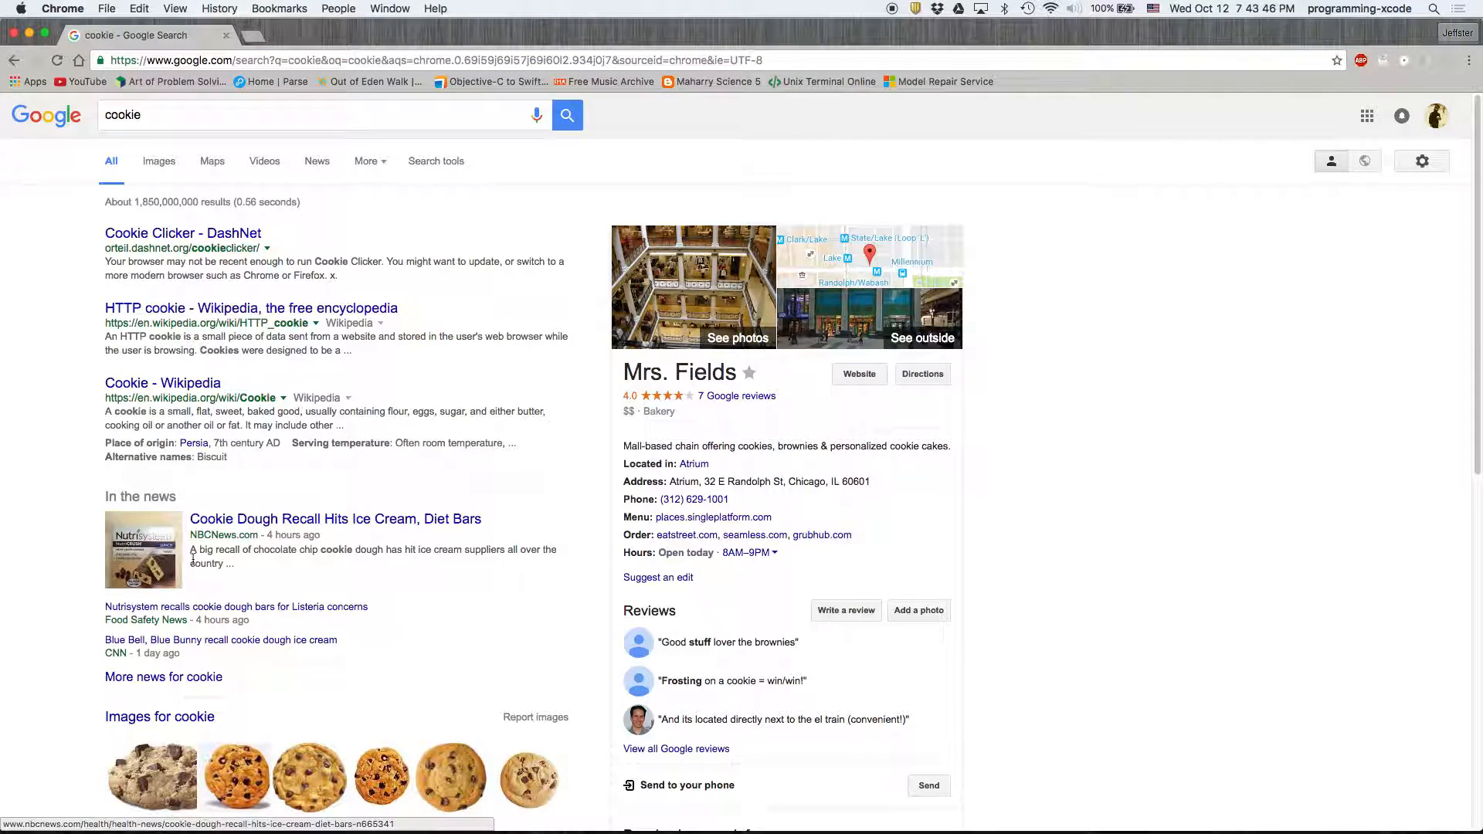
left_click(150, 776)
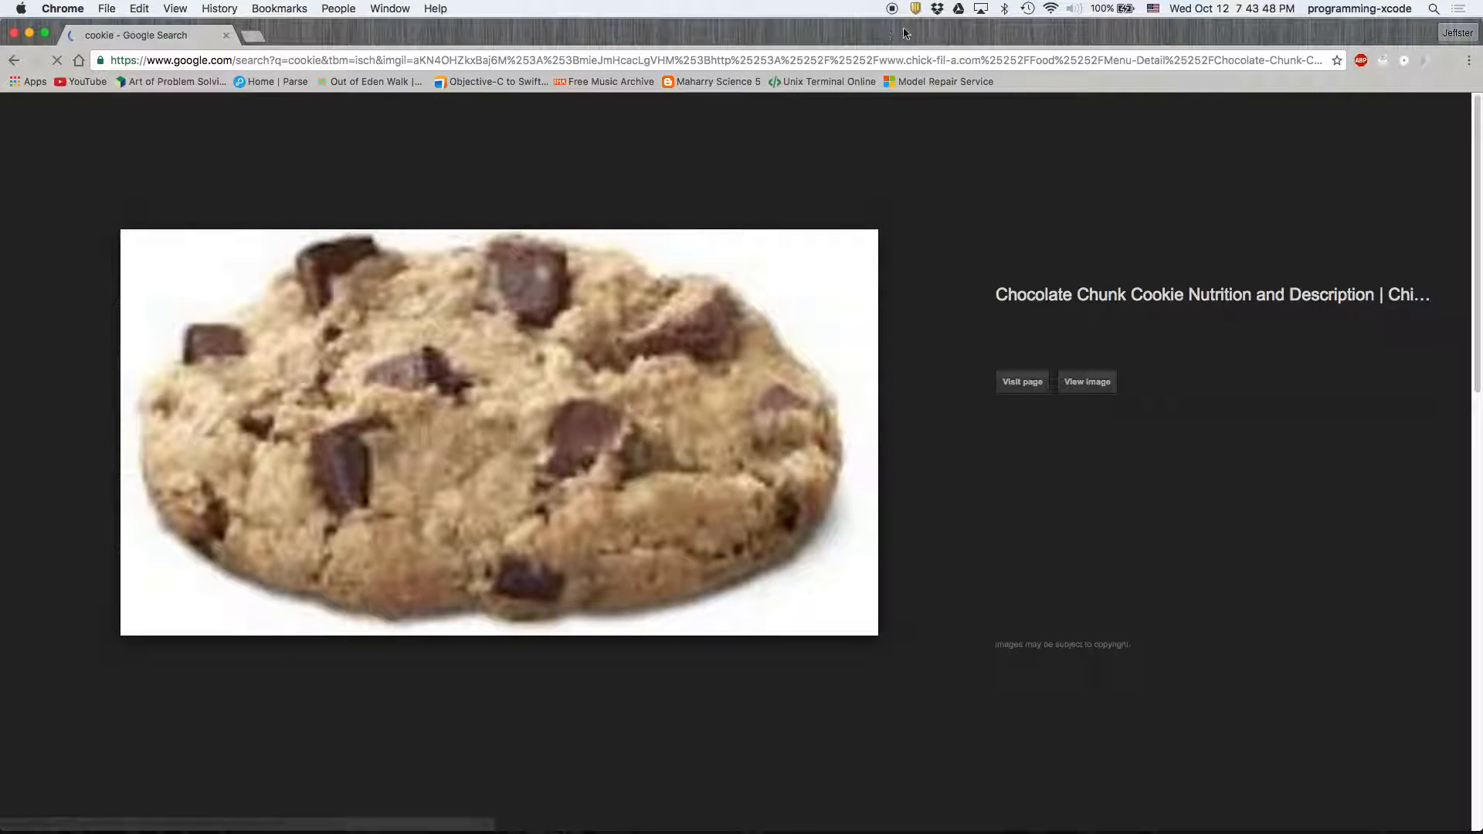
left_click(1086, 382)
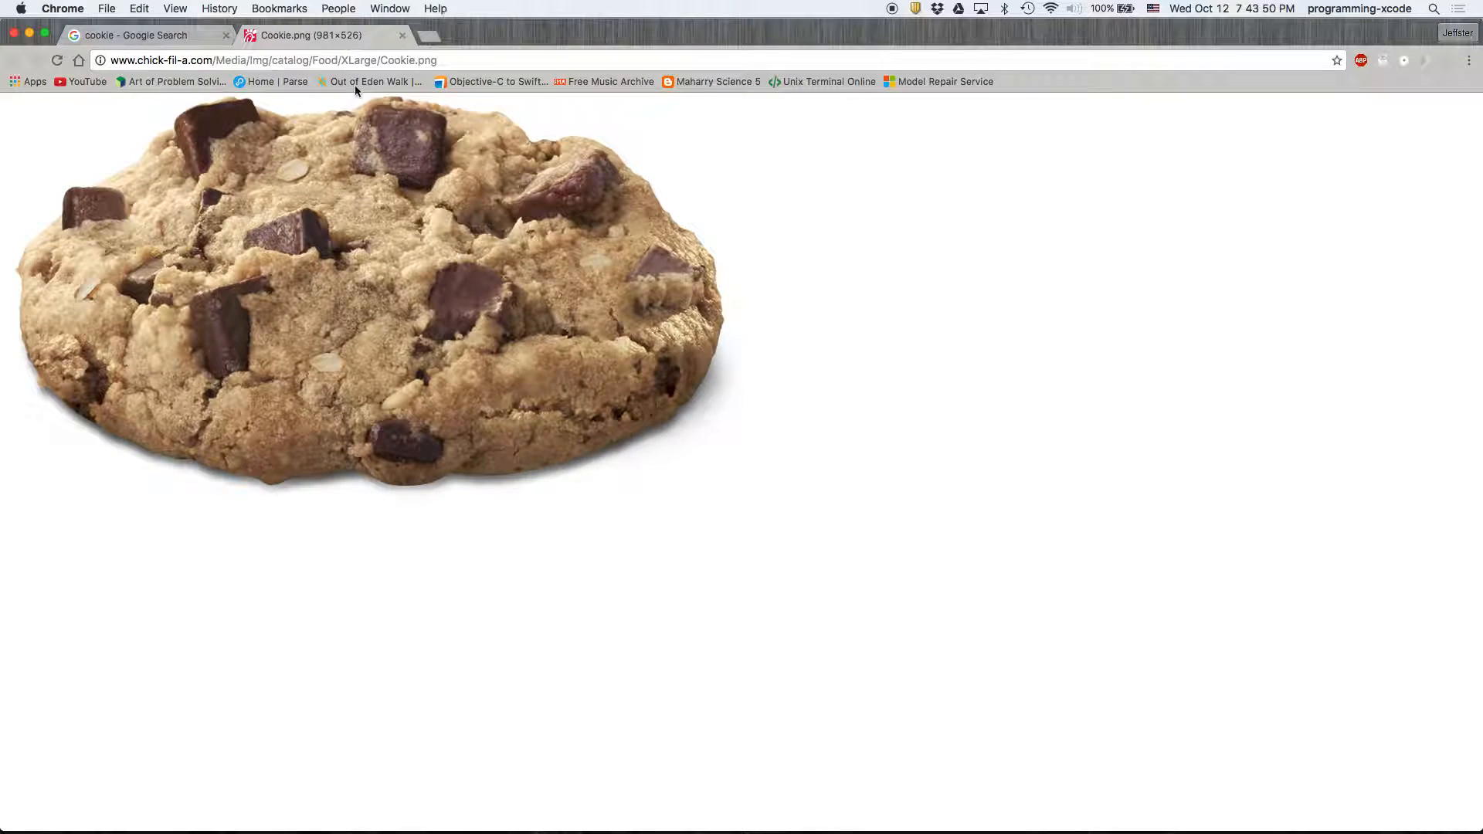
left_click(272, 61)
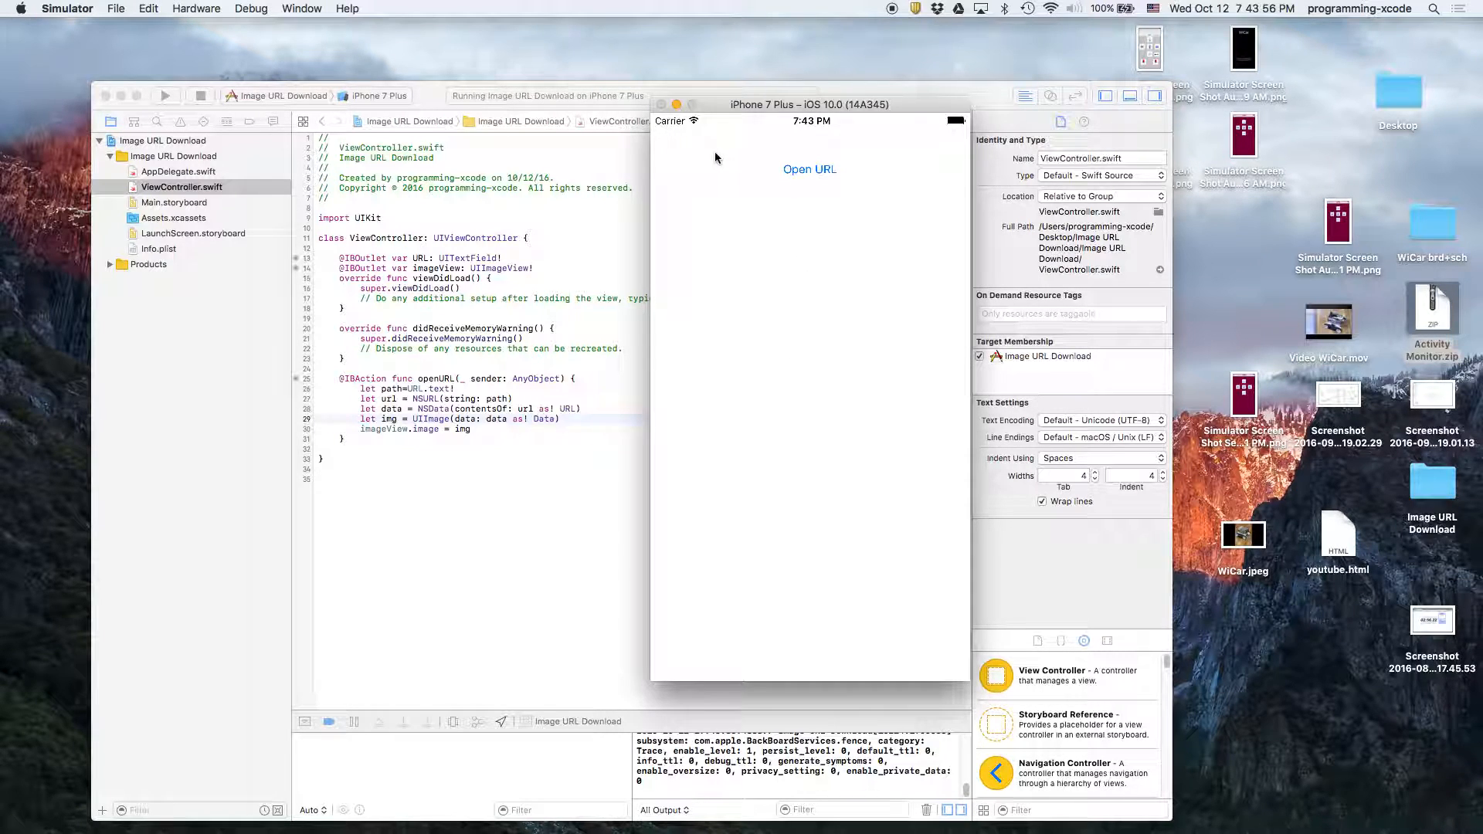
- Enter the Cookie.png address and load the cookie picture into the app
type("-fil-a.com/Media/Img/catalog/Food/XLarge/Cookie.png")
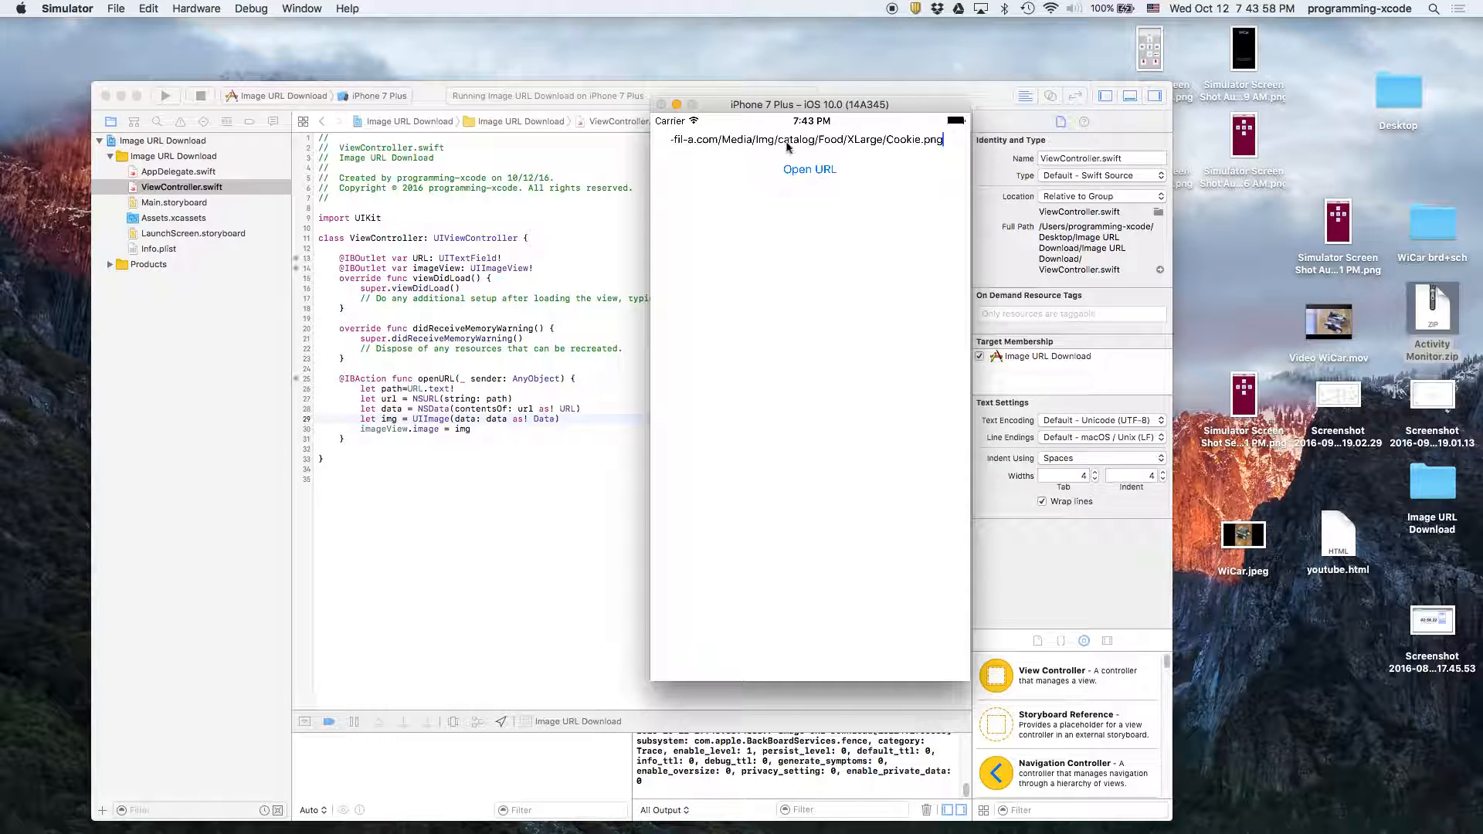
left_click(811, 170)
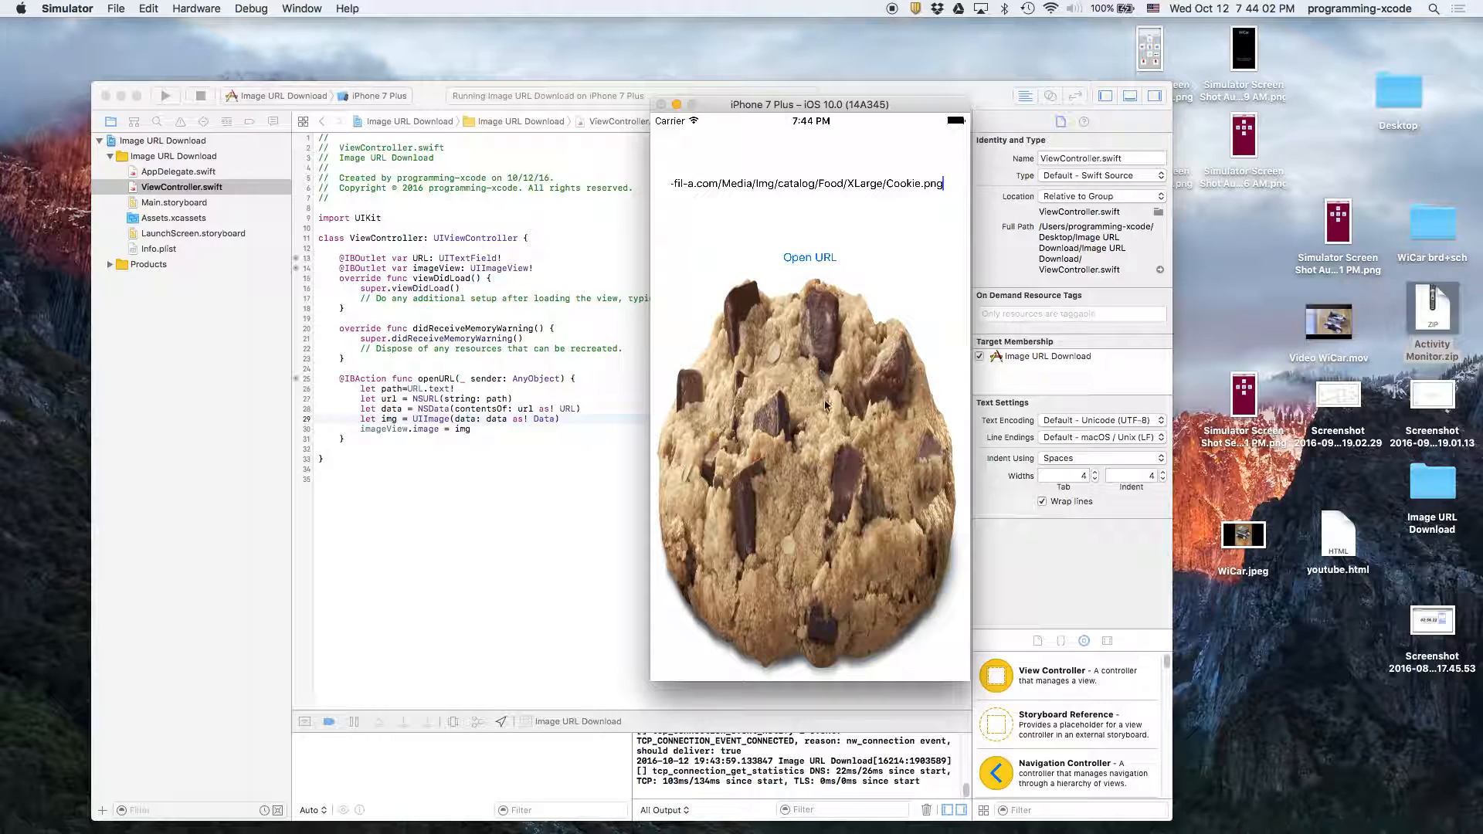
- Select all of the cookie address and cut it to empty the field
double_click(807, 184)
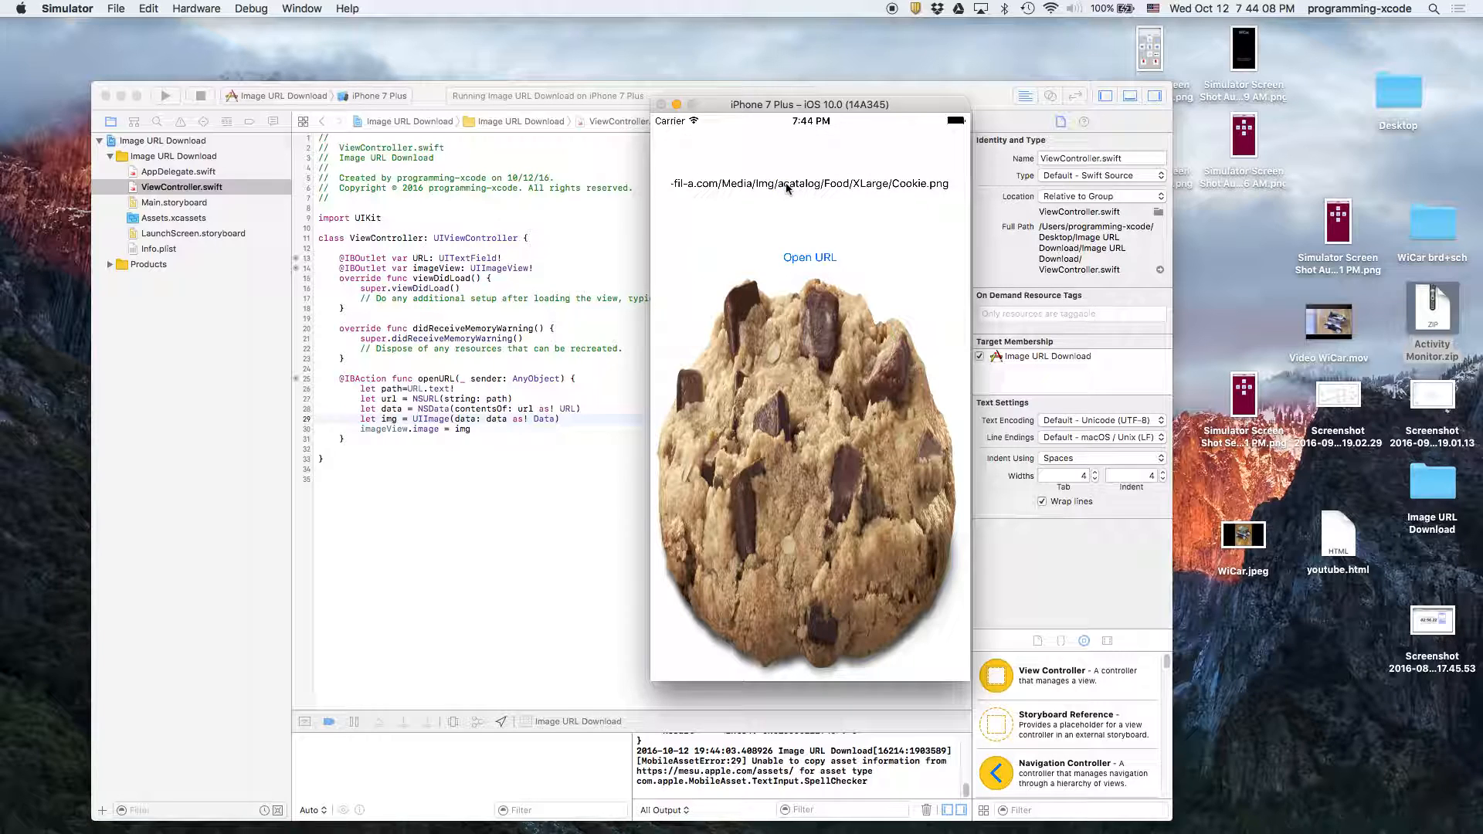
left_click(810, 184)
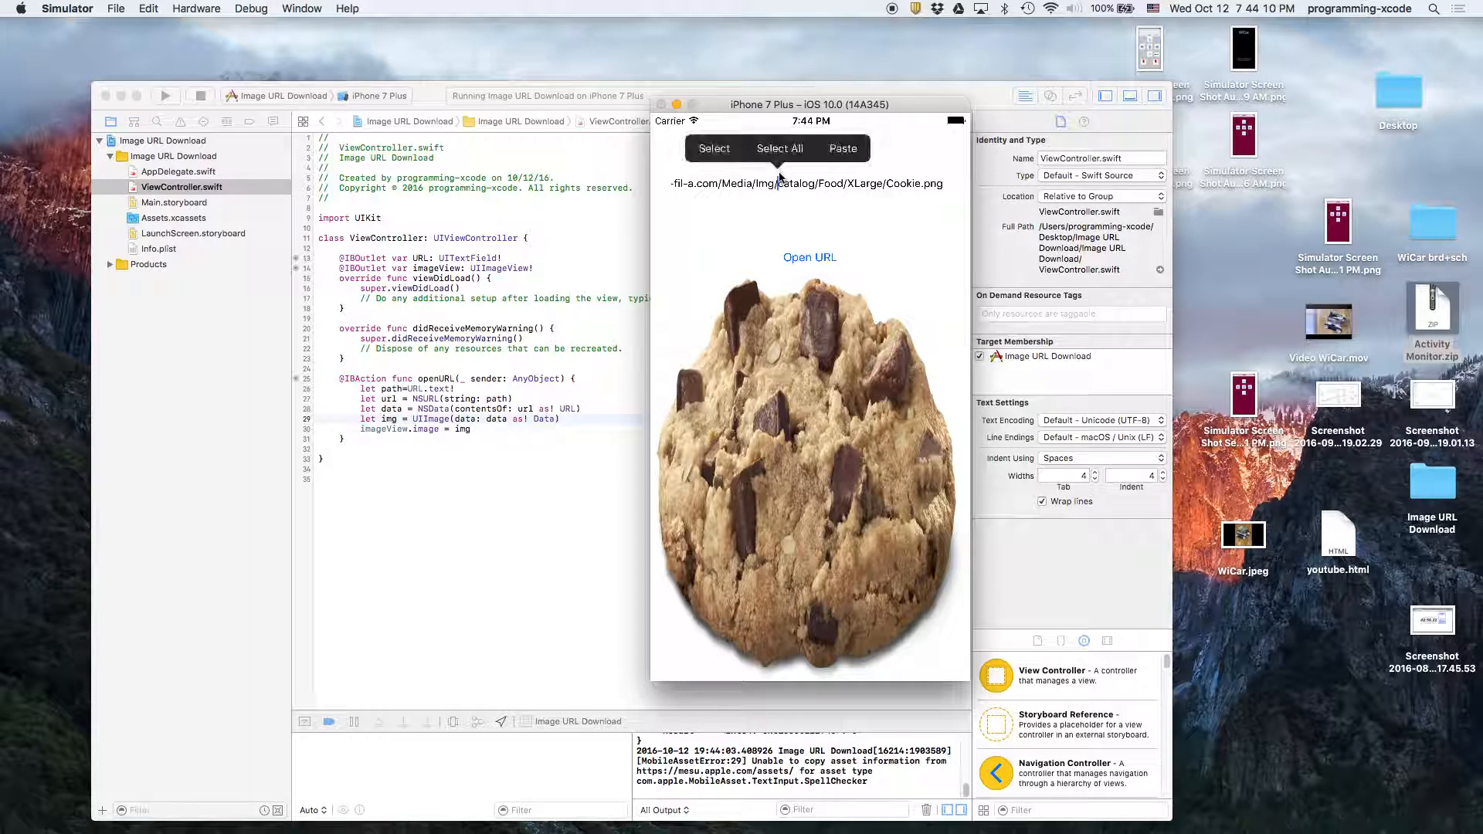
left_click(778, 148)
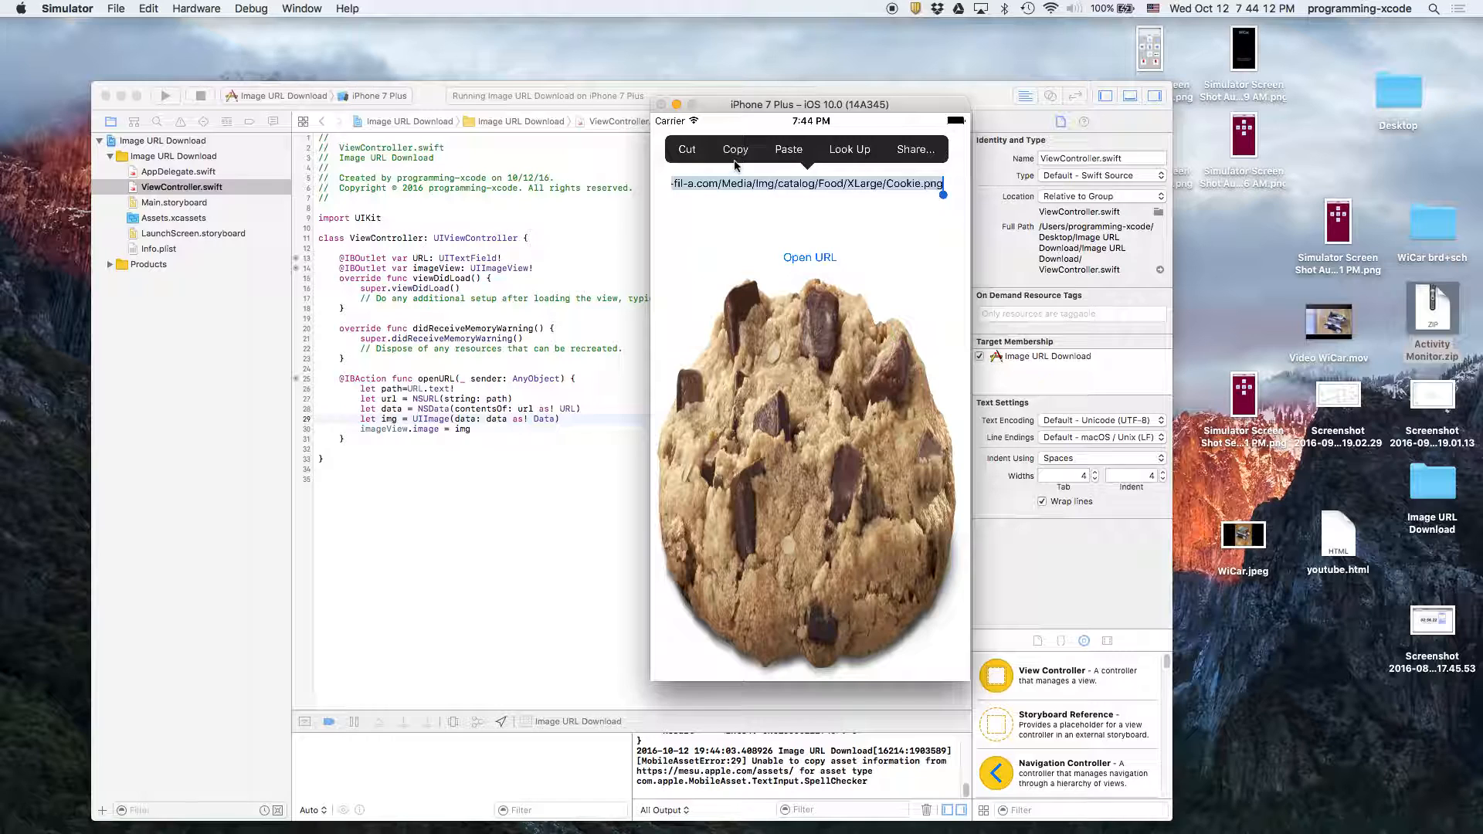
left_click(686, 150)
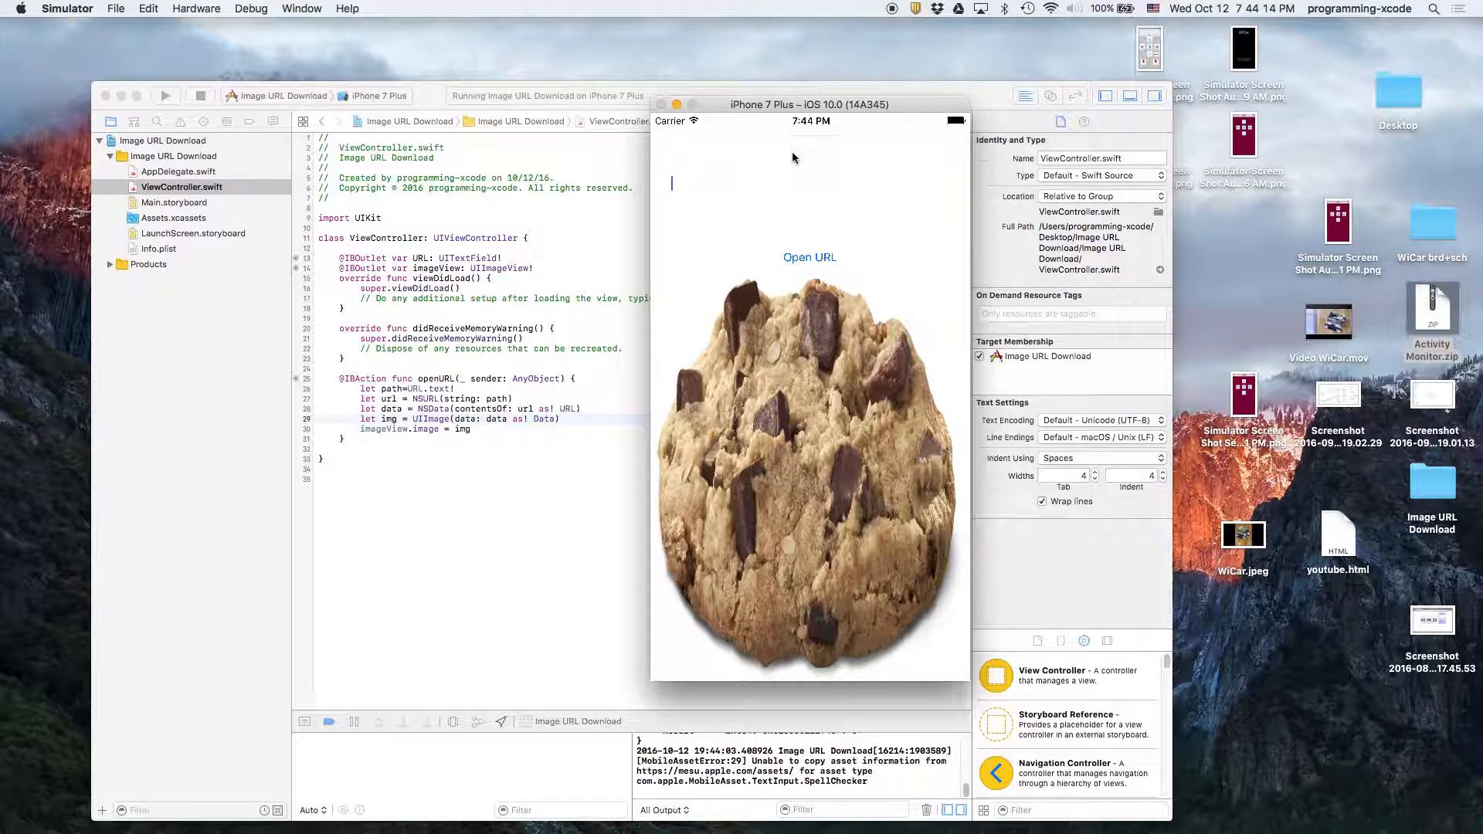
mouse_move(721, 466)
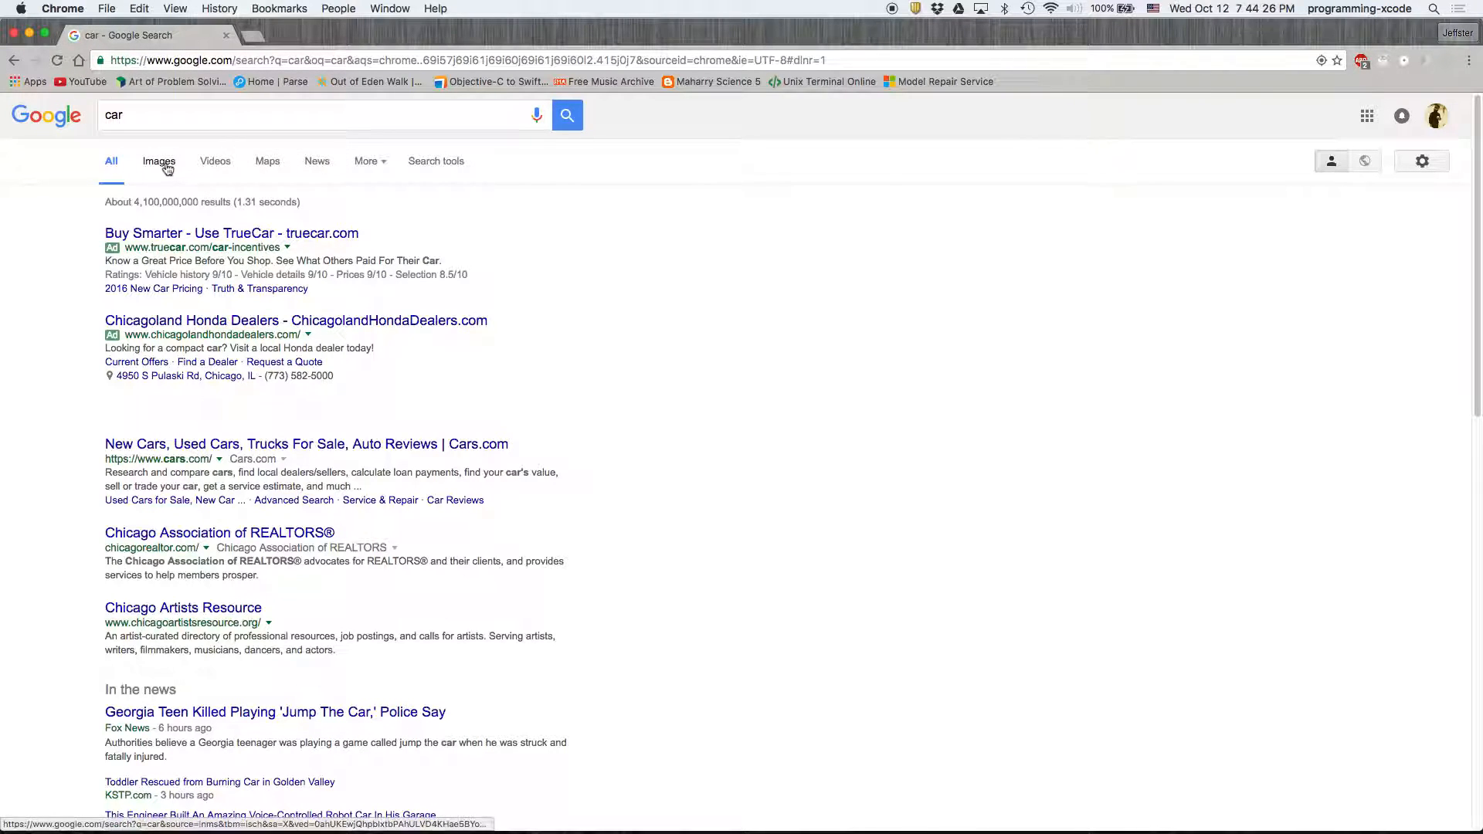
- Show Google image results for car and open a silver car picture on its own tab
left_click(159, 160)
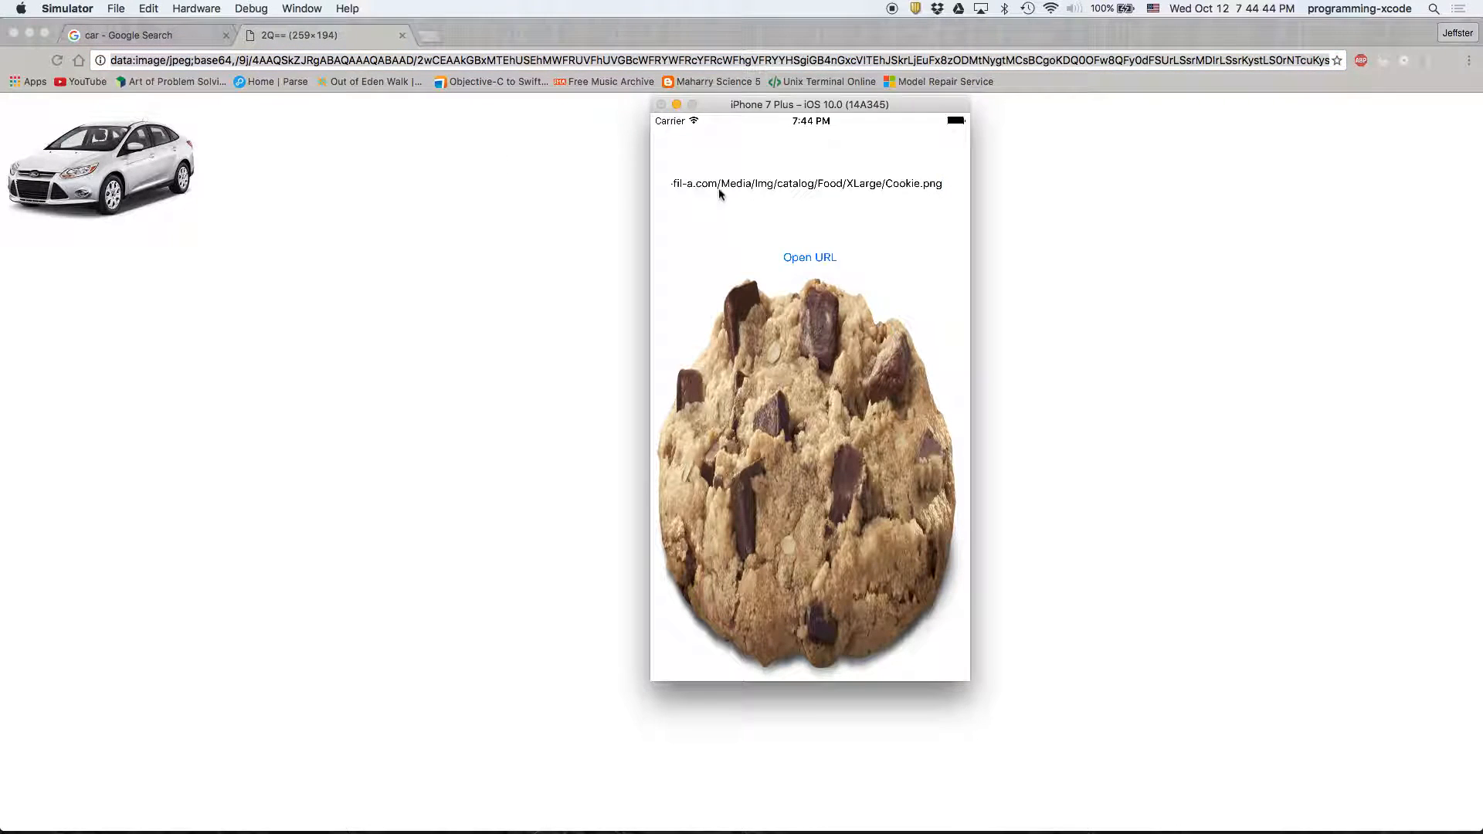
- Replace the cookie address with the car image URL and load the silver car into the app
double_click(735, 184)
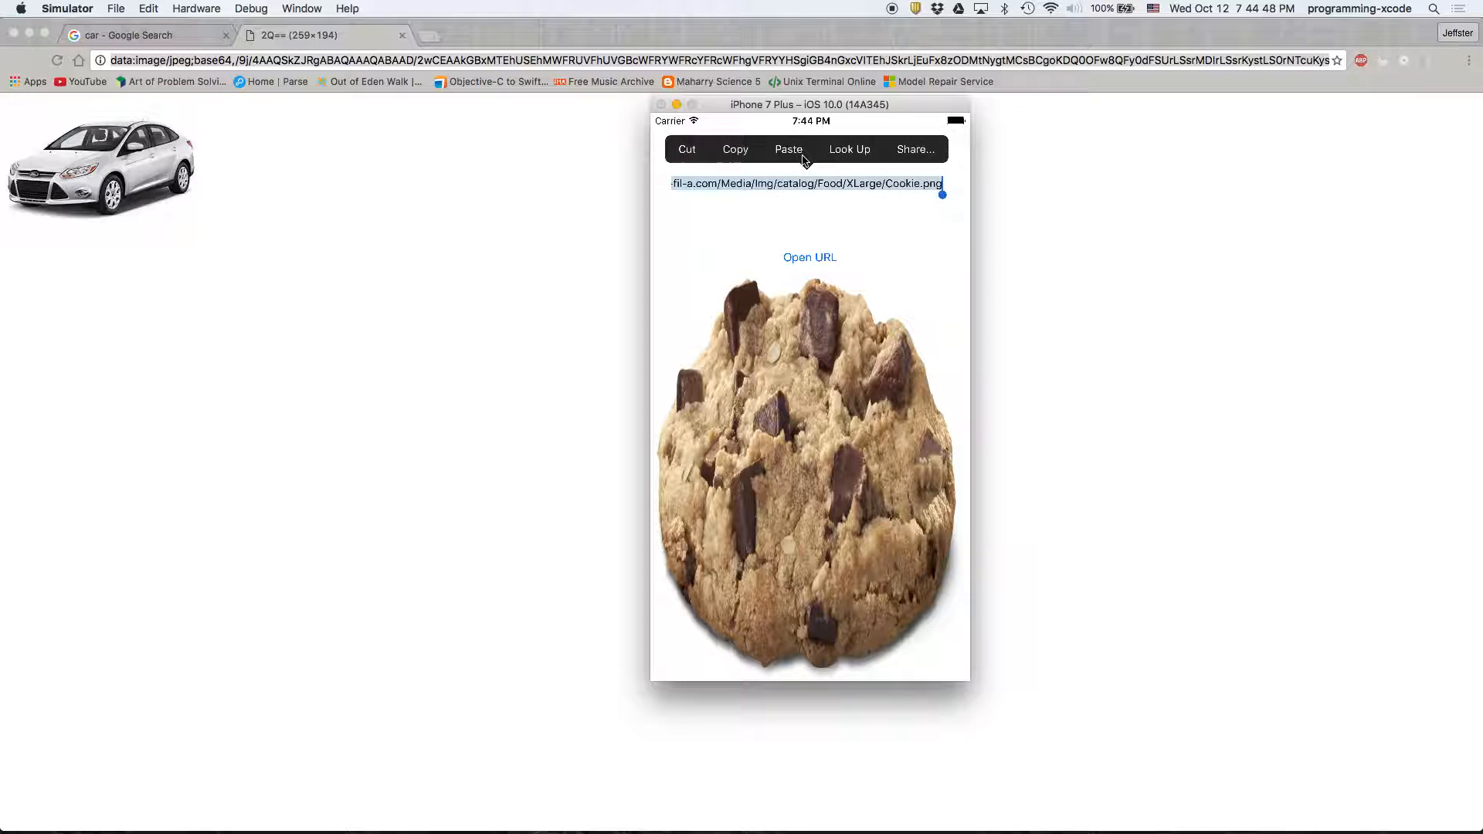
left_click(686, 148)
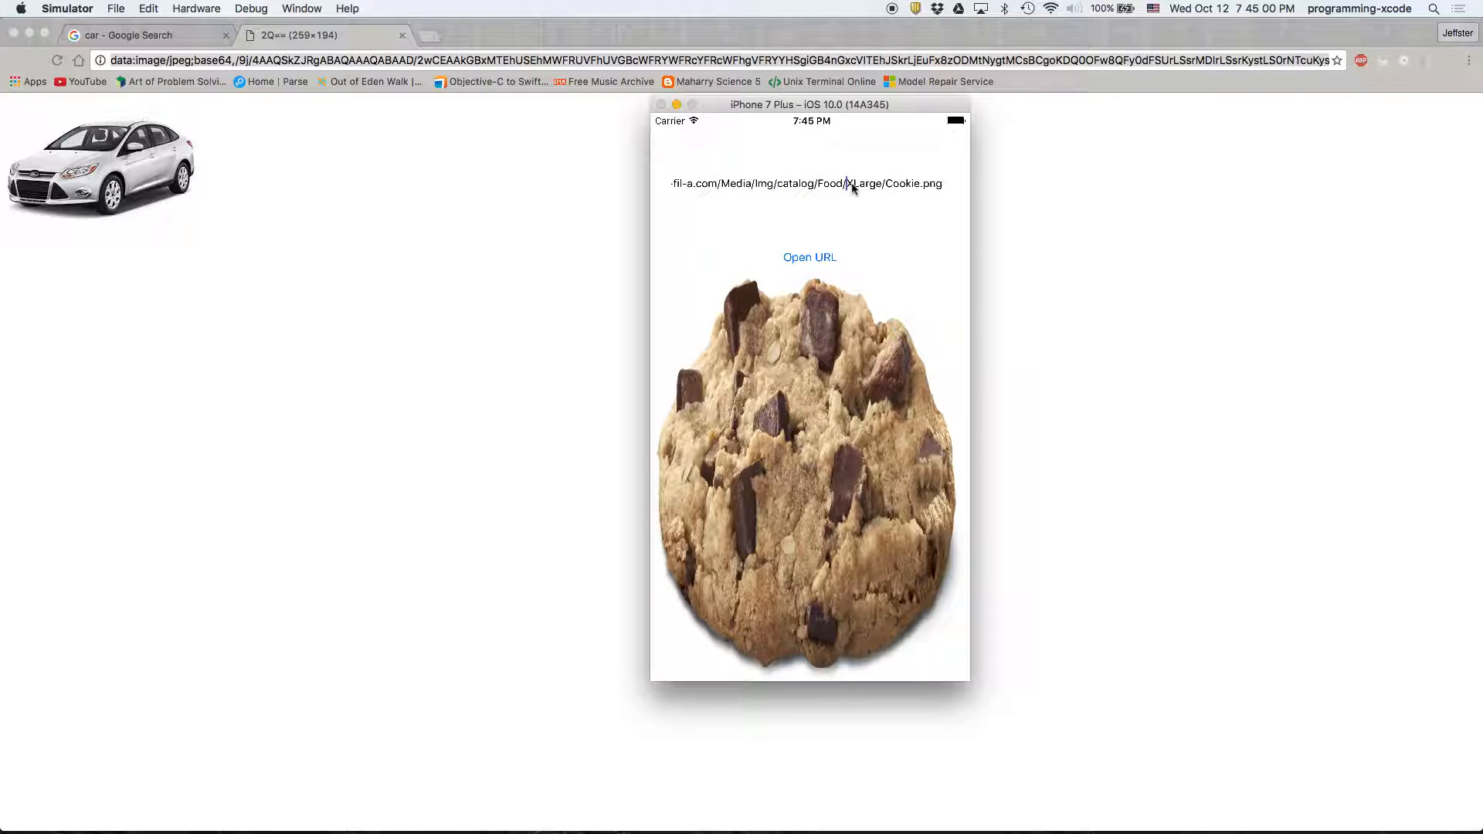
double_click(860, 184)
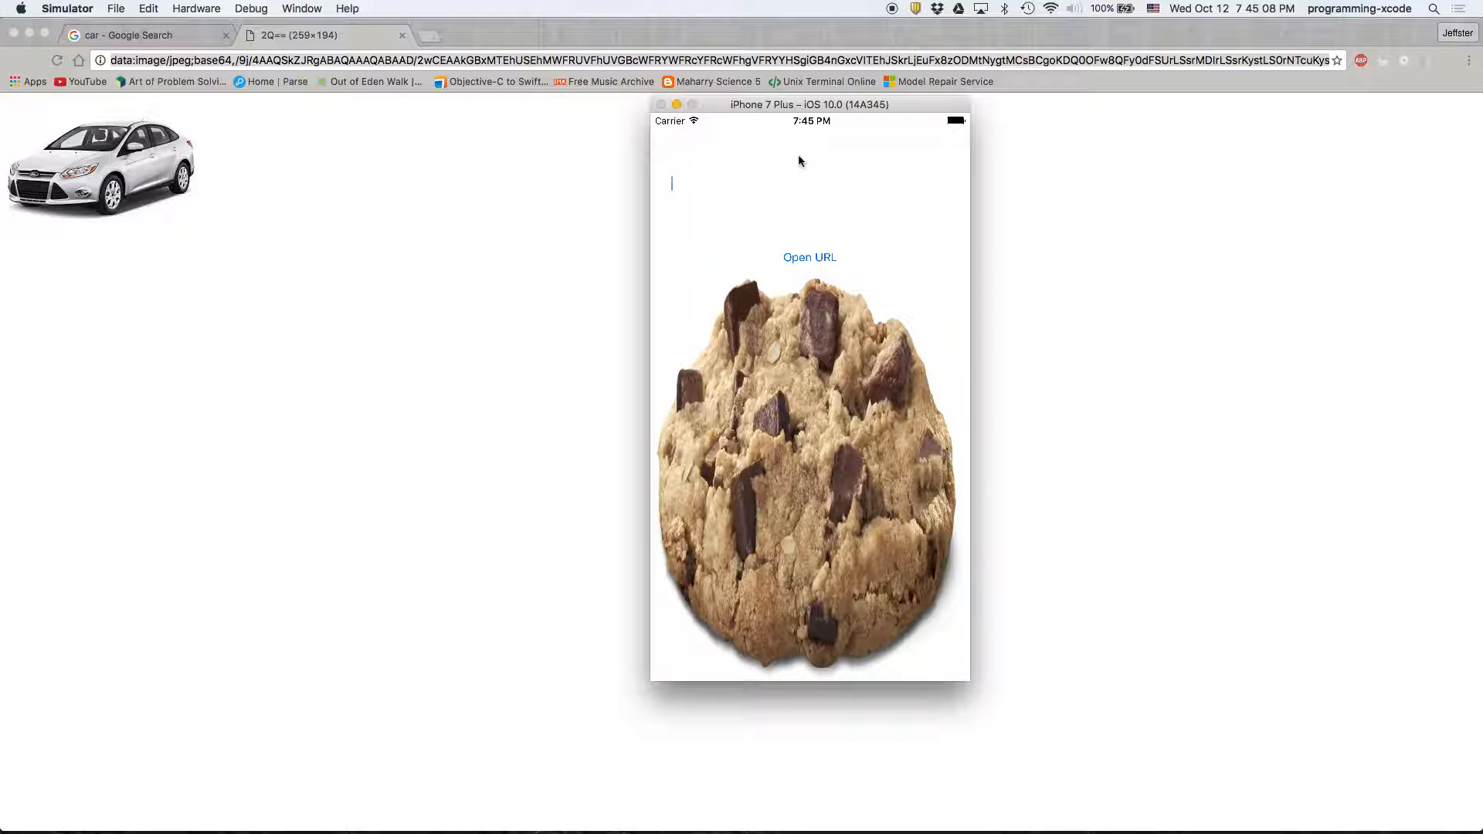
left_click(672, 184)
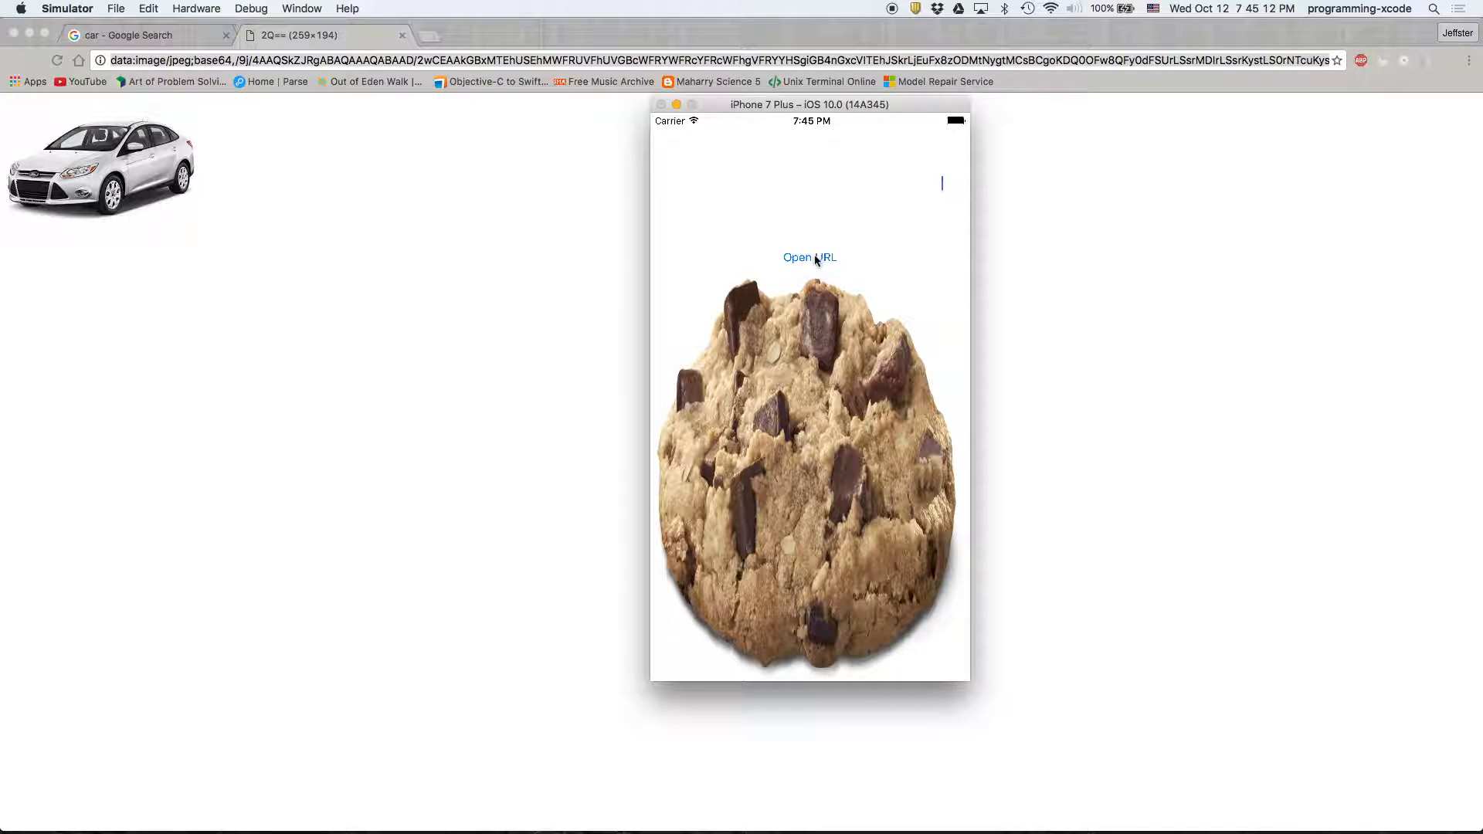
left_click(808, 258)
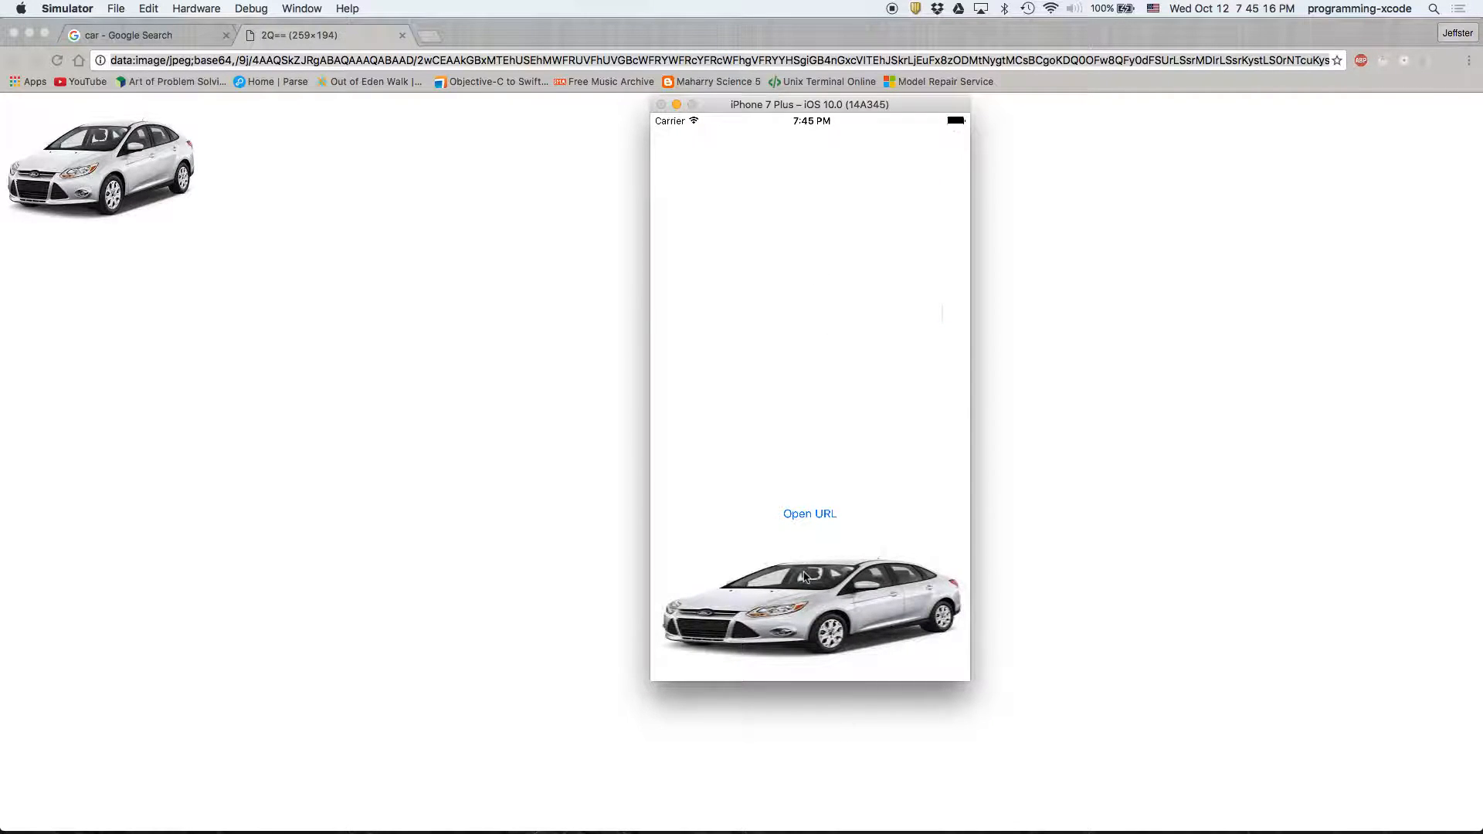
mouse_move(767, 412)
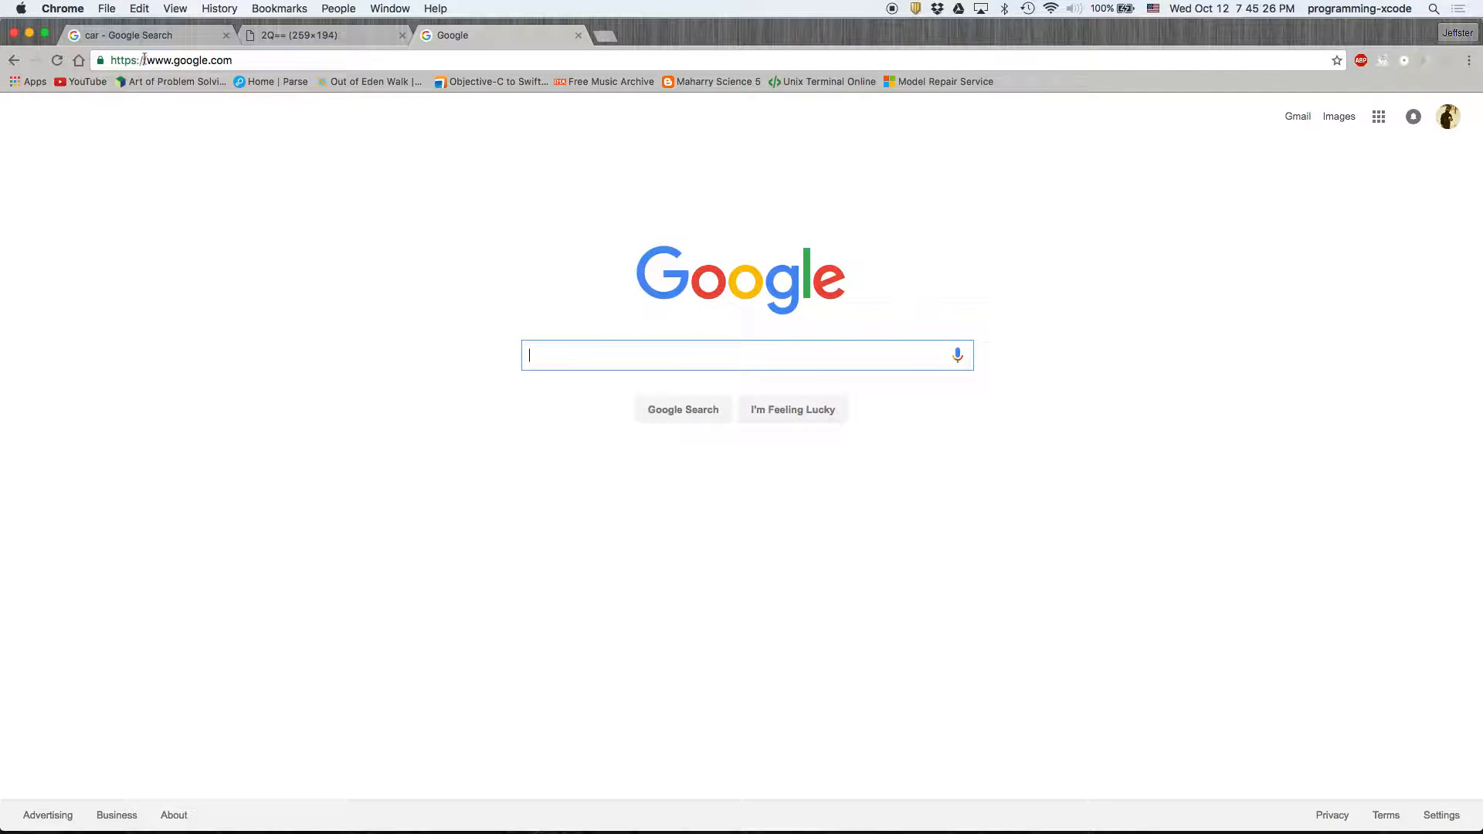
mouse_move(1370, 352)
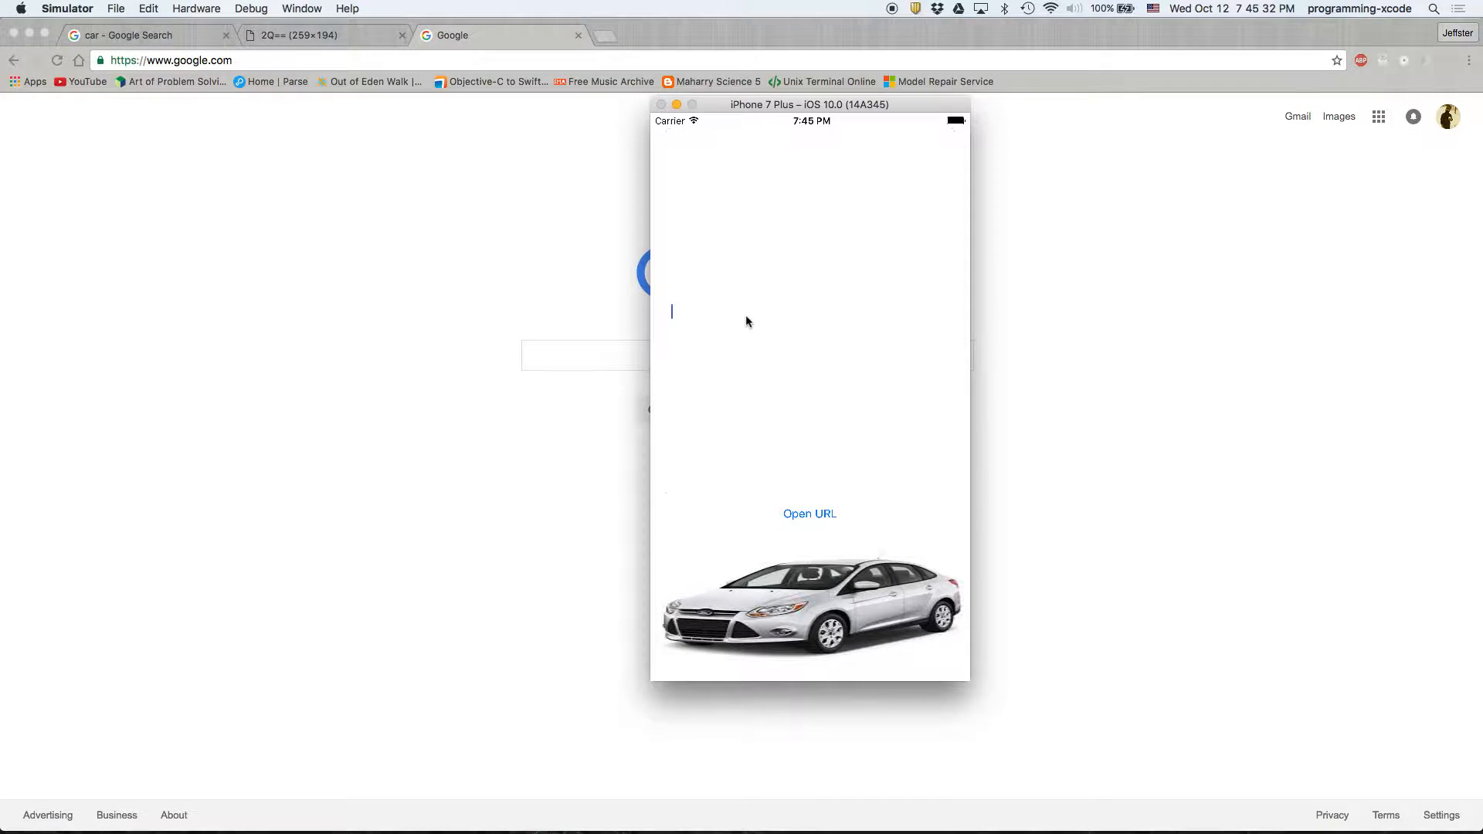
left_click(672, 312)
type("http")
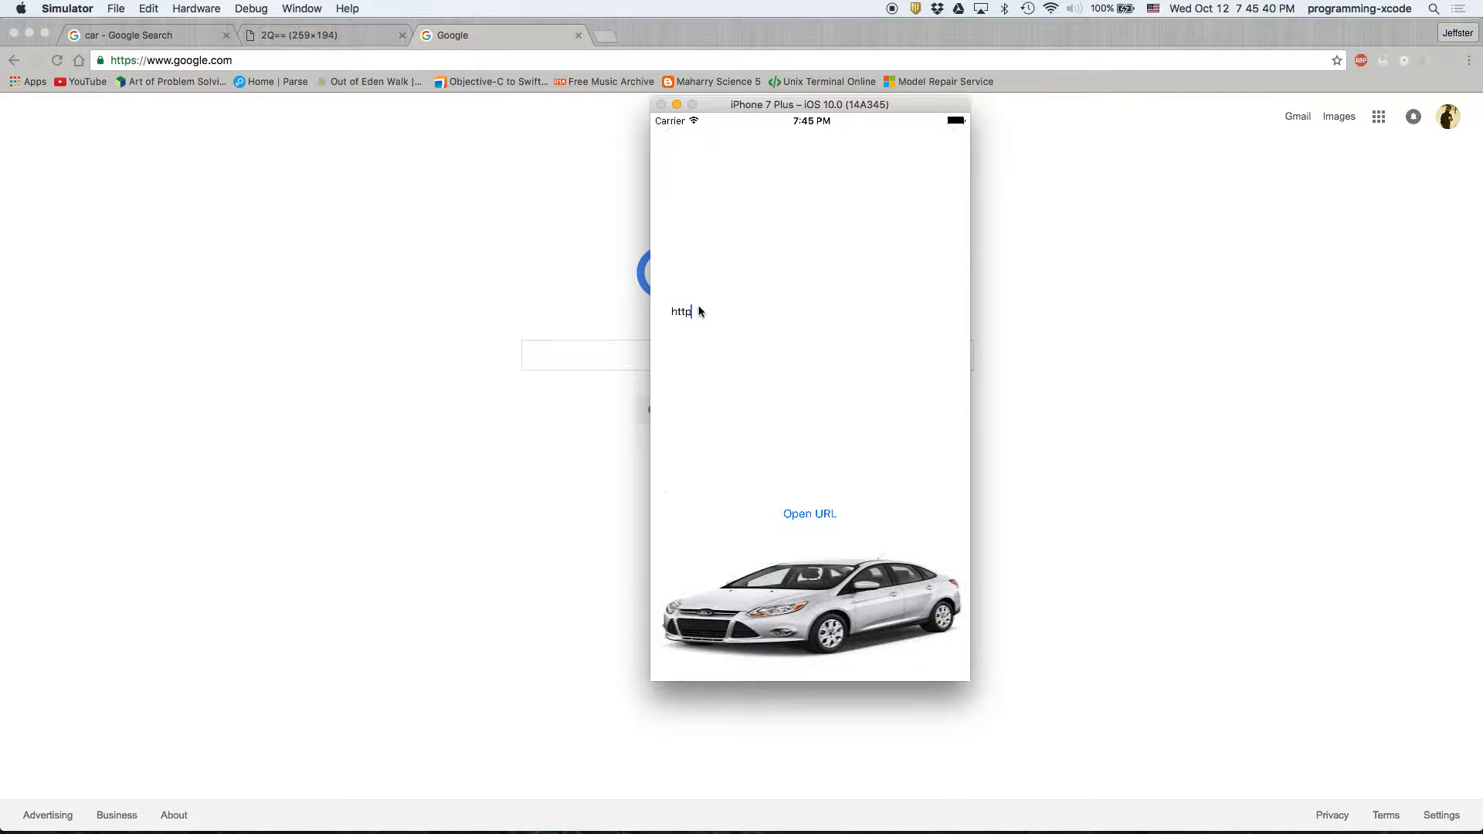
type("://")
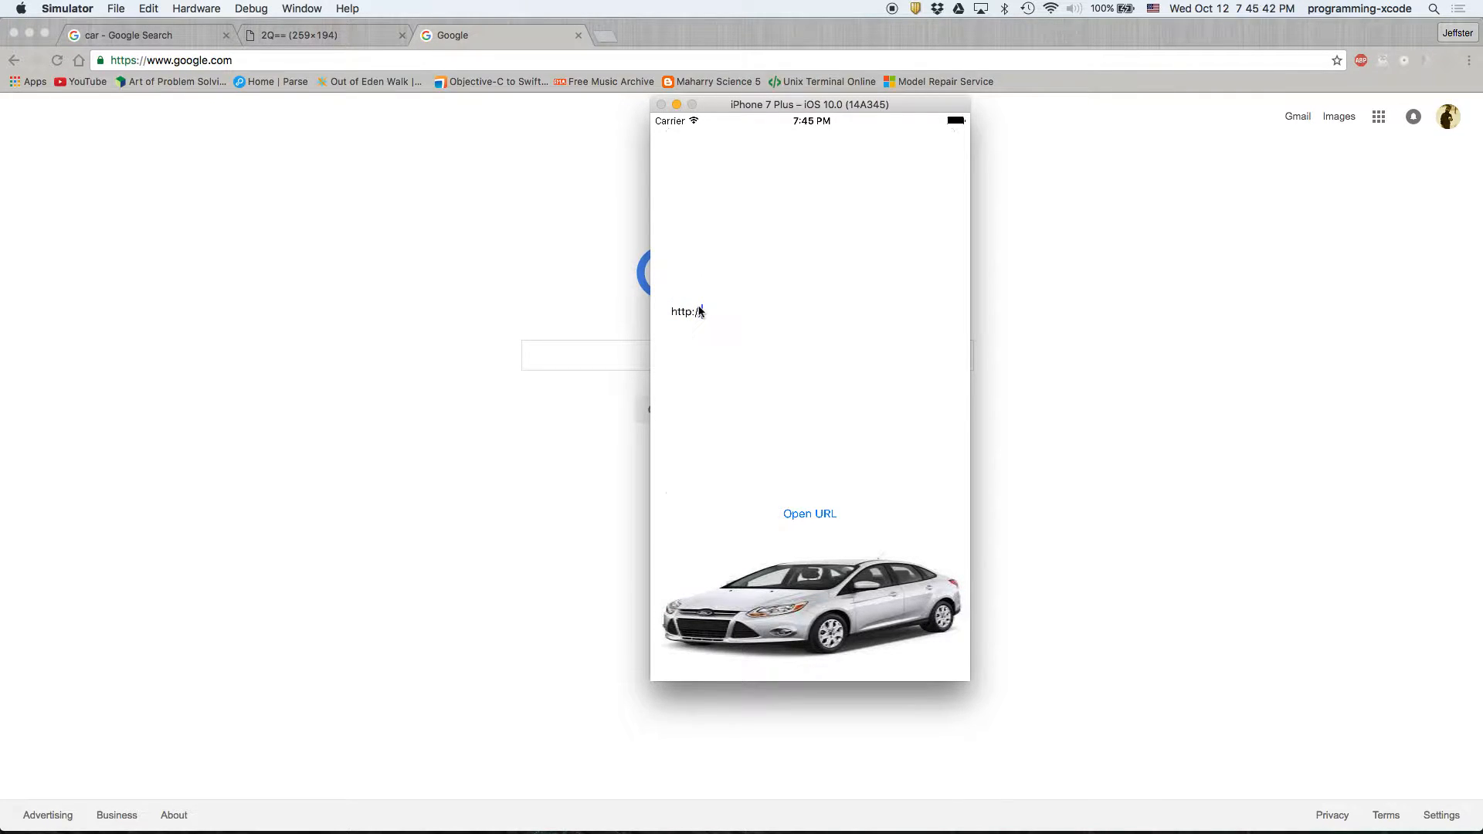
type("www.")
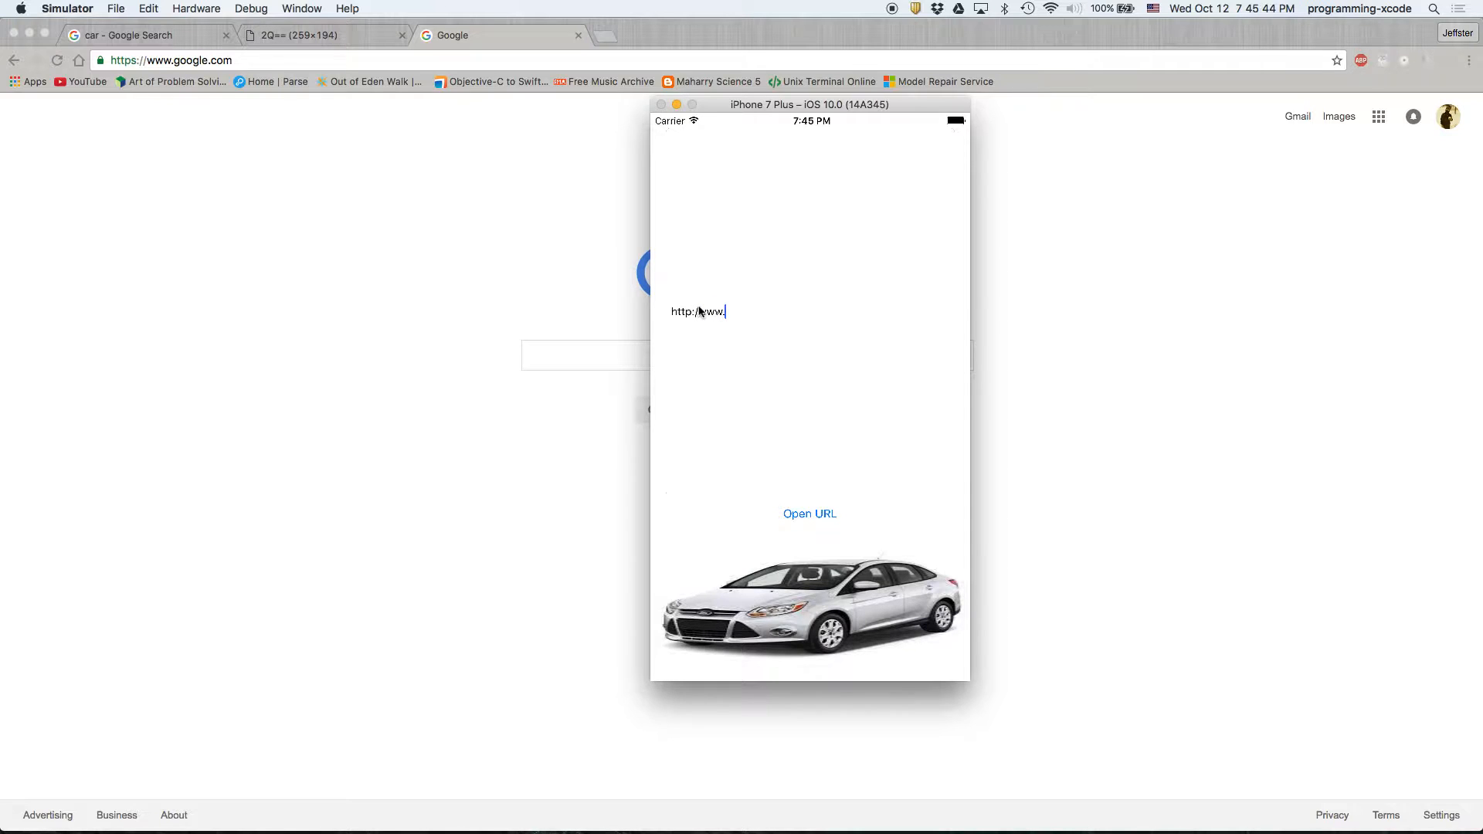
type("google.com/")
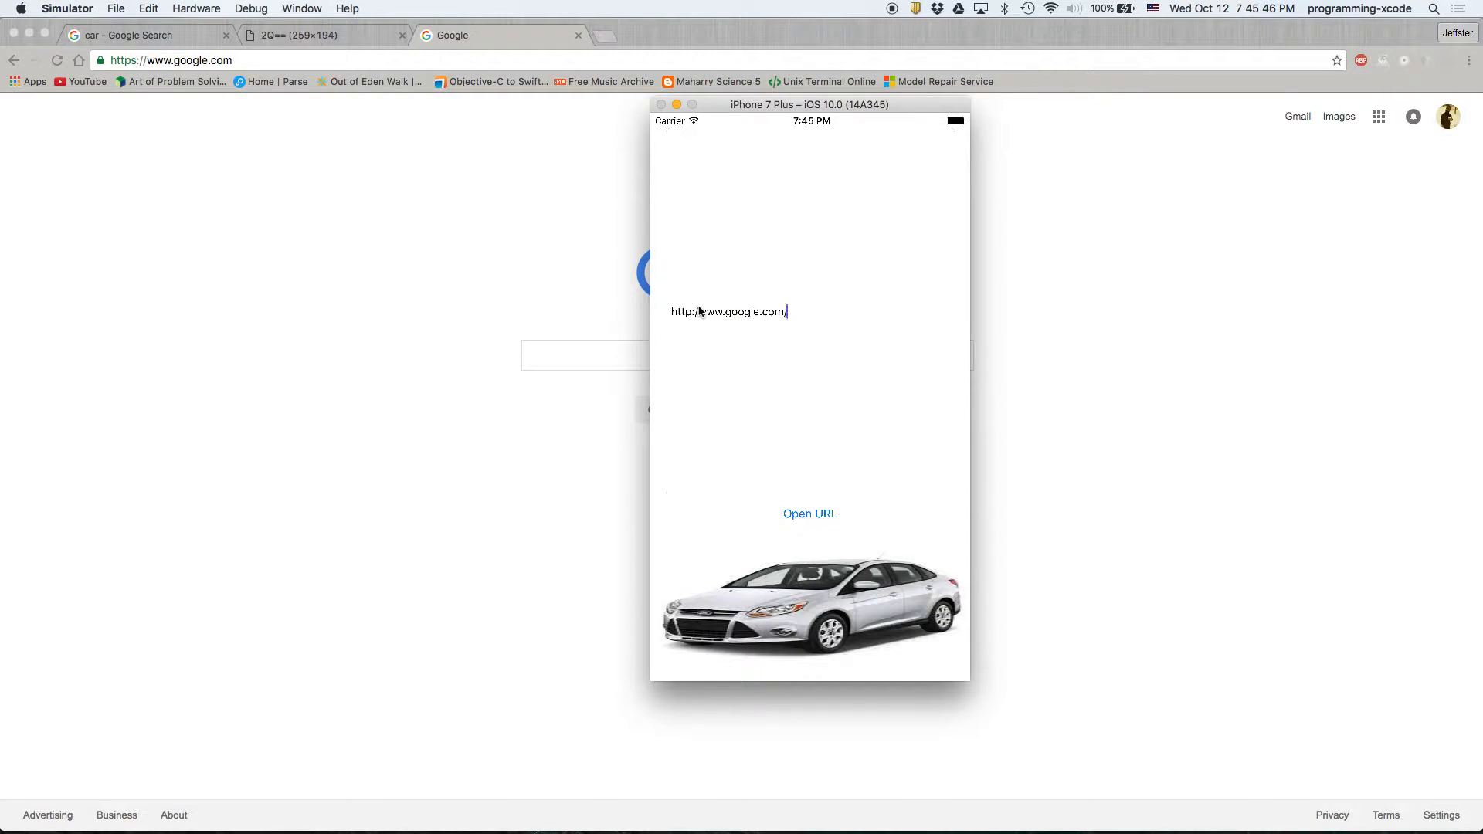